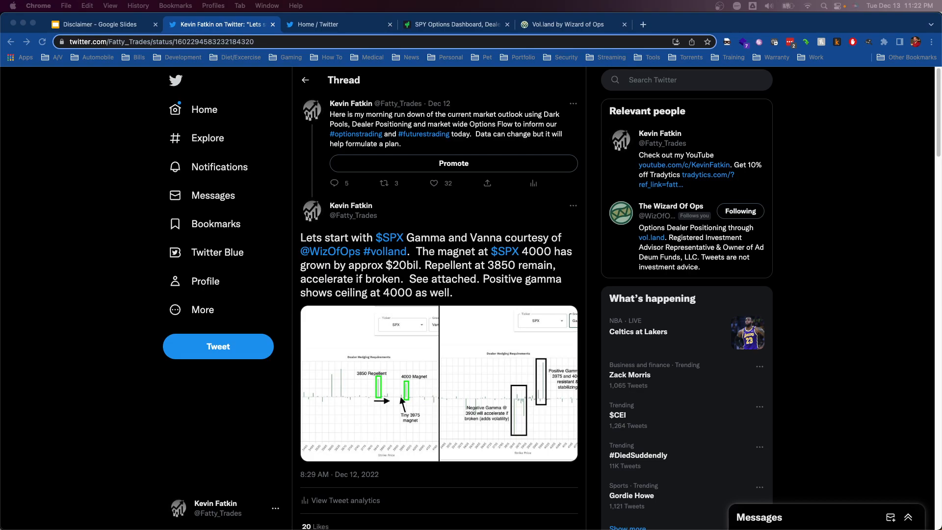
mouse_move(260, 199)
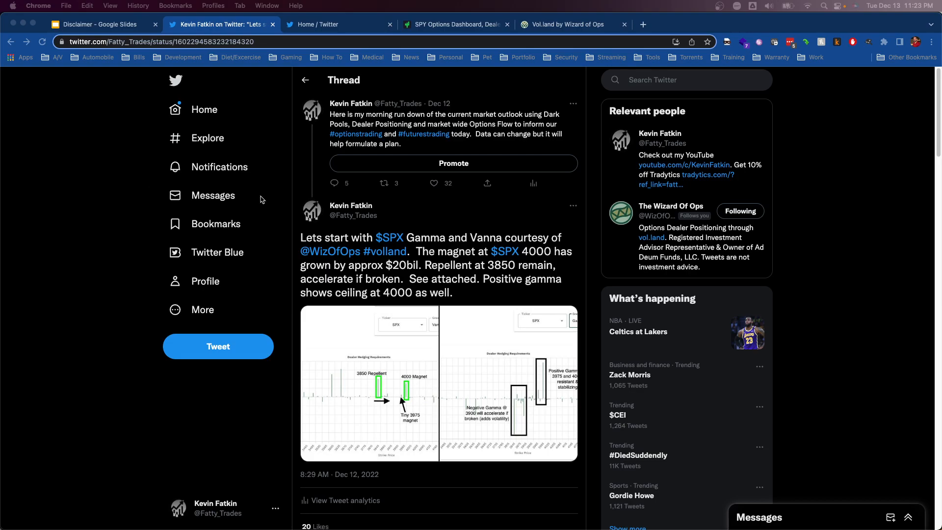
mouse_move(384, 251)
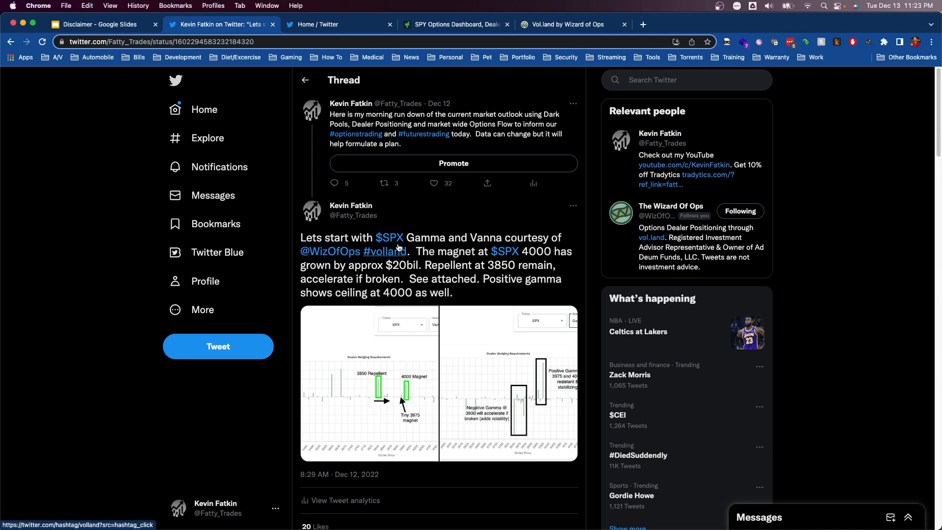
mouse_move(390, 237)
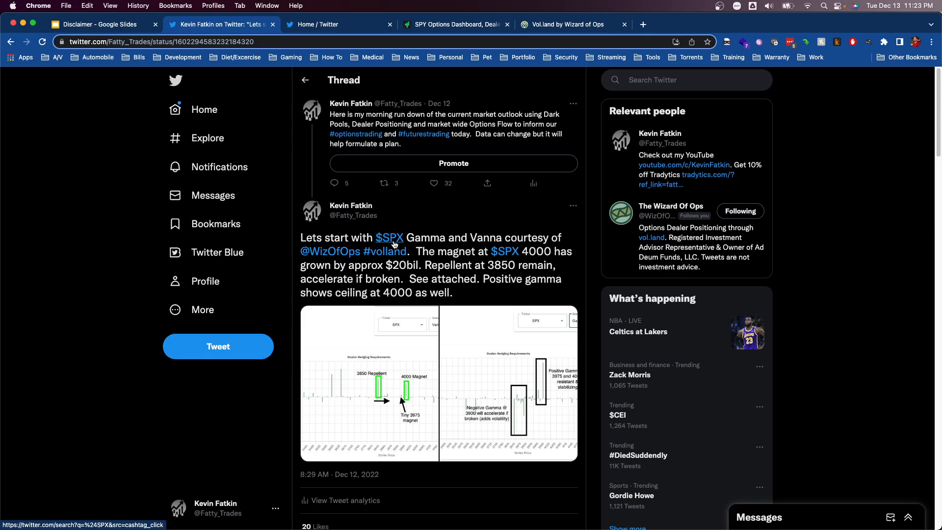
mouse_move(416, 238)
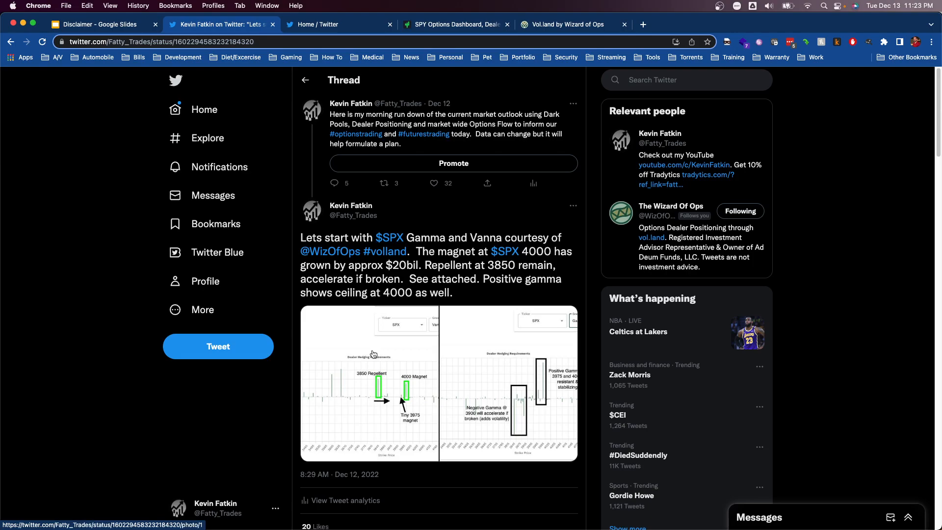
mouse_move(384, 303)
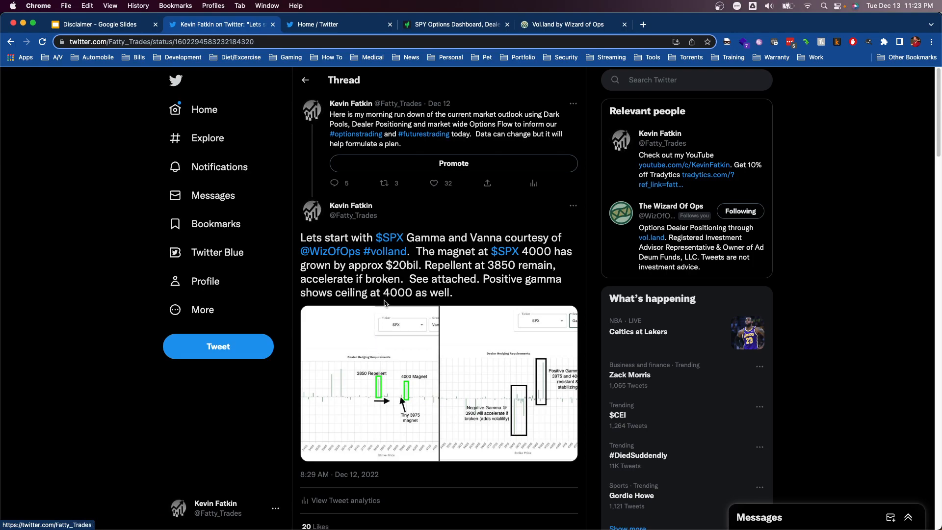
mouse_move(373, 351)
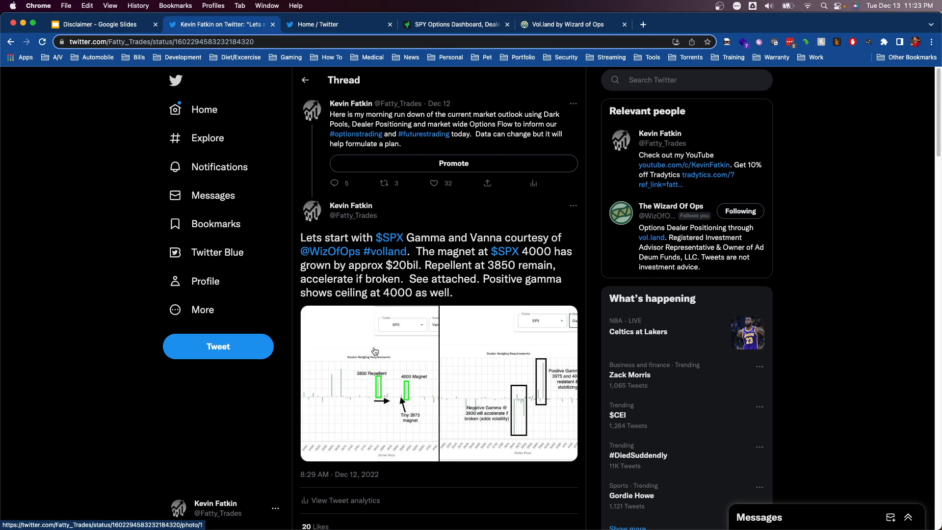
View the tweet's attached charts full size, advancing to the SPX Gamma dealer hedging chart
left_click(369, 382)
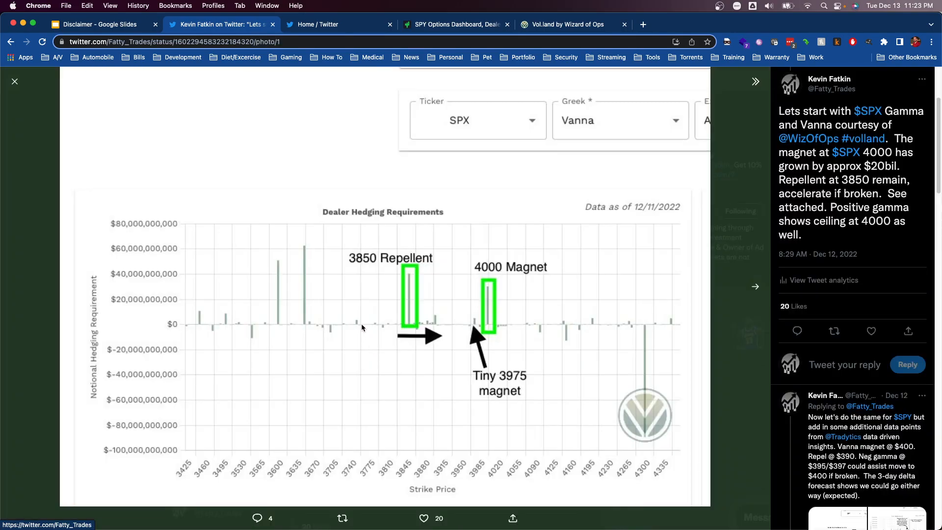
mouse_move(444, 128)
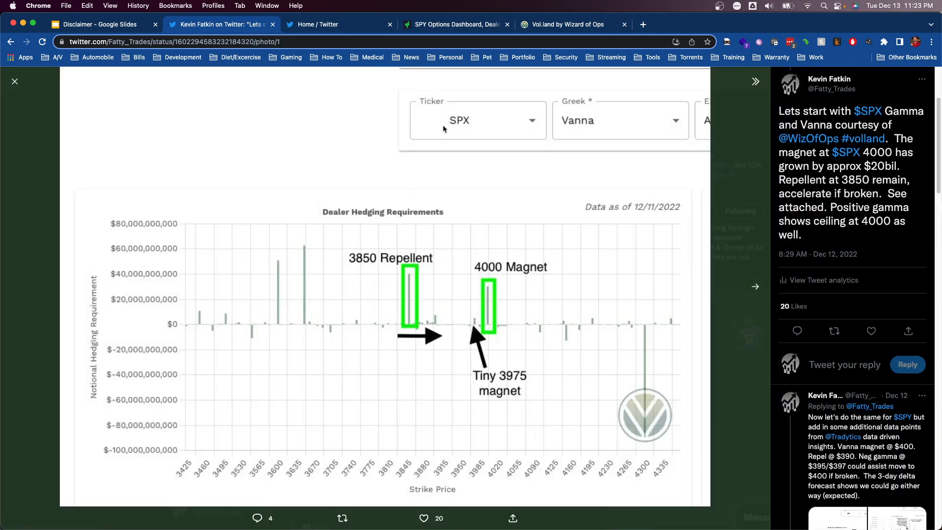
mouse_move(409, 285)
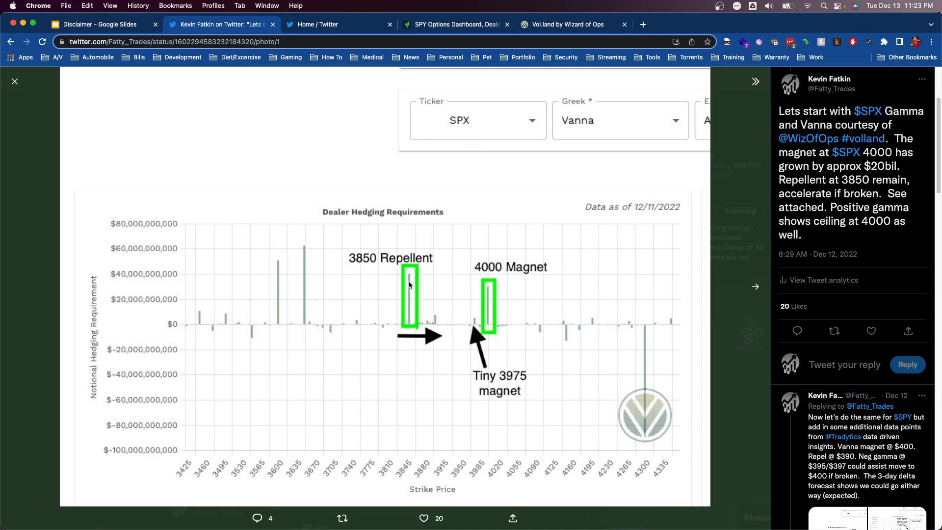
mouse_move(467, 273)
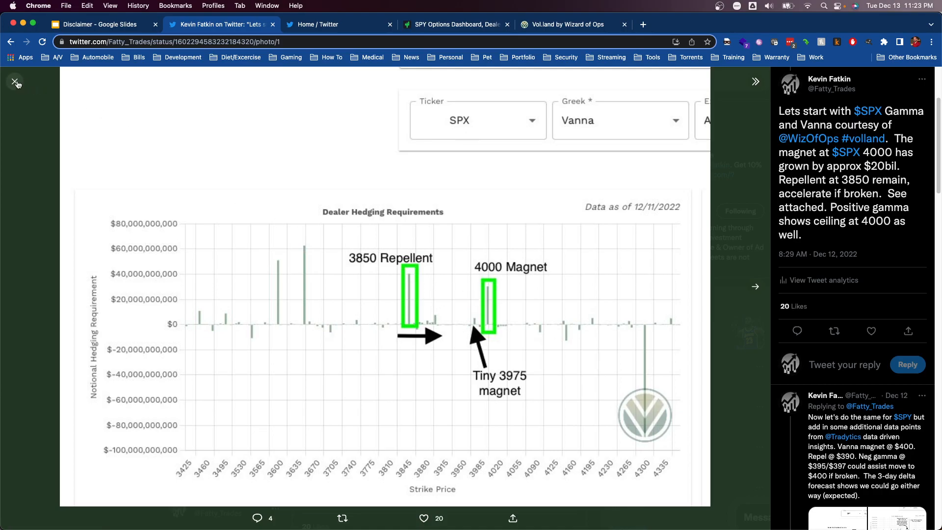
left_click(754, 286)
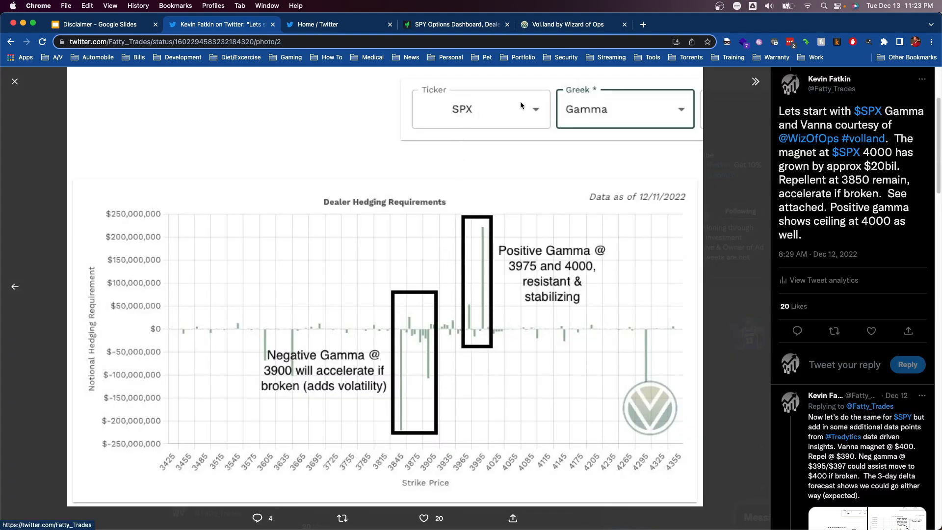
mouse_move(430, 336)
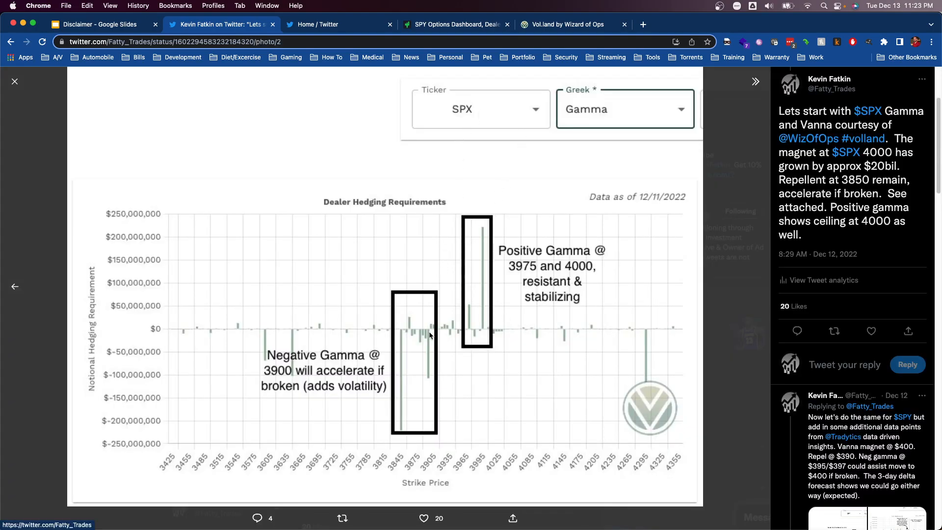
mouse_move(438, 319)
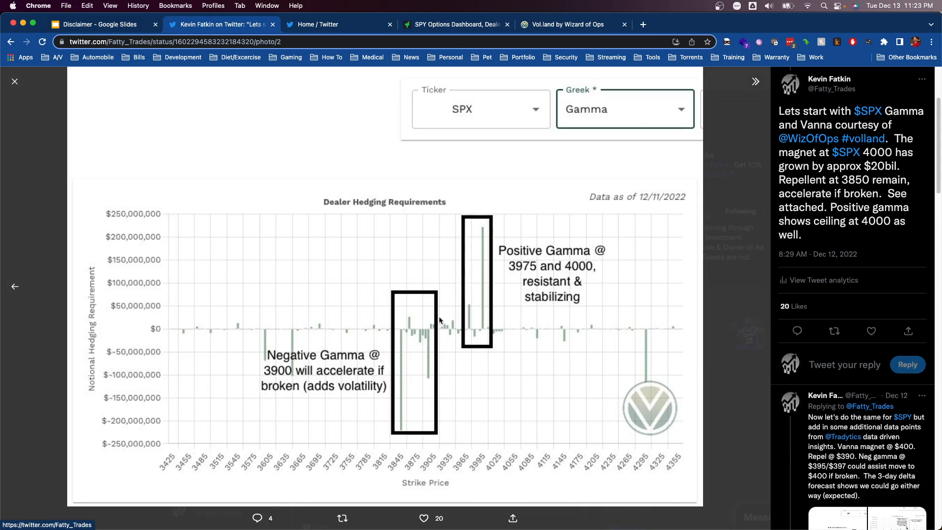
mouse_move(430, 334)
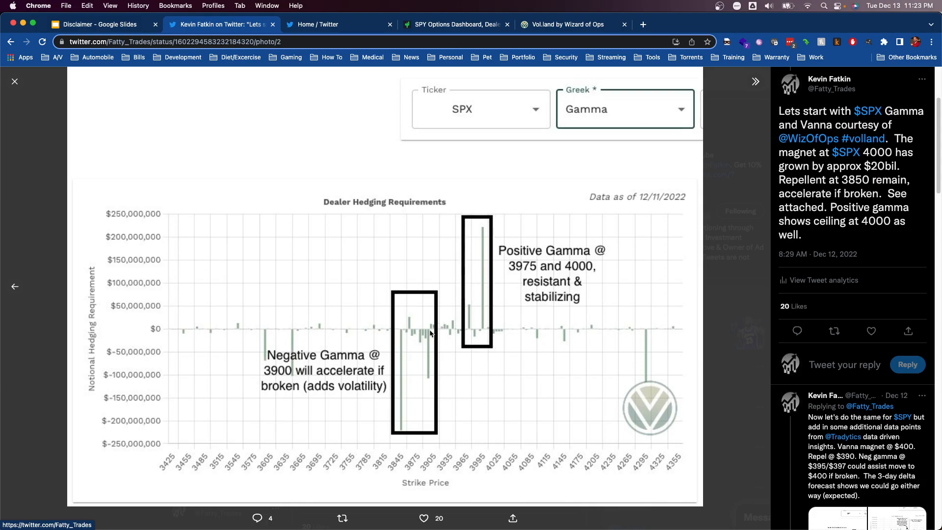
Leave the photo viewer for Volland's Institutional Greek Exposure page, checking the ticker list and keeping SPX Vanna
left_click(15, 81)
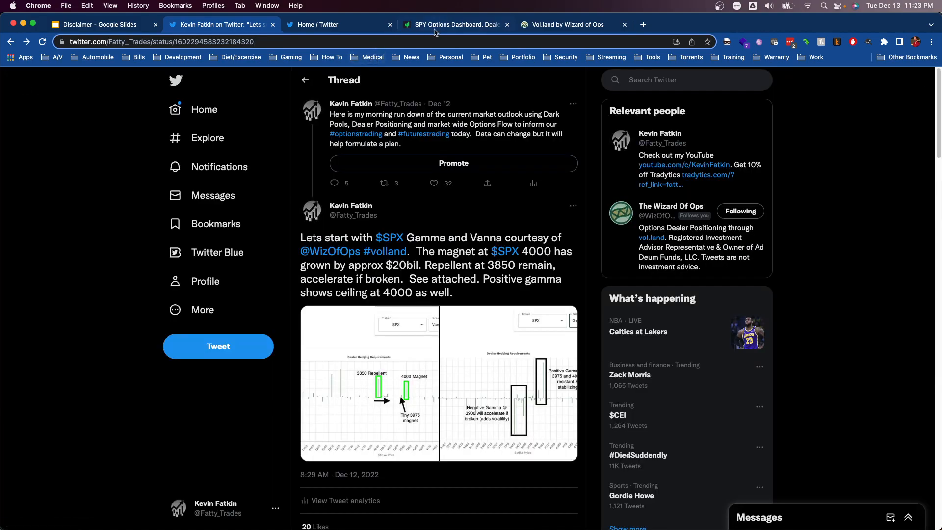
left_click(565, 24)
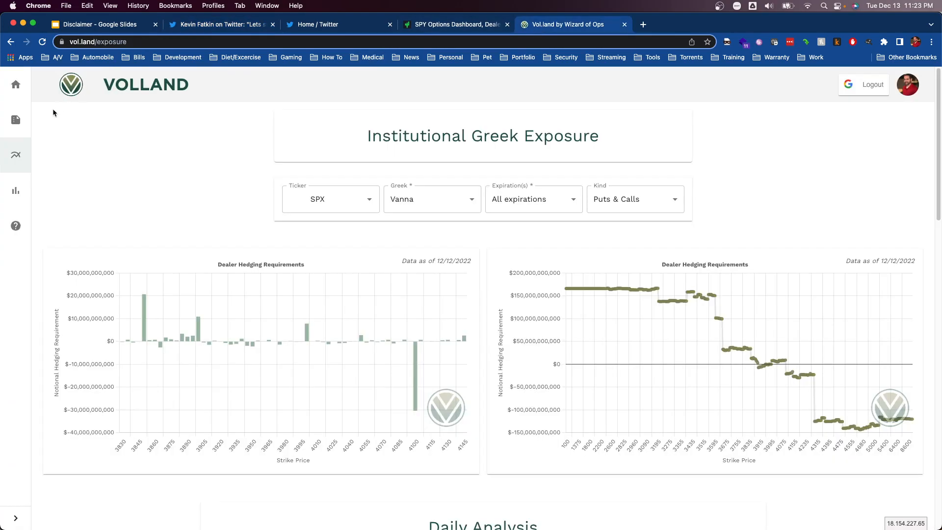
mouse_move(16, 156)
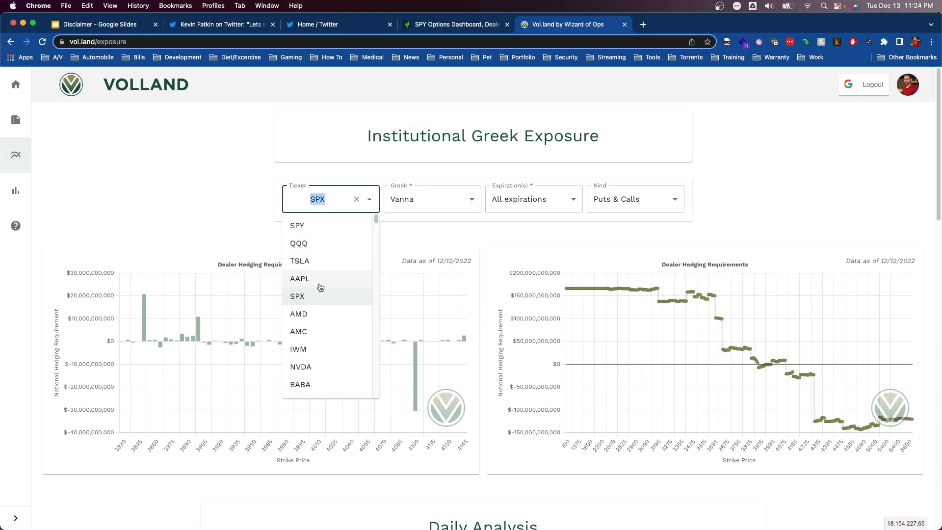
scroll("down", 3)
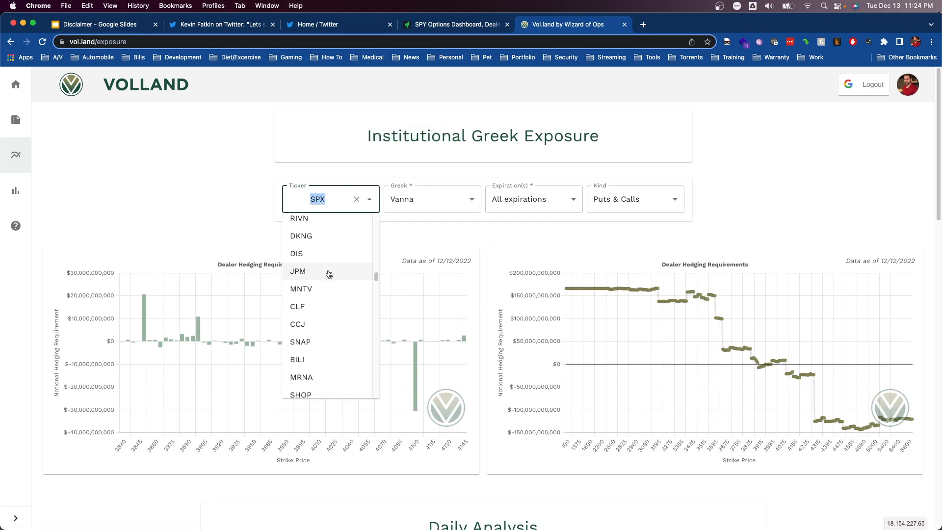
scroll("up", 3)
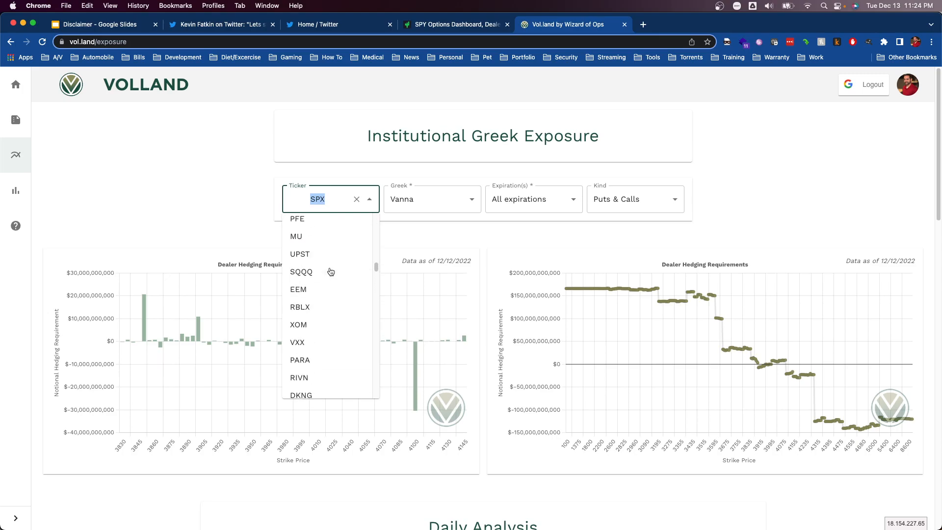
scroll("up", 3)
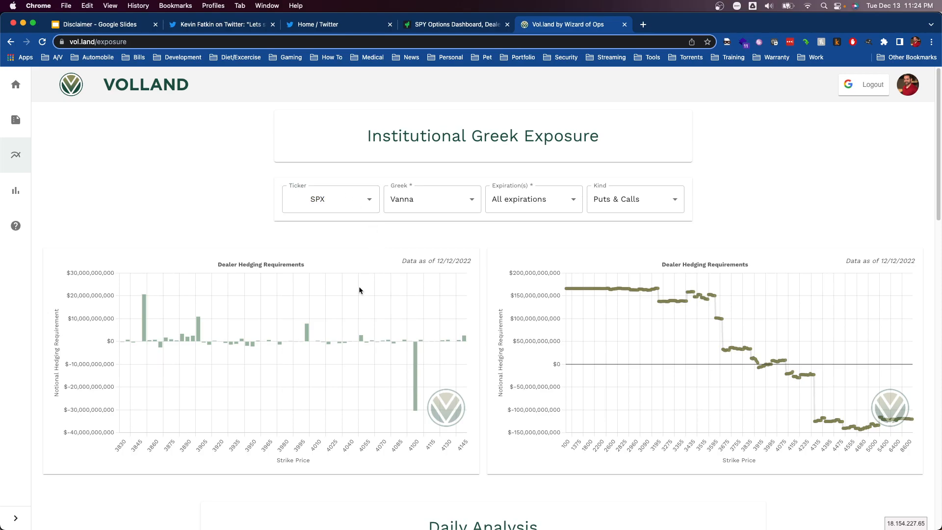
mouse_move(393, 298)
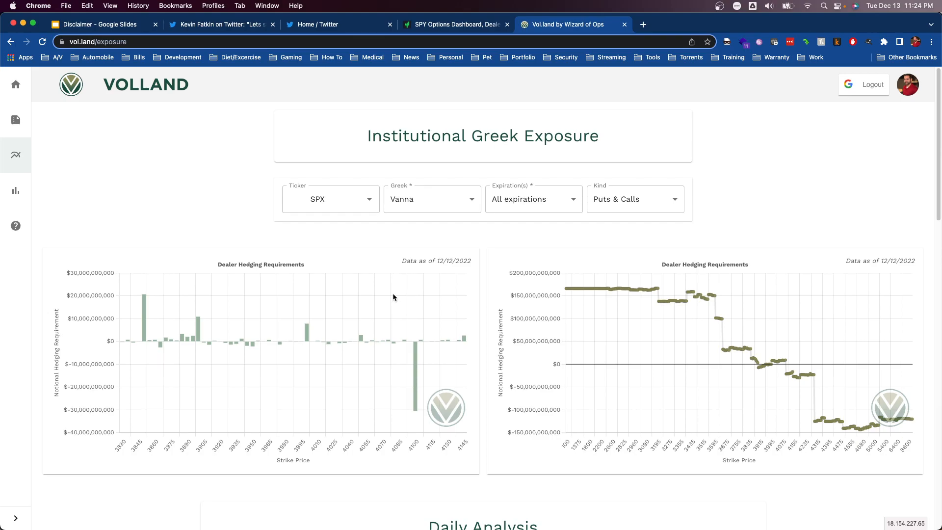
mouse_move(394, 298)
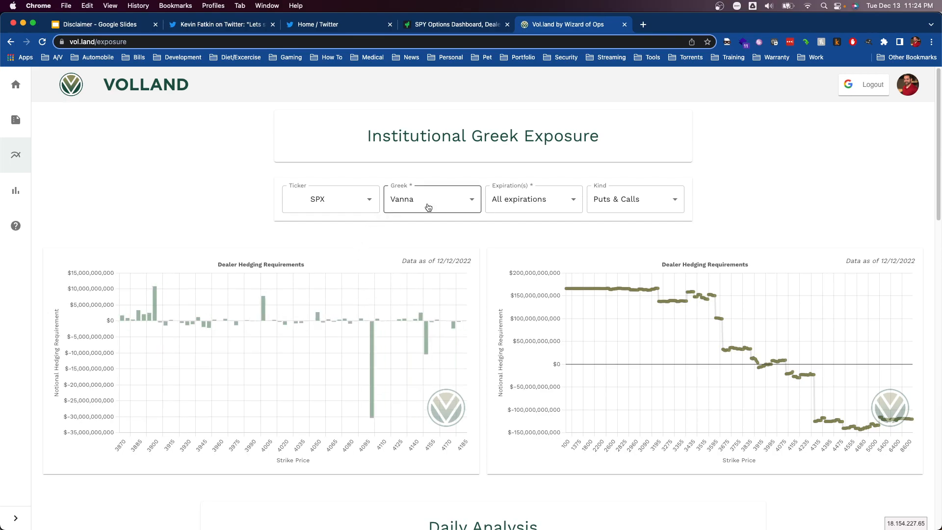
left_click(431, 199)
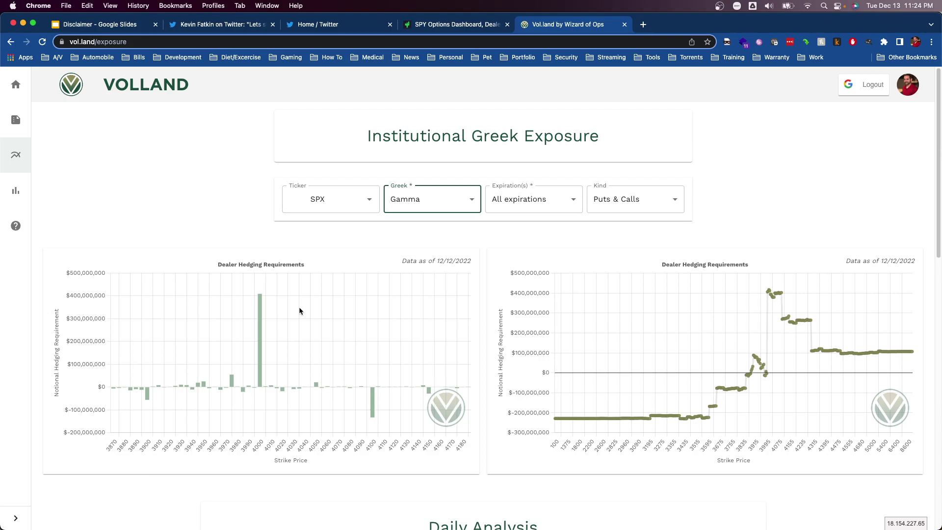
left_click(431, 199)
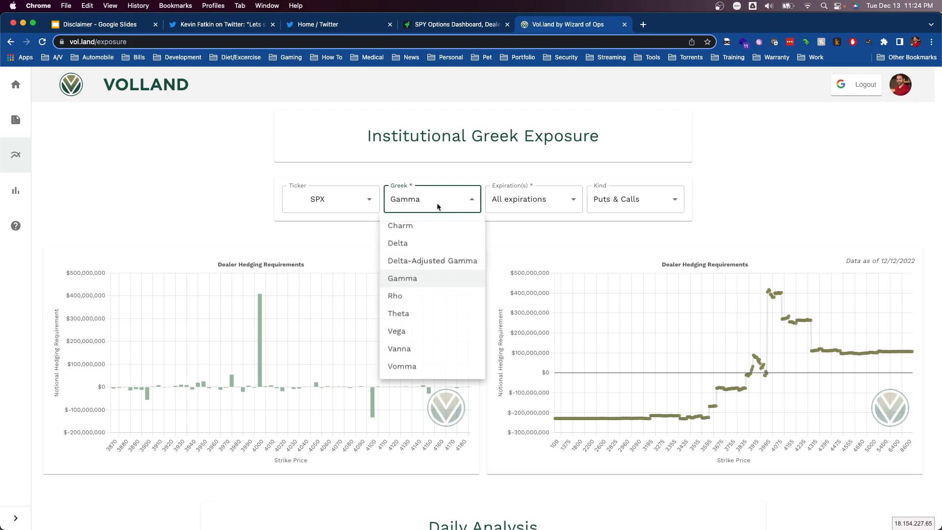
left_click(399, 348)
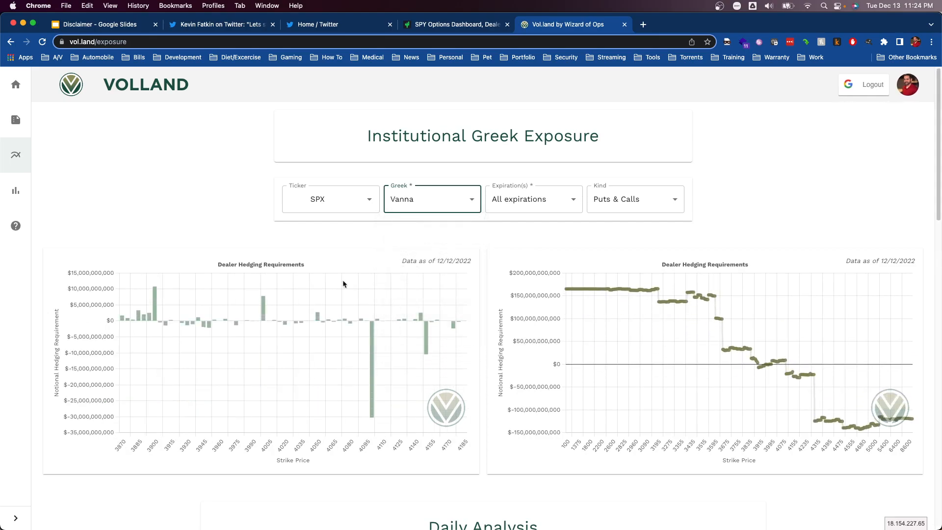
mouse_move(261, 232)
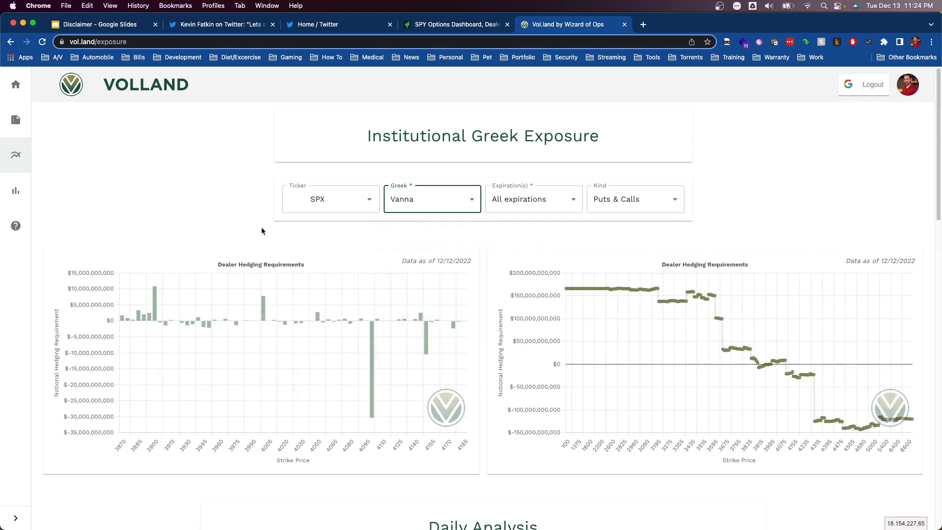
mouse_move(257, 214)
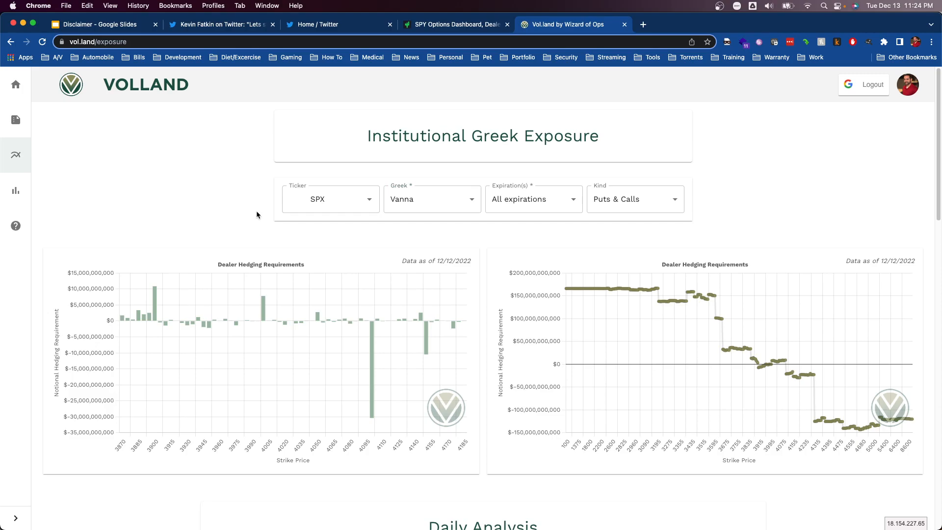
mouse_move(345, 263)
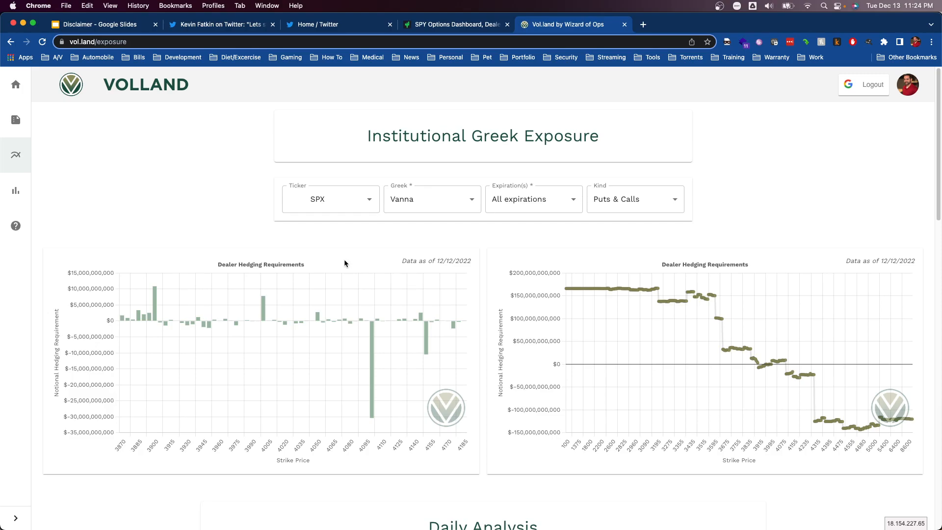
mouse_move(344, 259)
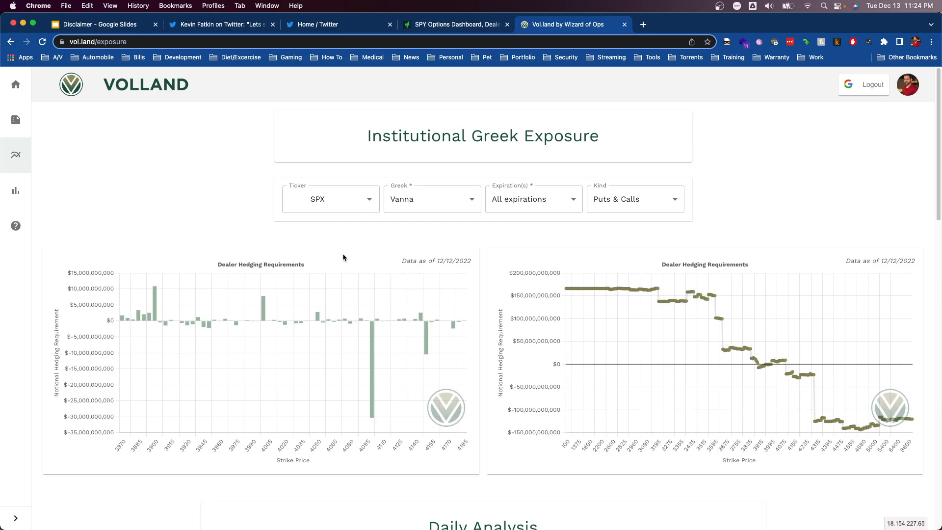
mouse_move(334, 245)
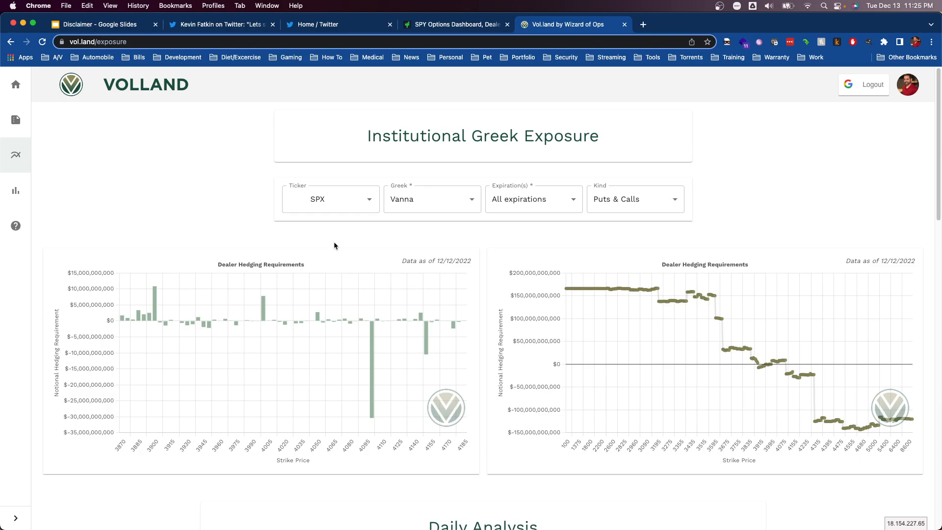
mouse_move(233, 141)
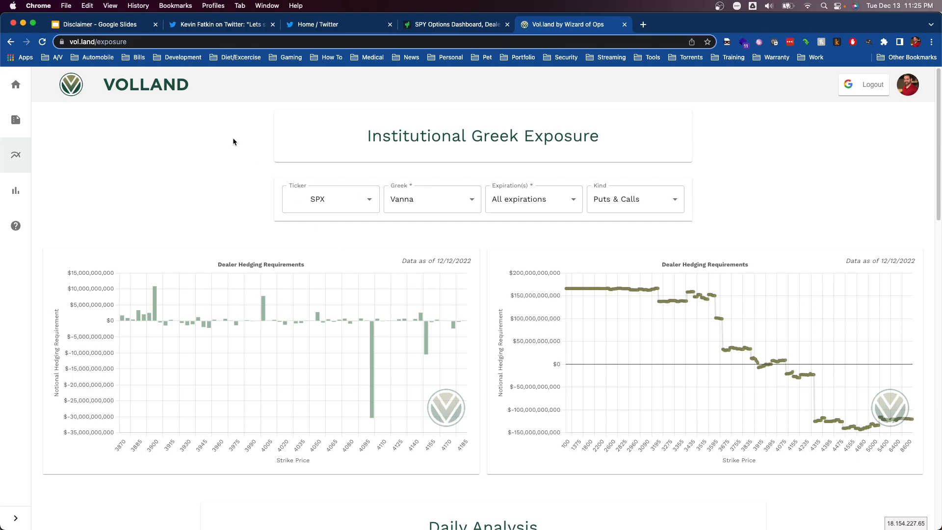
mouse_move(251, 144)
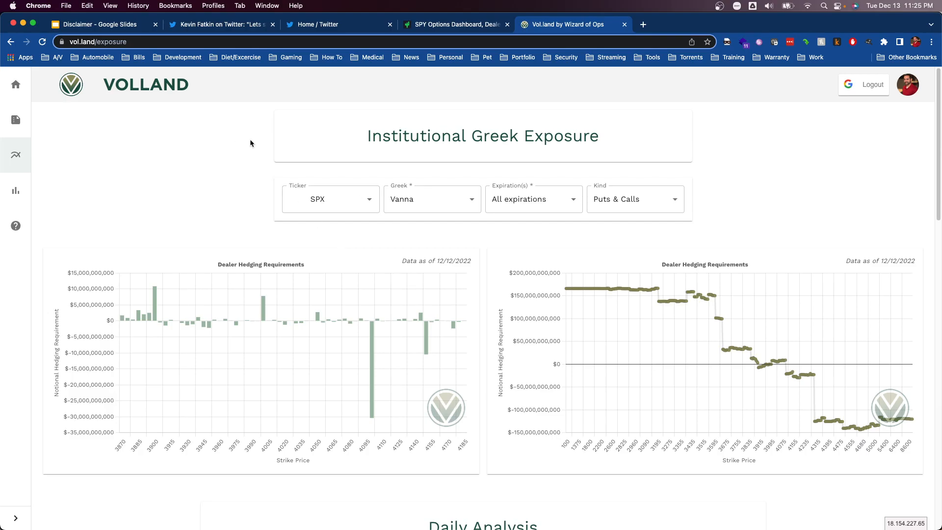
Switch the Volland vanna dealer hedging charts from SPX to AAPL
left_click(330, 199)
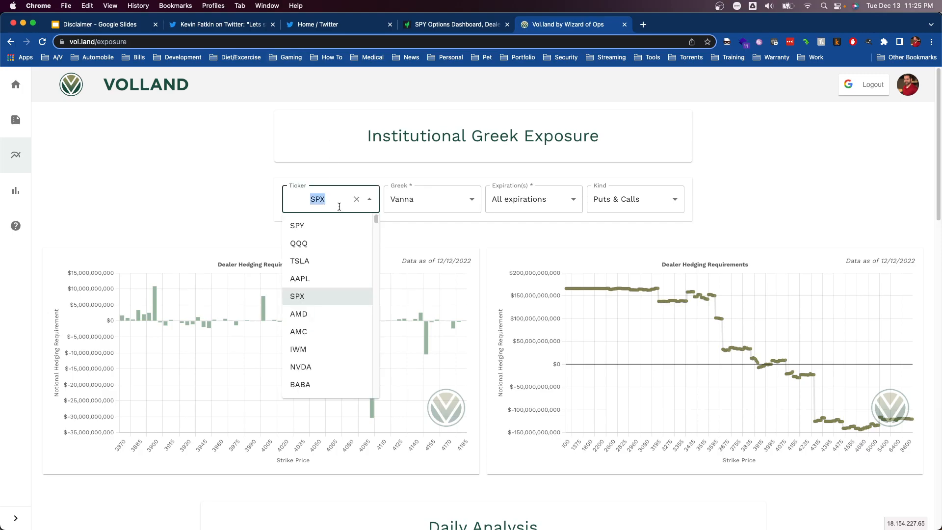
left_click(299, 278)
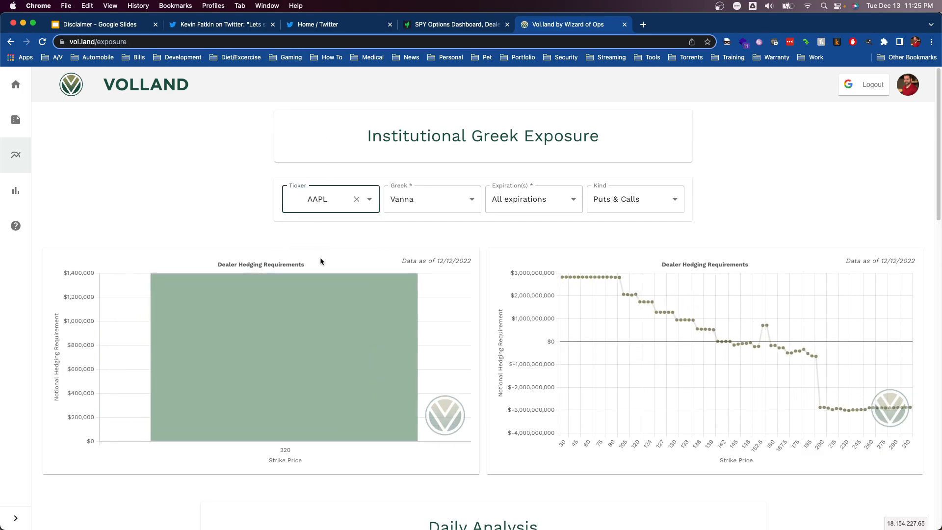
left_click(432, 199)
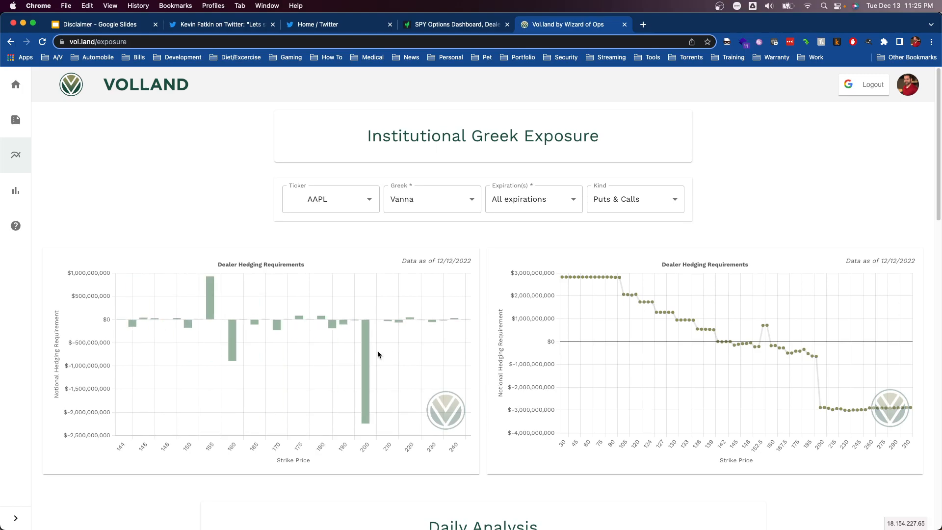
mouse_move(379, 199)
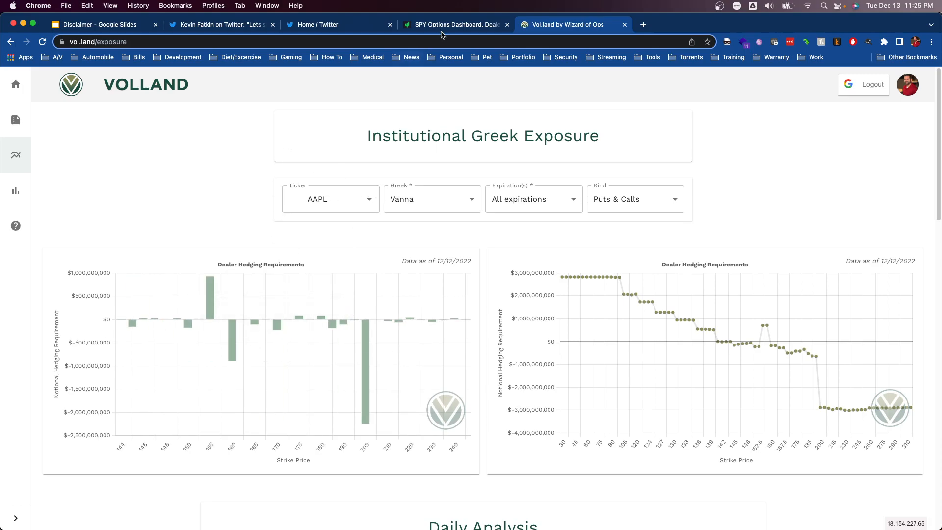
left_click(338, 25)
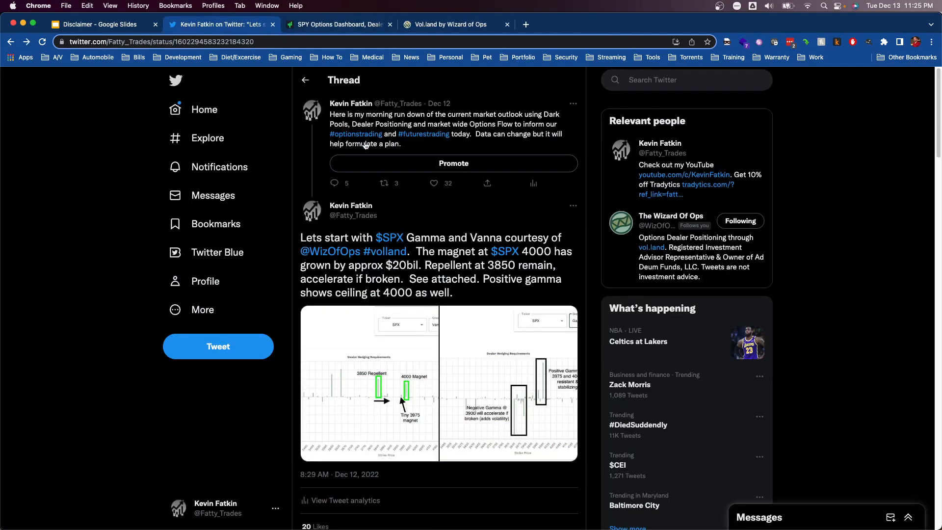
Page through the SPY reply's Vanna, Gamma and Tradytics distribution charts to photo 3
scroll("down", 3)
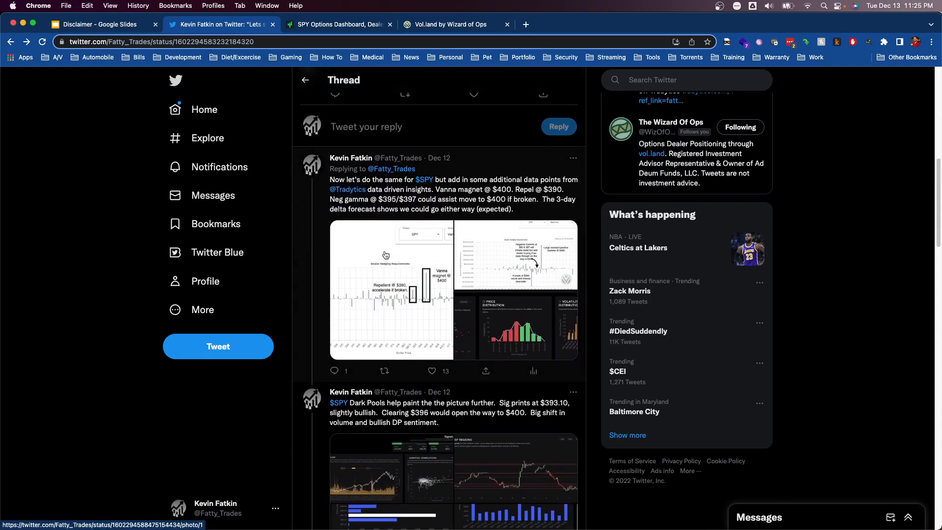
mouse_move(443, 25)
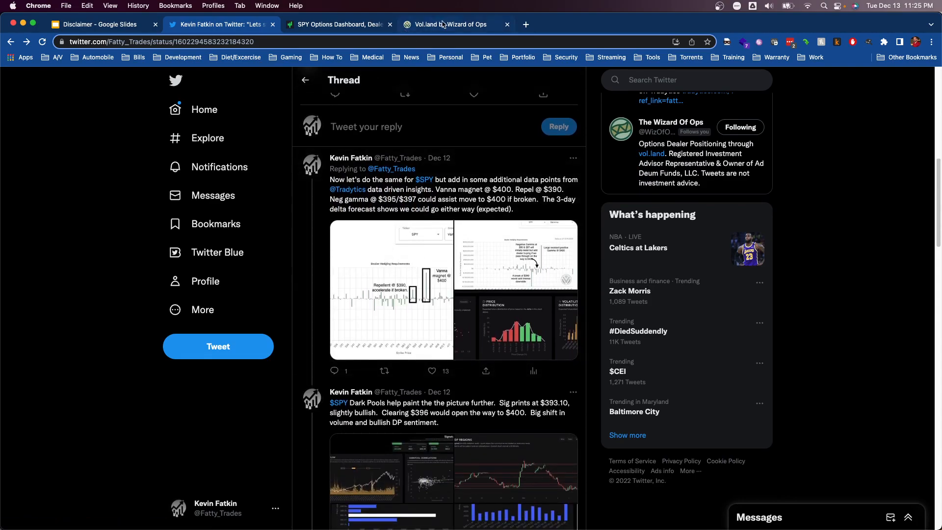
left_click(448, 24)
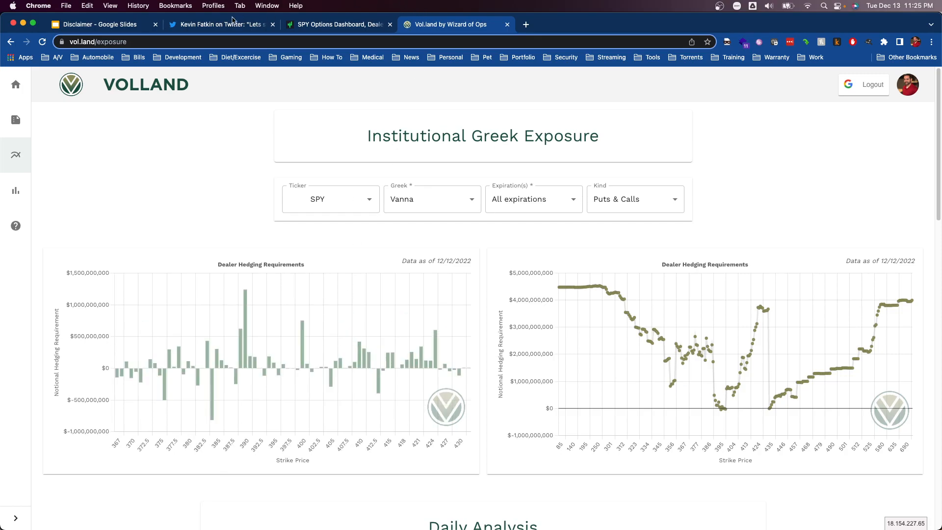
left_click(220, 24)
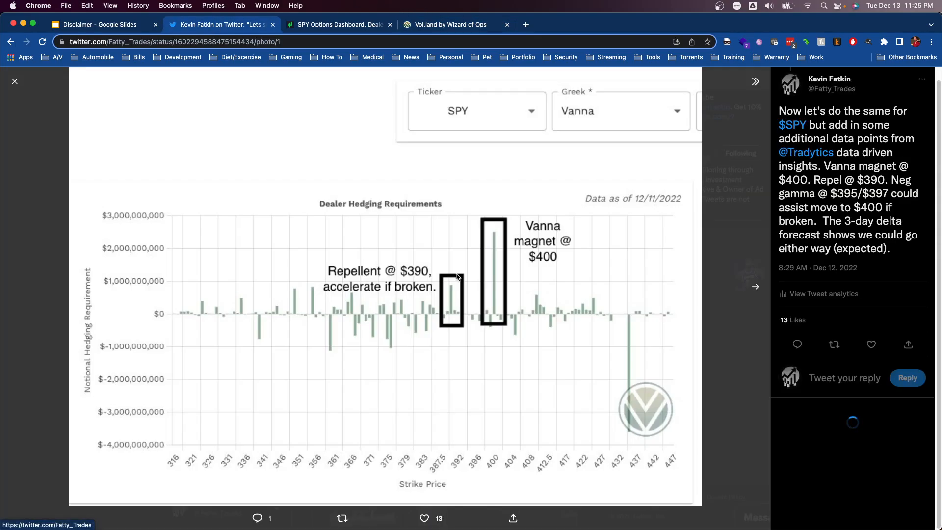
left_click(754, 286)
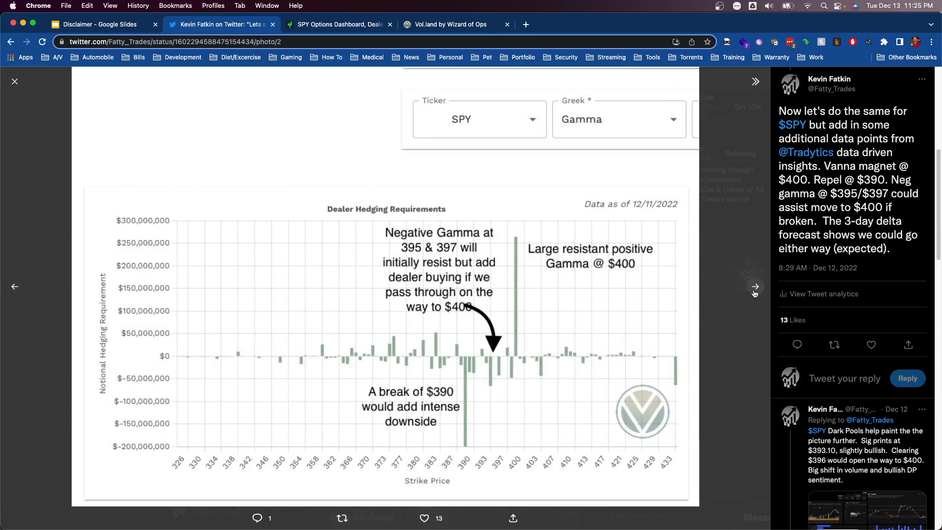
left_click(754, 286)
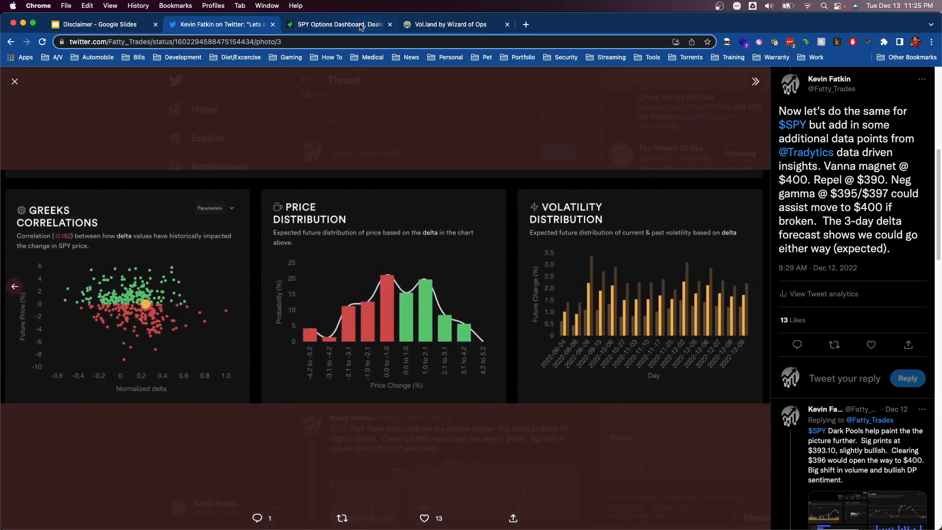
left_click(339, 24)
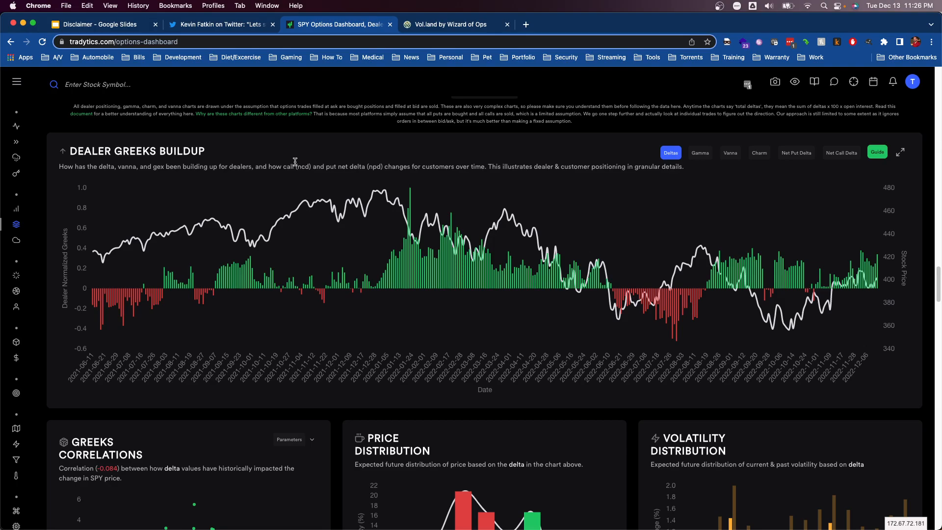
mouse_move(246, 161)
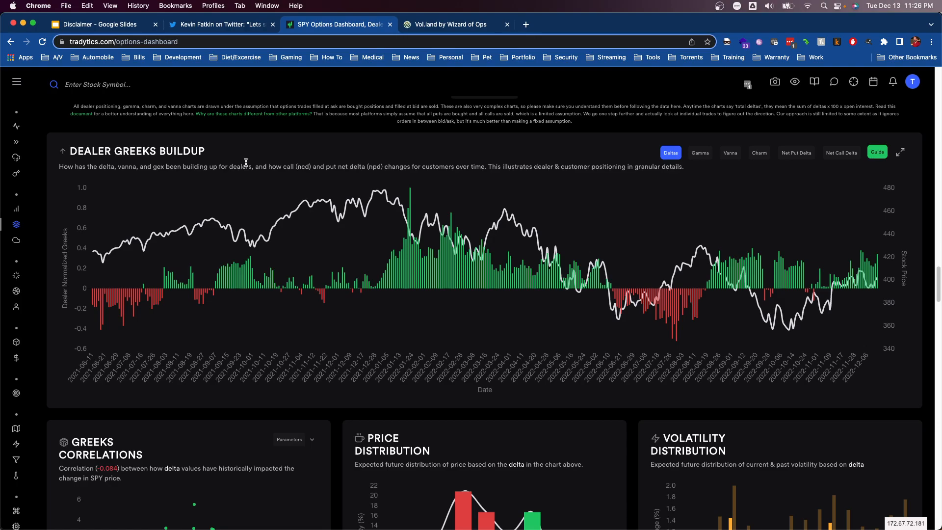
mouse_move(248, 233)
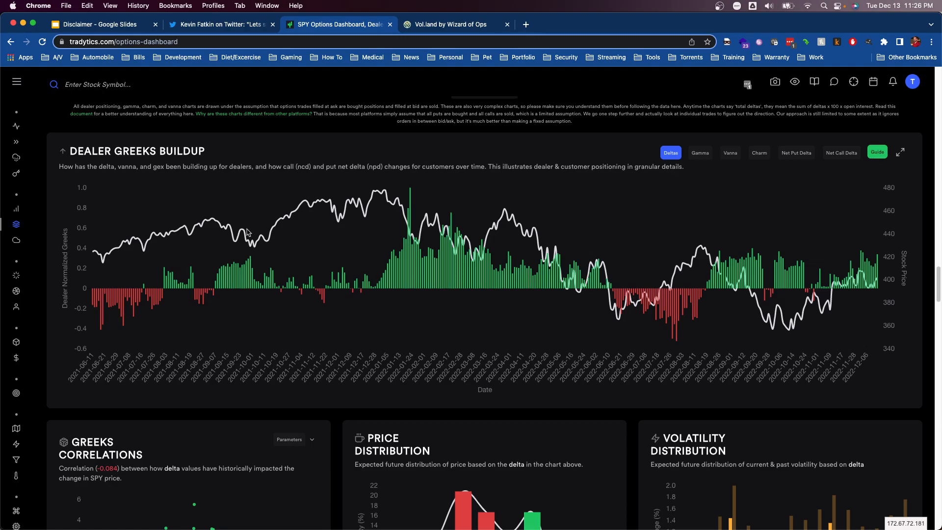
Reload the SPY options dashboard via Ticker Dashboards > Options and bring up the Greeks Correlations parameters
left_click(17, 81)
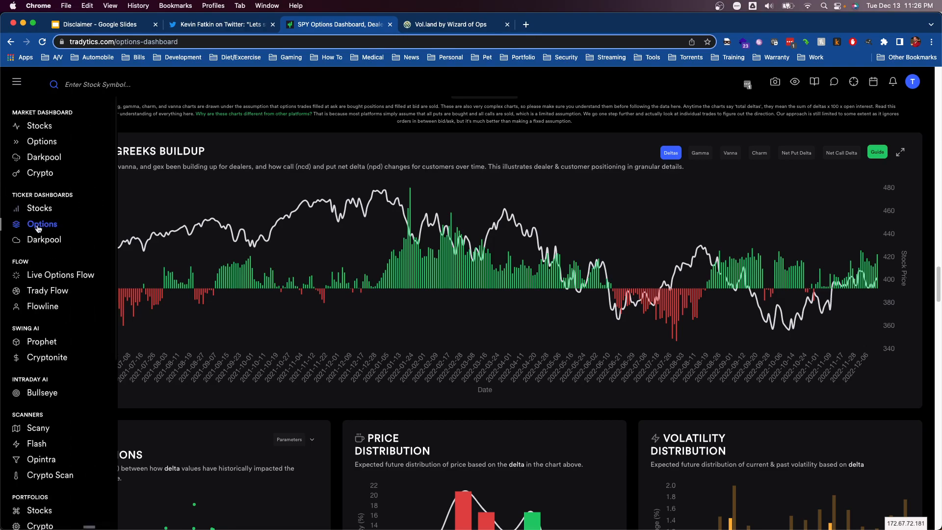
left_click(16, 82)
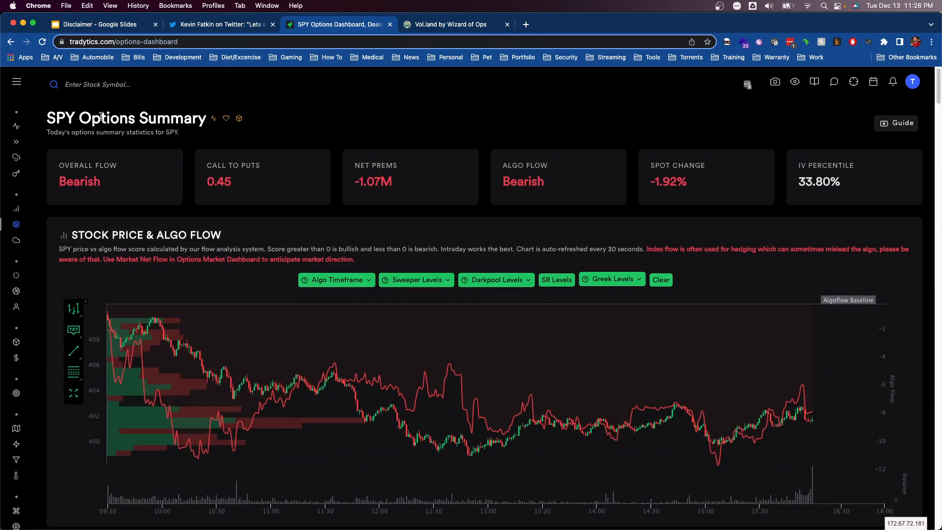
scroll("down", 3)
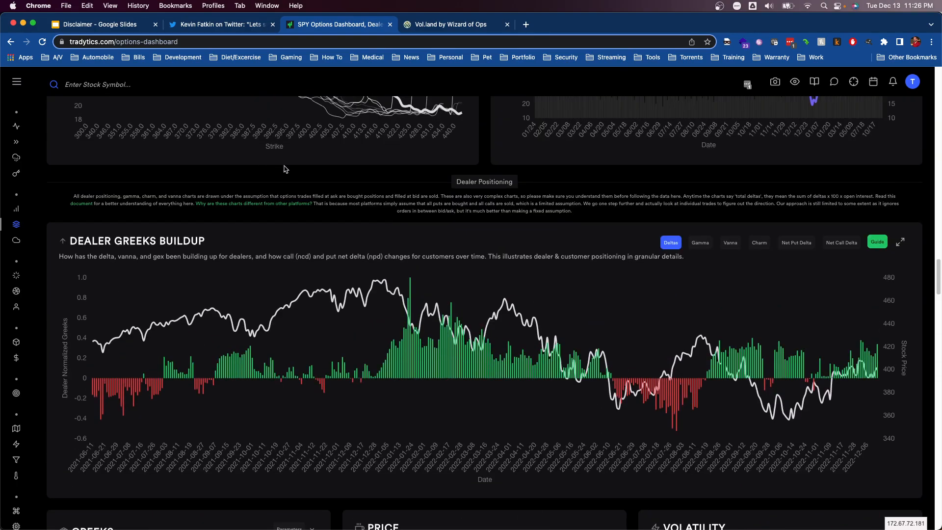
mouse_move(371, 206)
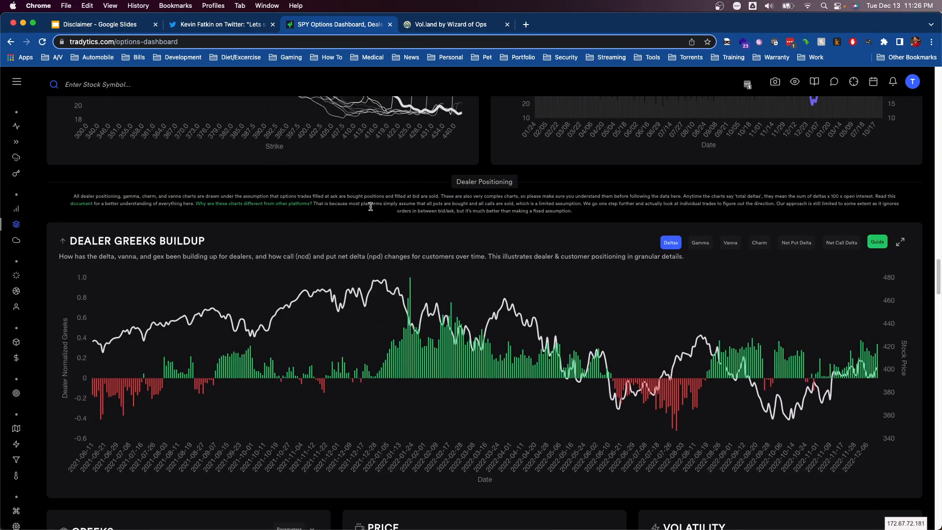
scroll("down", 3)
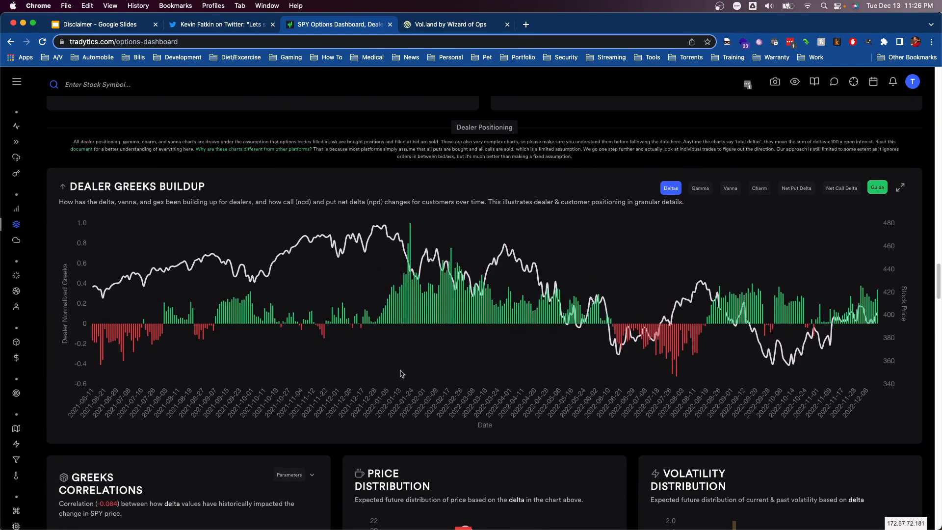
left_click(294, 475)
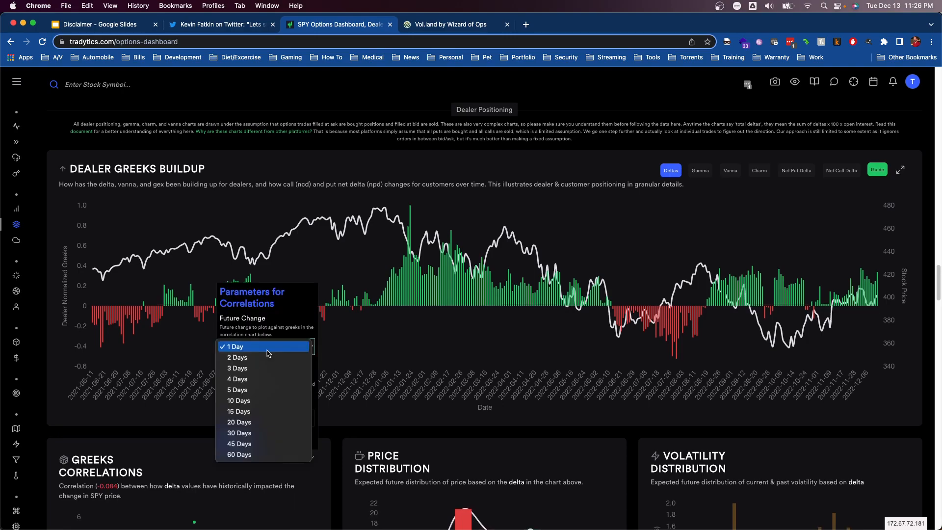
mouse_move(246, 378)
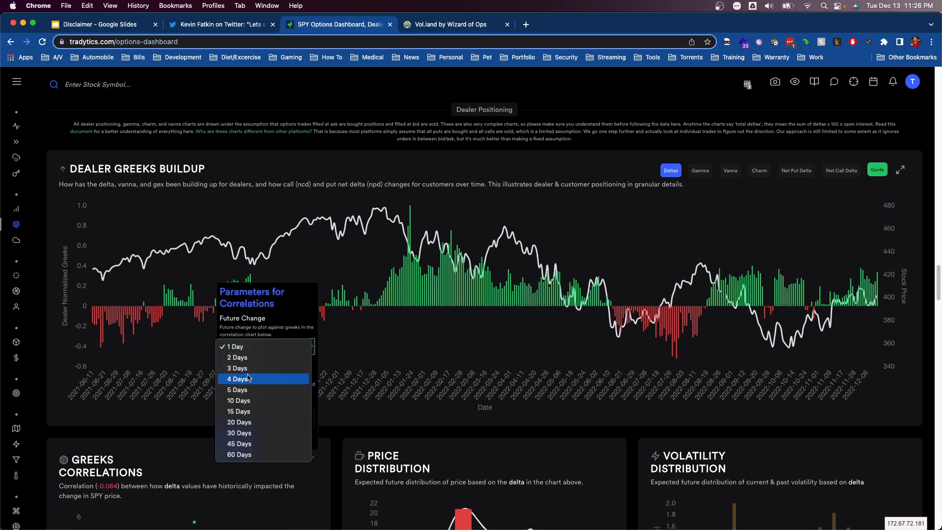
Recompute the Greeks correlations with a 3-day future change and review the resulting distribution charts
left_click(237, 368)
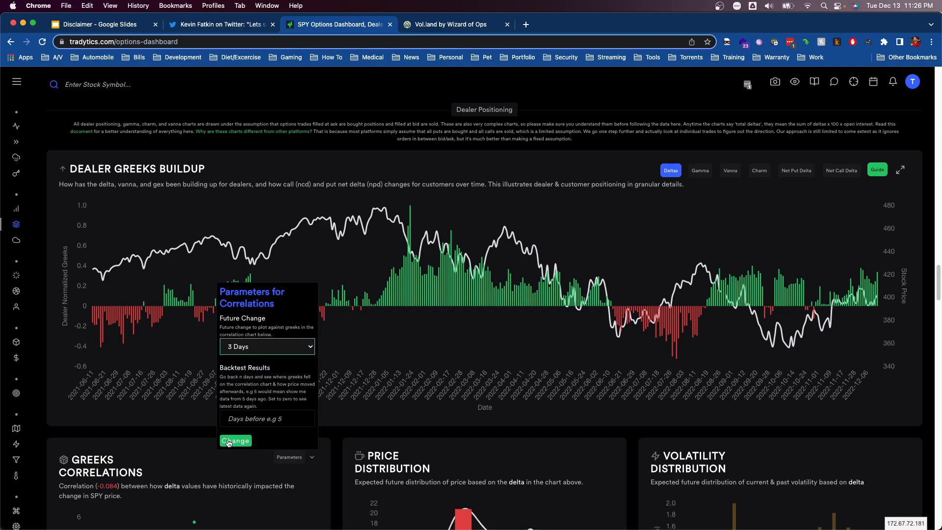
left_click(234, 440)
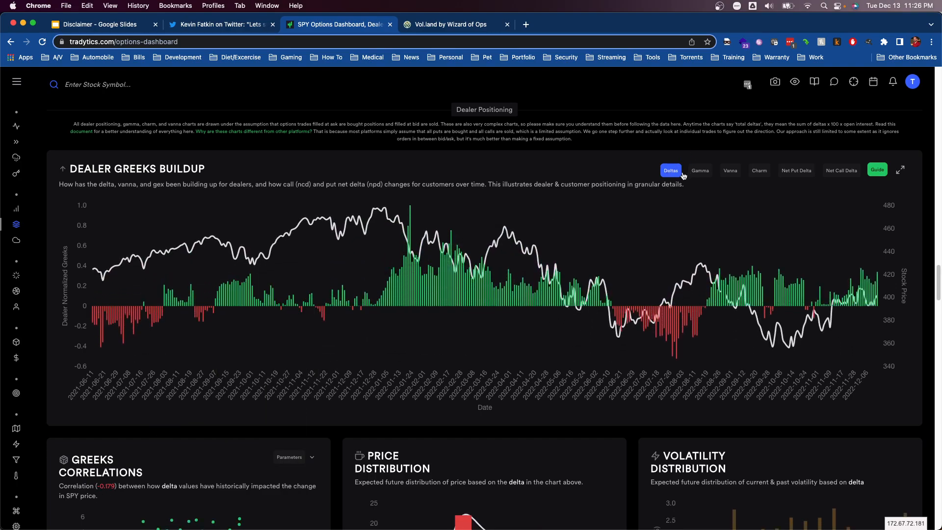
scroll("down", 3)
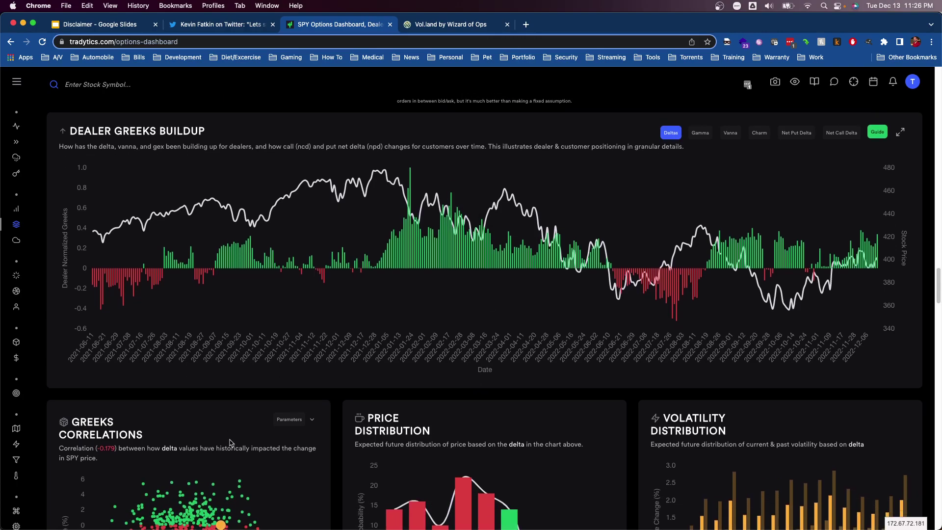
scroll("down", 3)
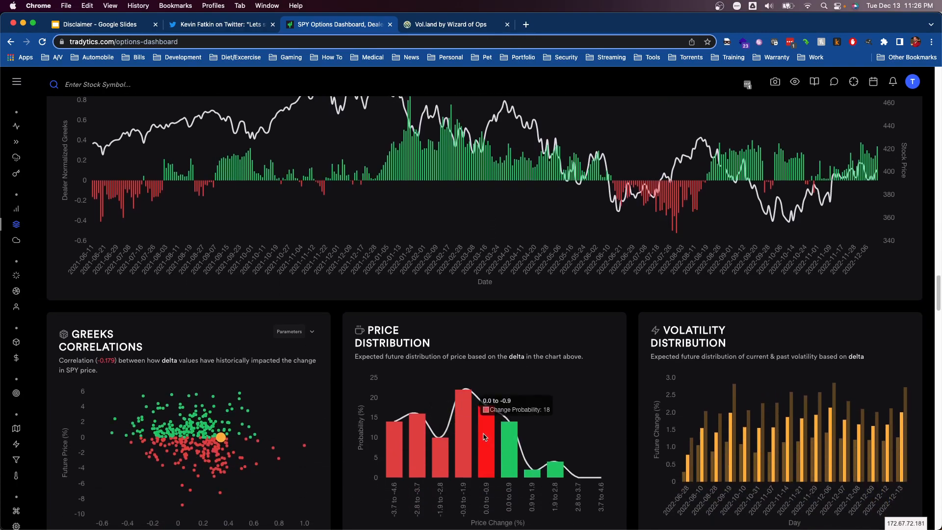
mouse_move(462, 436)
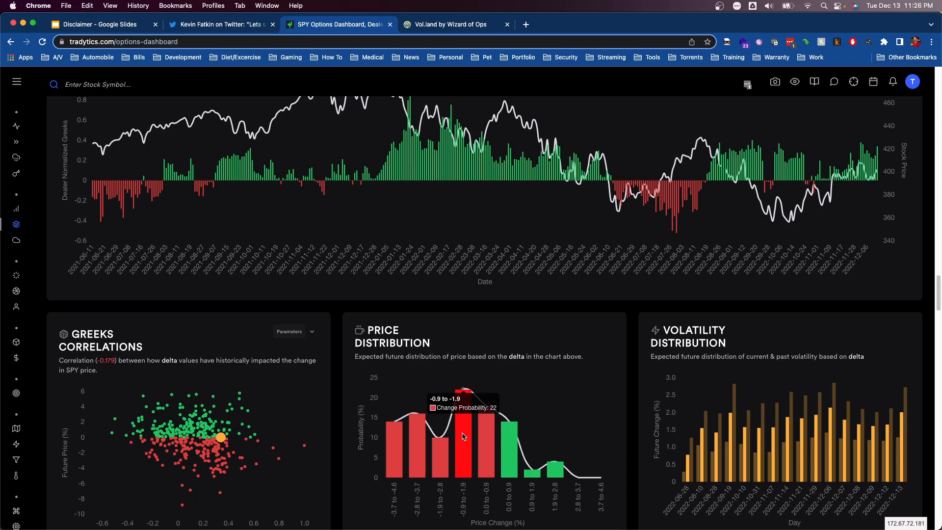
mouse_move(453, 421)
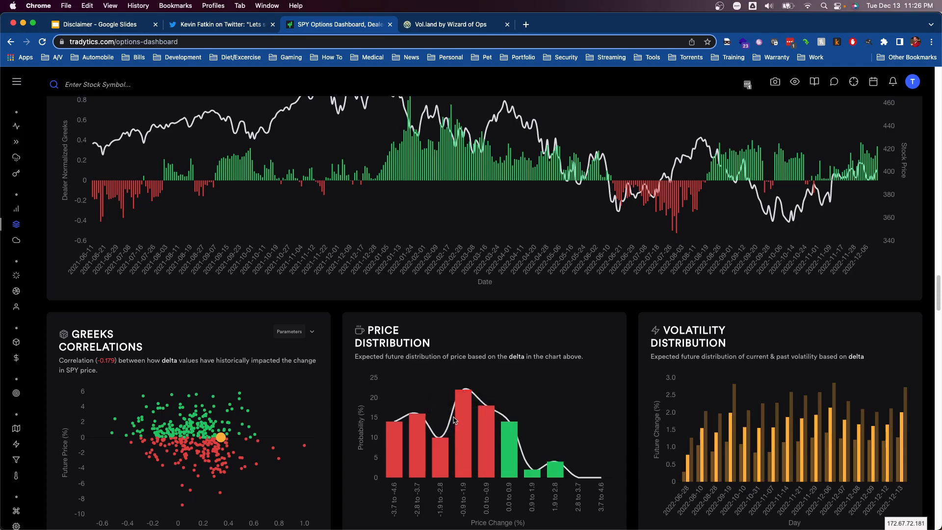
mouse_move(443, 412)
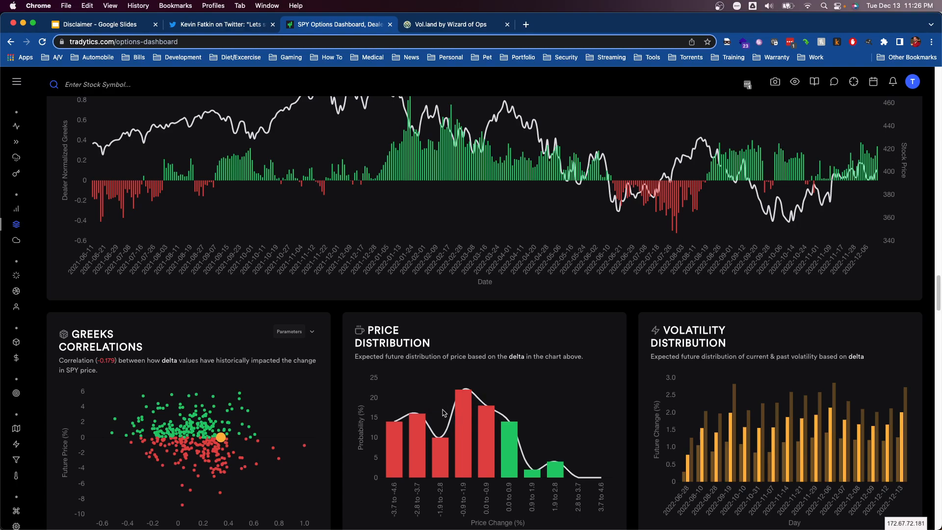
scroll("up", 3)
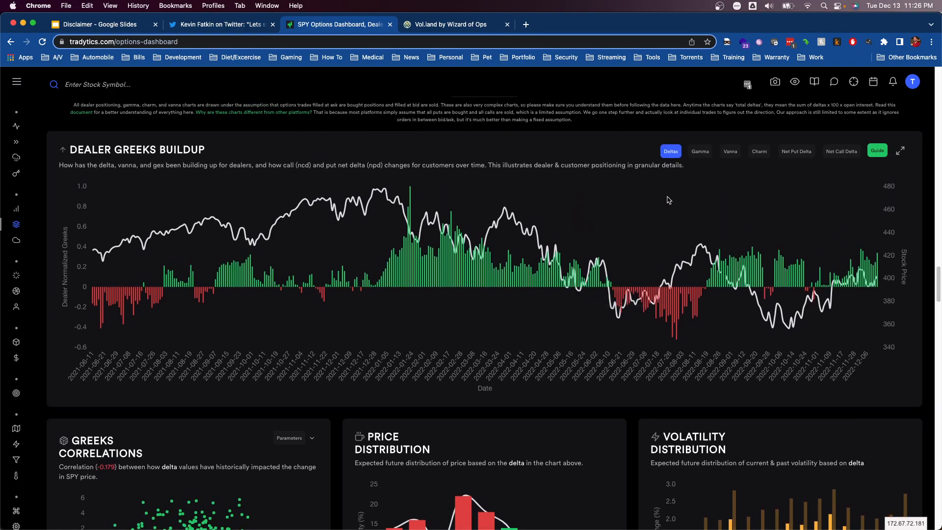
left_click(699, 151)
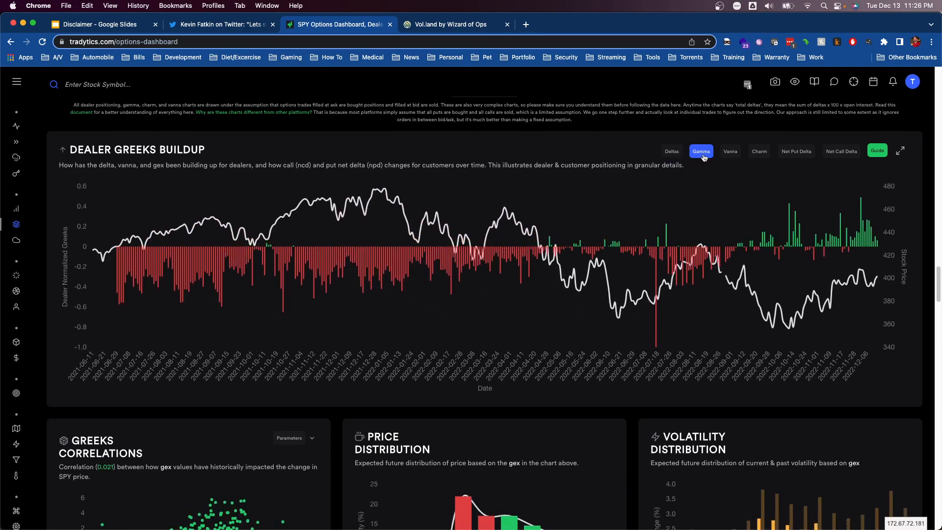
Compare gamma with vanna on the Dealer Greeks Buildup chart, then show delta alone
left_click(729, 151)
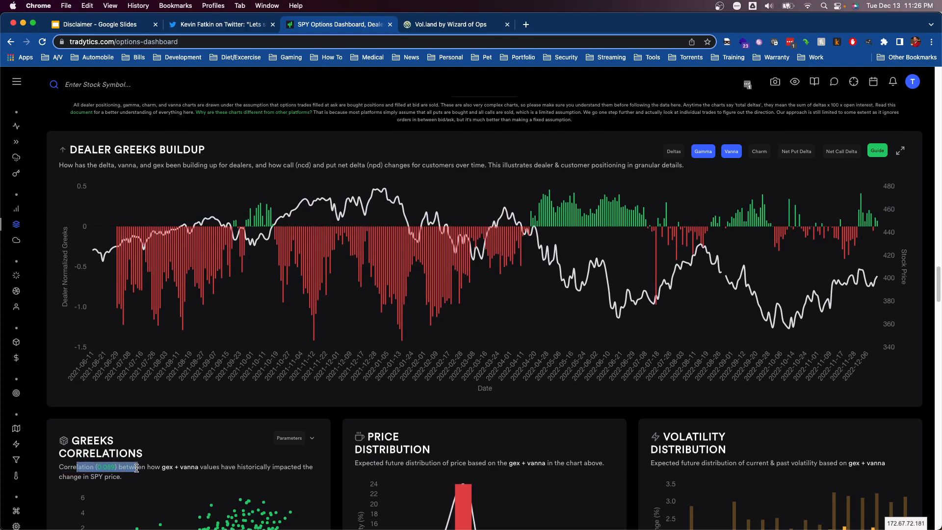
left_click(673, 151)
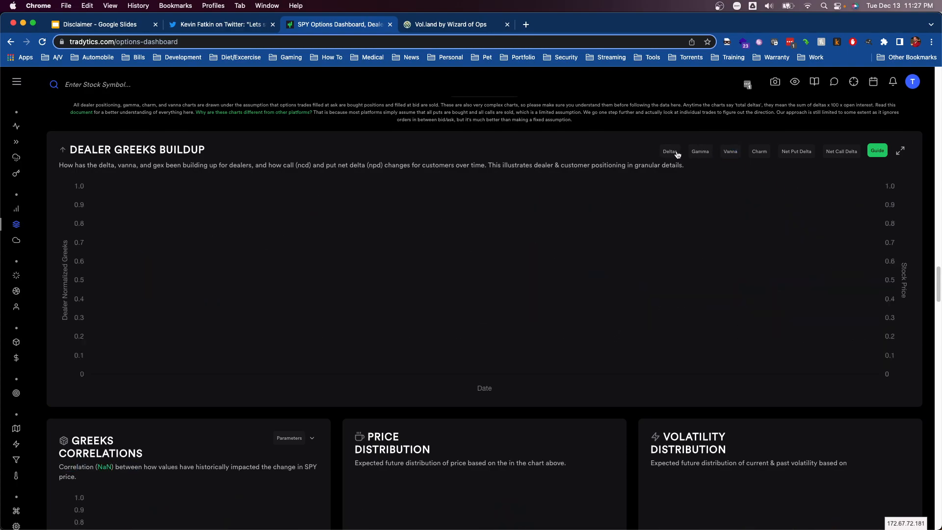
left_click(670, 151)
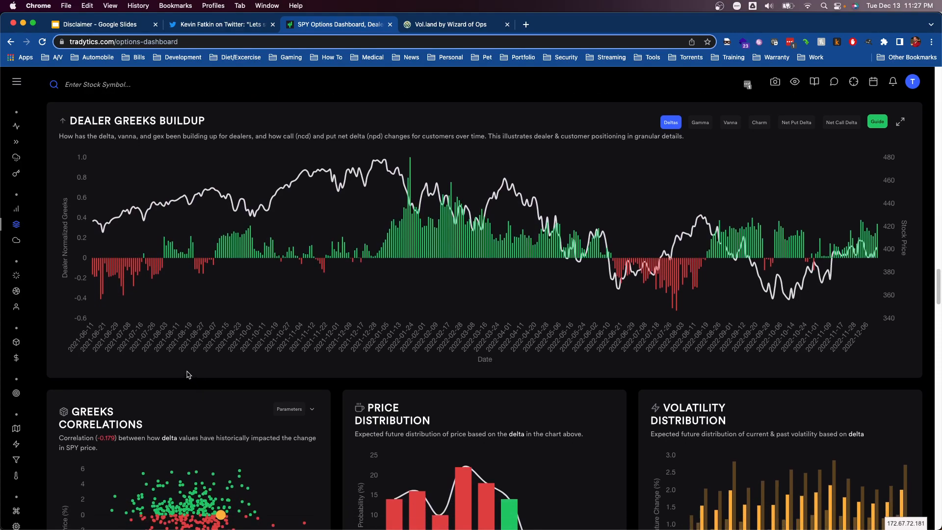
mouse_move(241, 37)
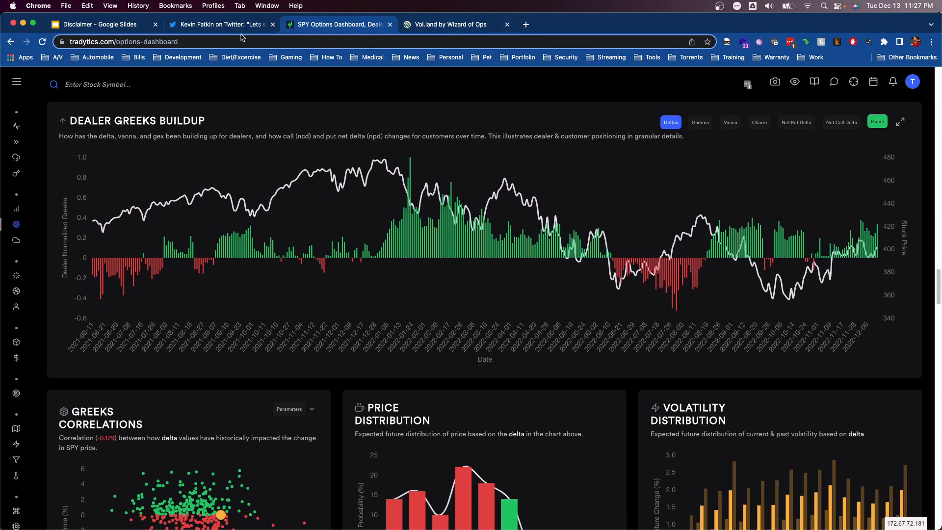
left_click(221, 24)
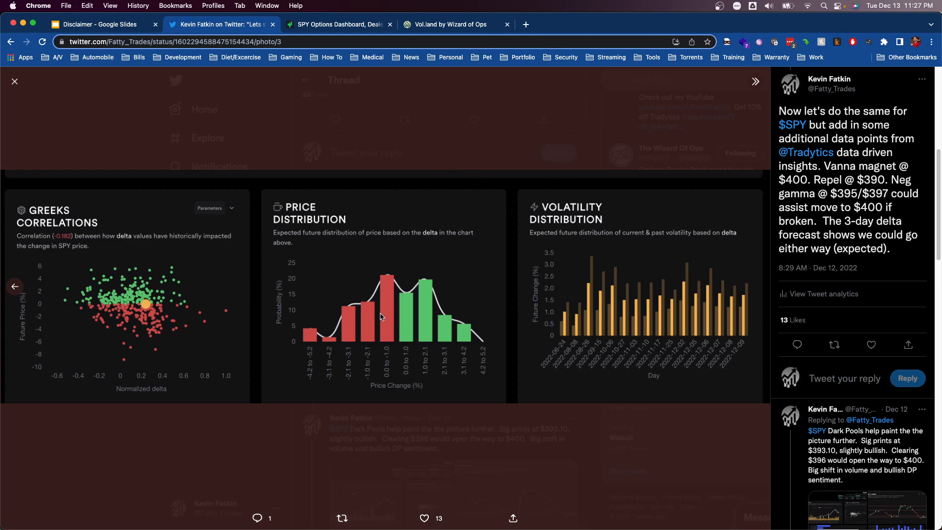
Page through the Dark Pools tweet's four charts to Darkpool Levels and Daily DP Amount, then close them
left_click(15, 81)
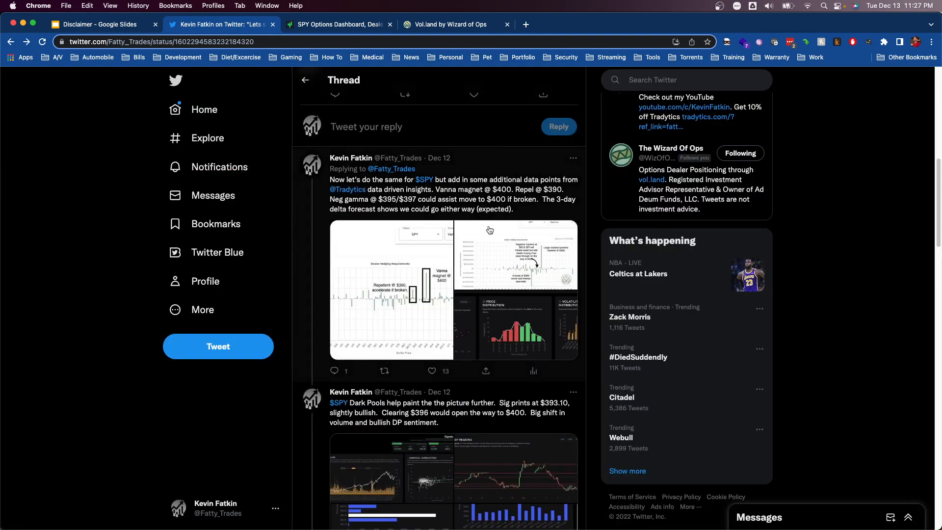
scroll("down", 3)
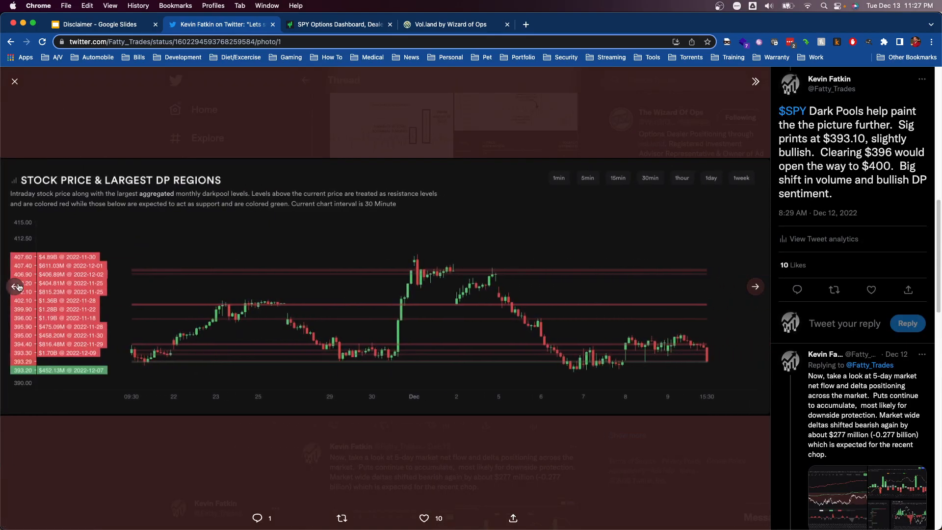
left_click(755, 287)
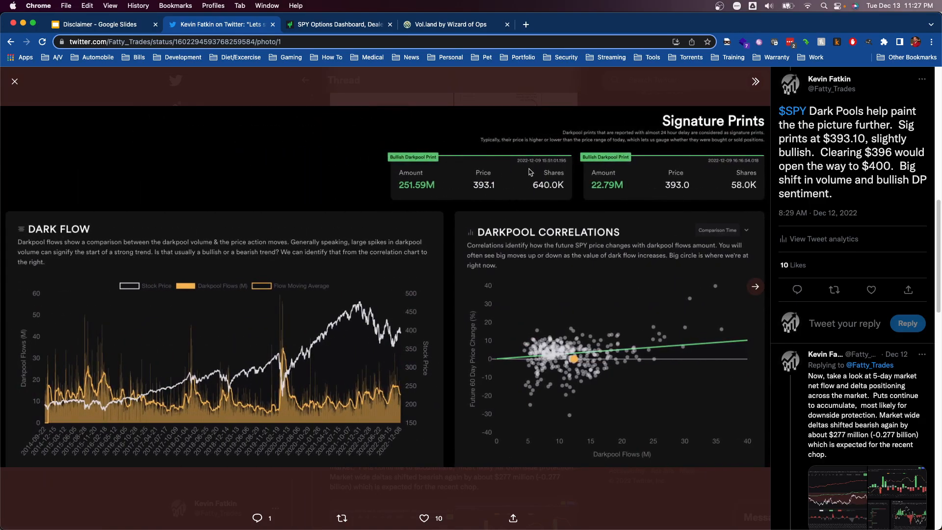
mouse_move(251, 235)
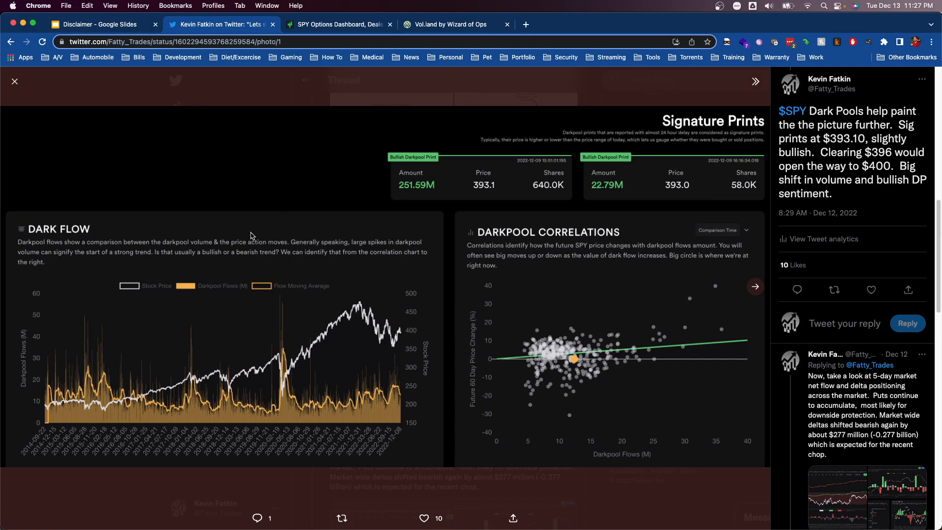
mouse_move(195, 335)
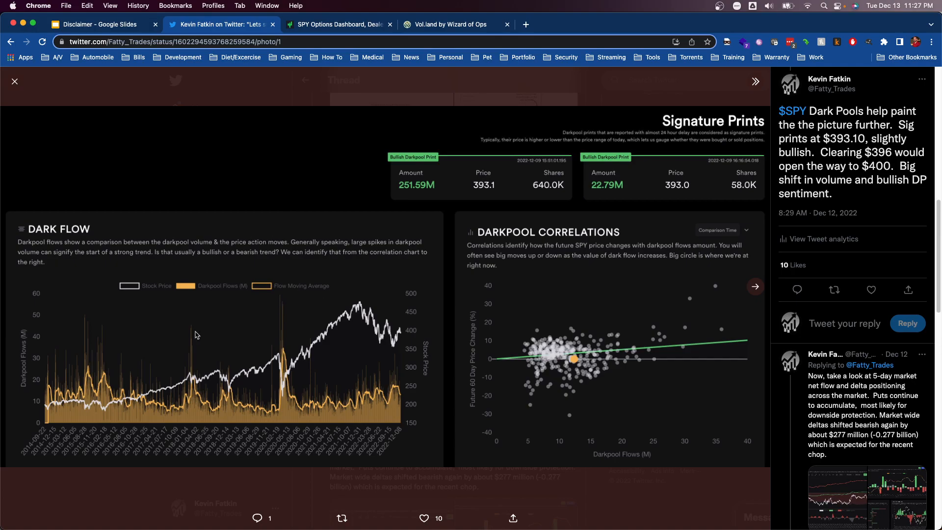
mouse_move(255, 288)
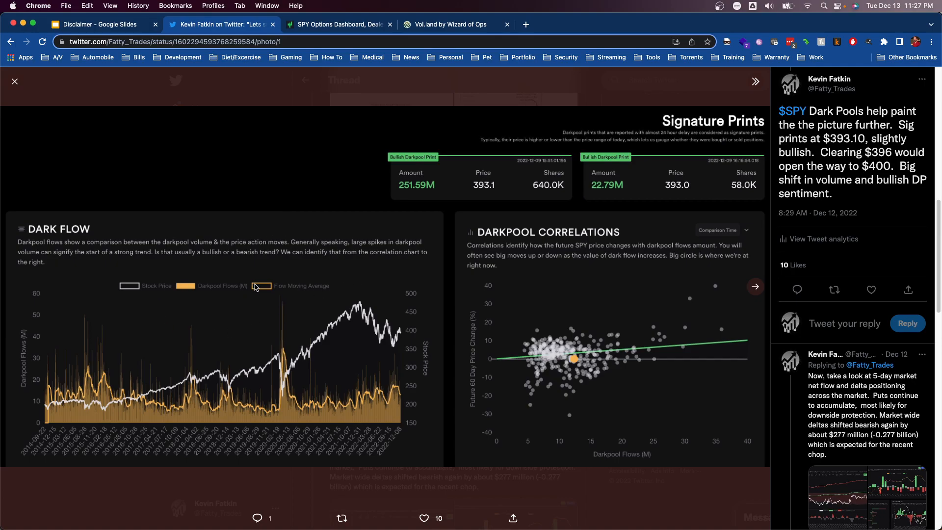
mouse_move(664, 292)
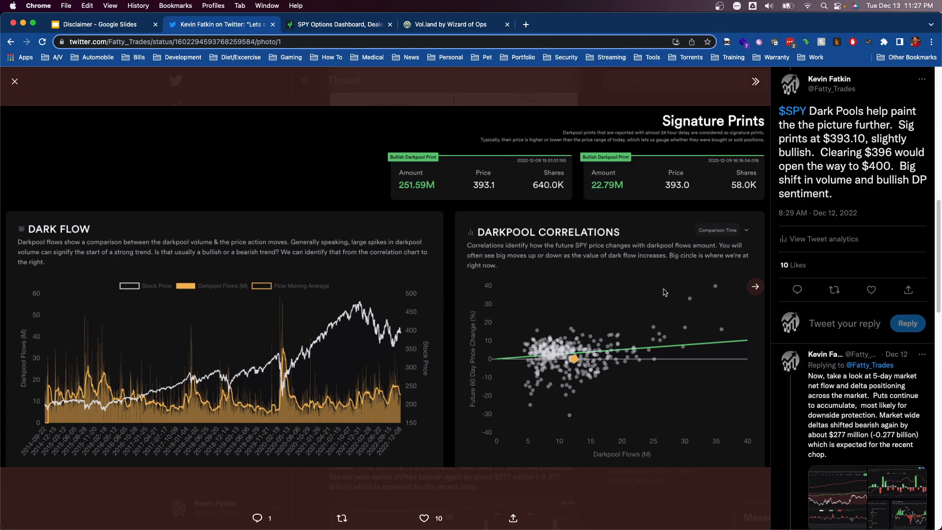
mouse_move(506, 313)
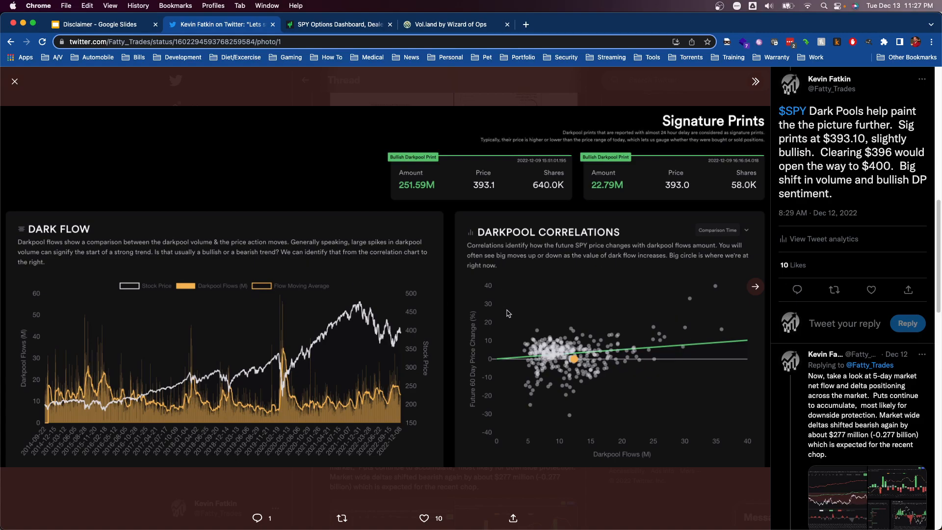
left_click(755, 285)
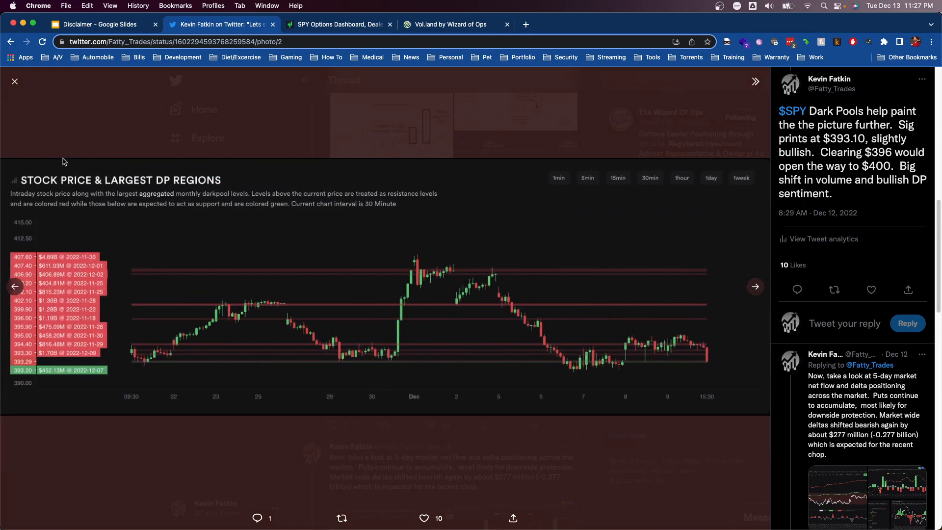
mouse_move(536, 303)
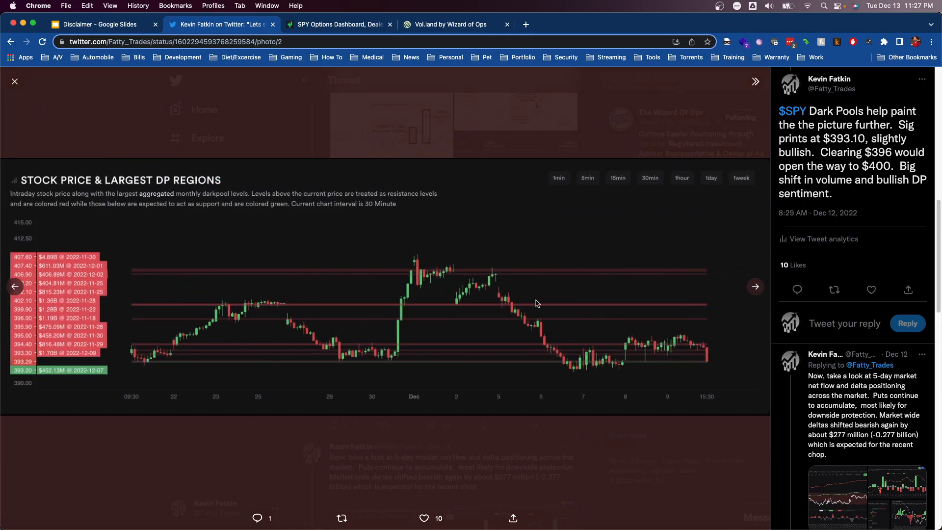
left_click(754, 287)
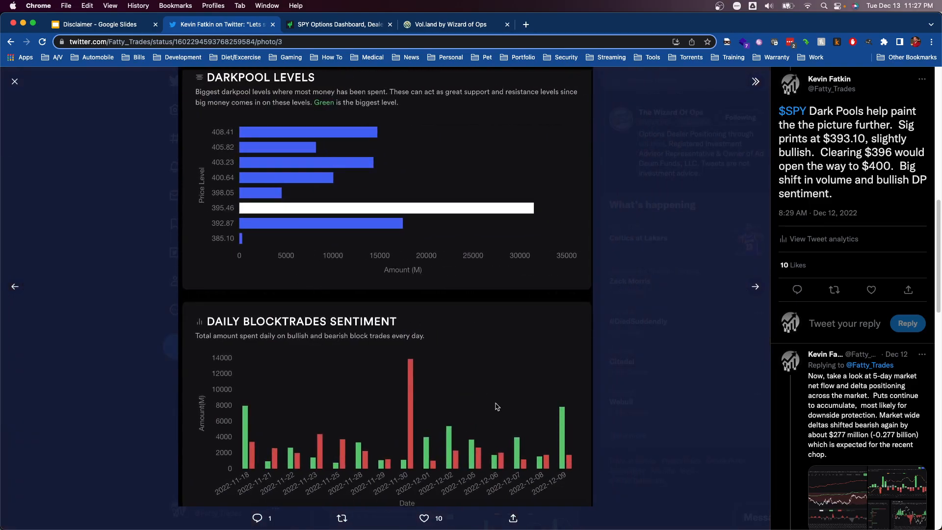
mouse_move(494, 366)
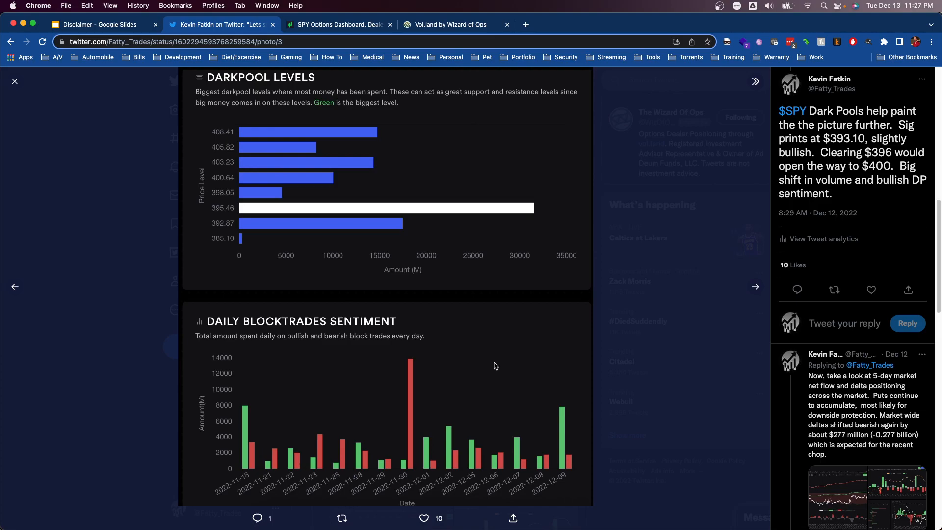
mouse_move(481, 371)
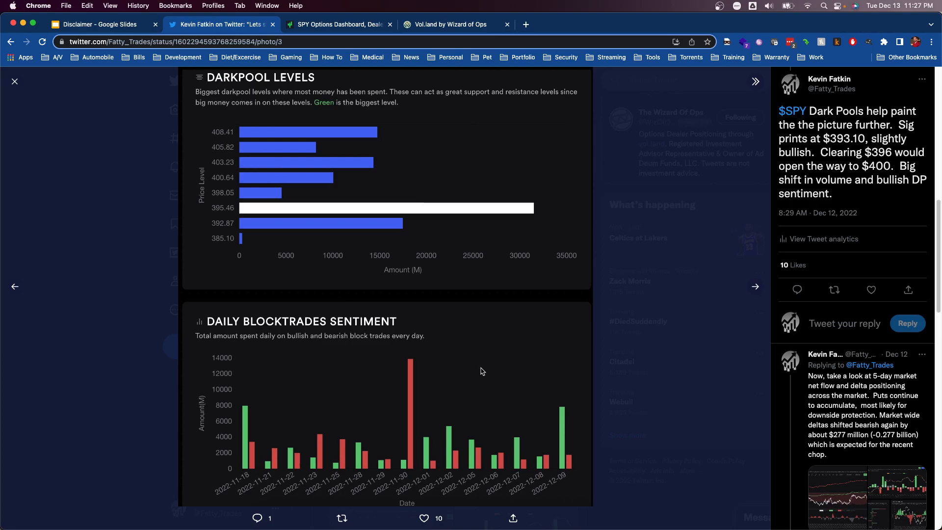
left_click(755, 286)
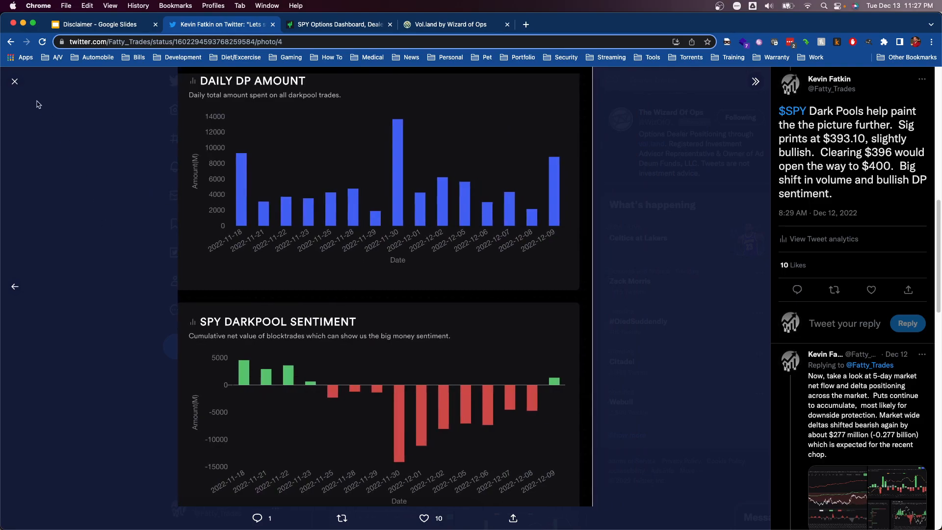
mouse_move(15, 82)
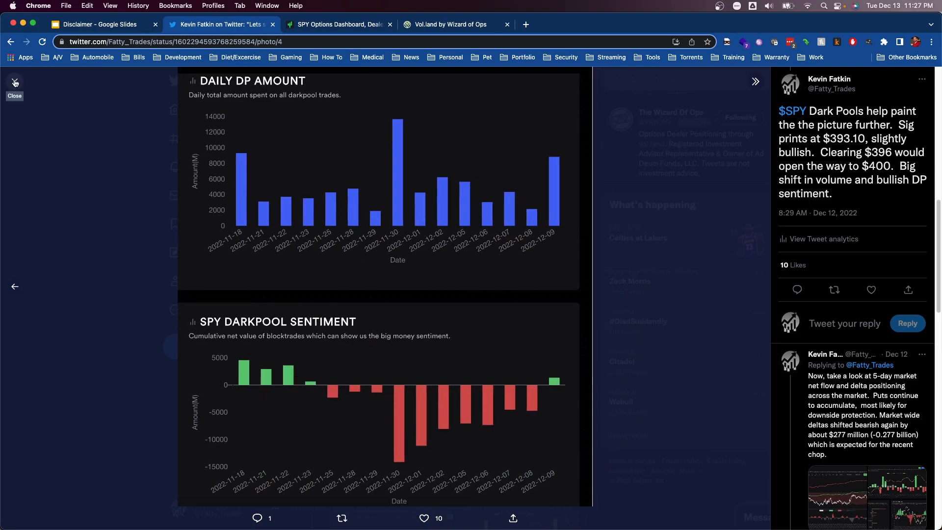
left_click(15, 82)
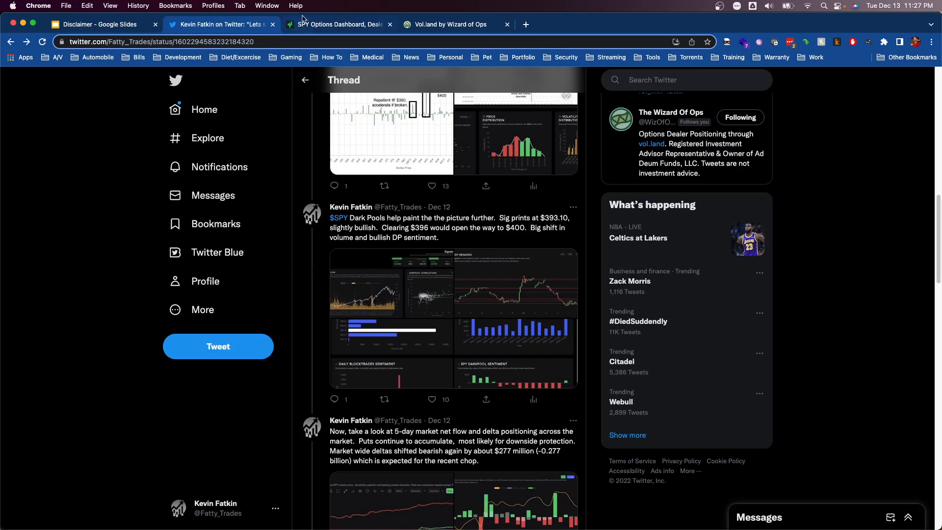
Bring up the Tradytics SPY Darkpool dashboard and review its dark-flow and darkpool levels sections
left_click(338, 25)
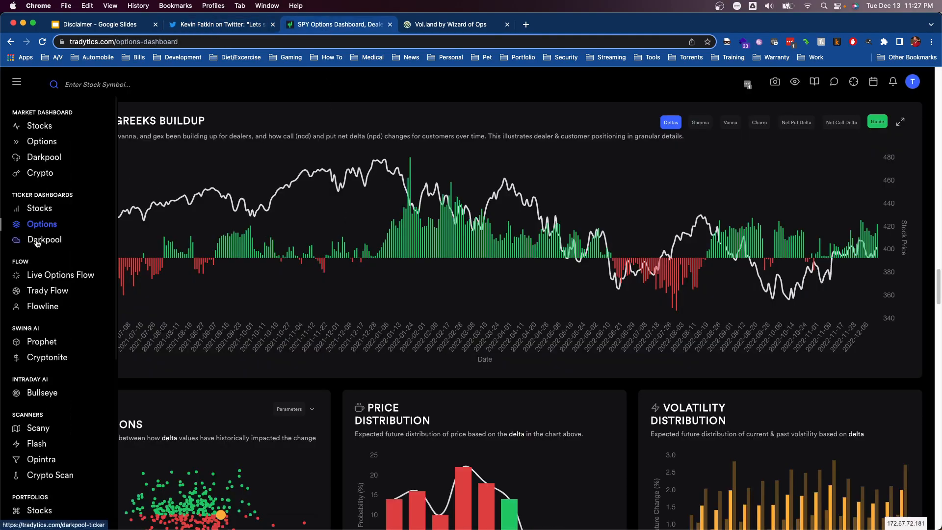
left_click(44, 239)
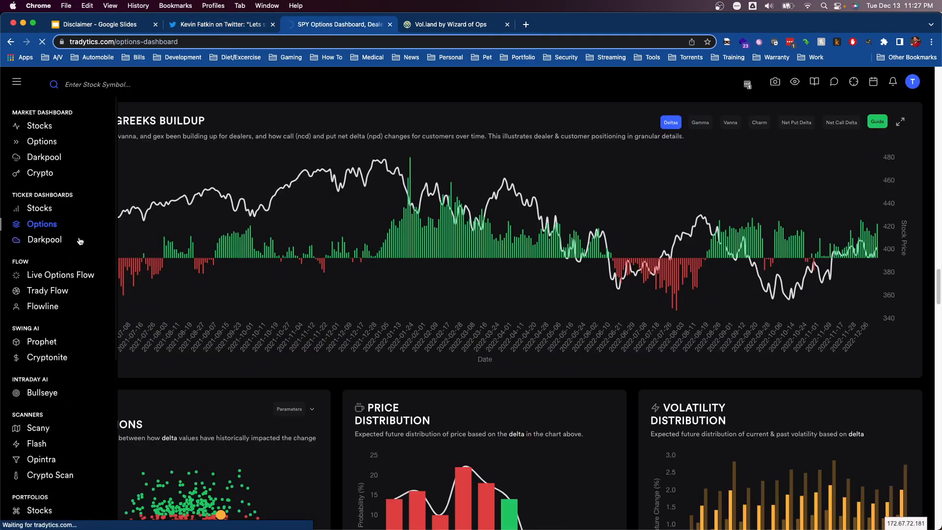
left_click(44, 239)
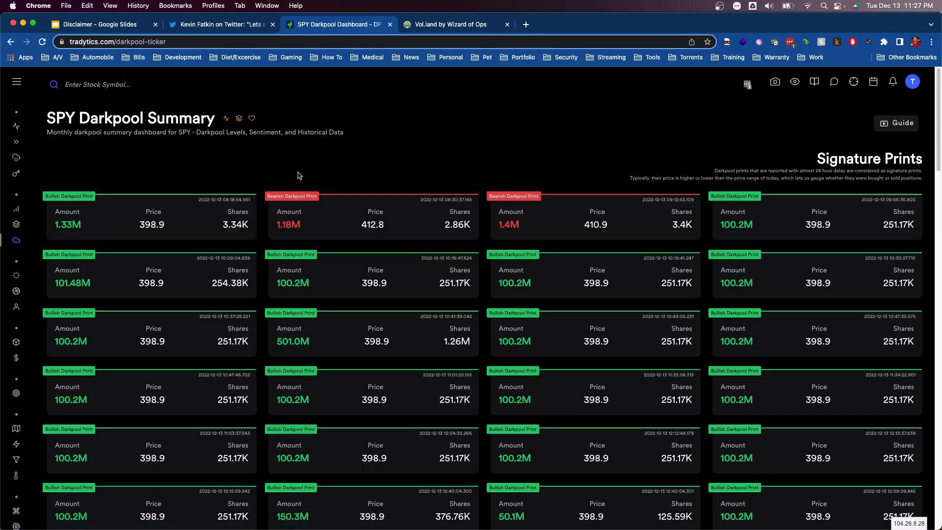
scroll("down", 3)
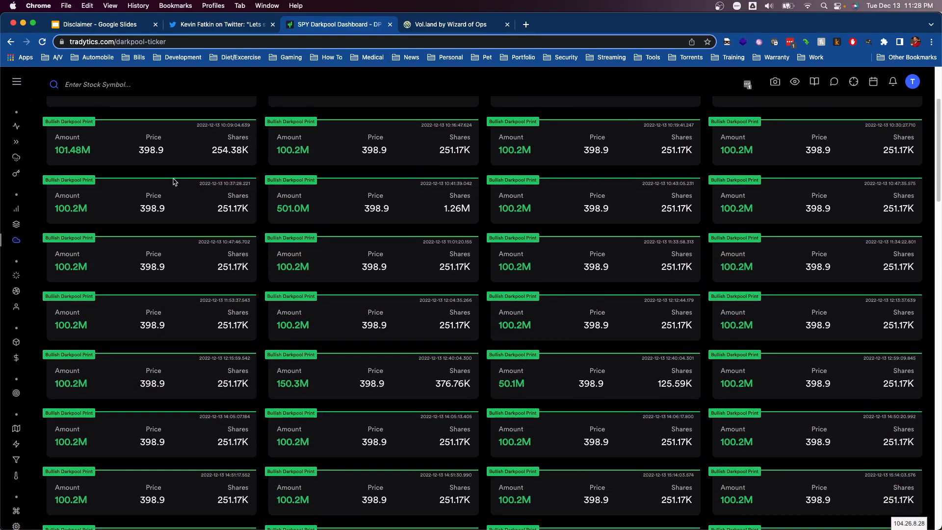
scroll("down", 3)
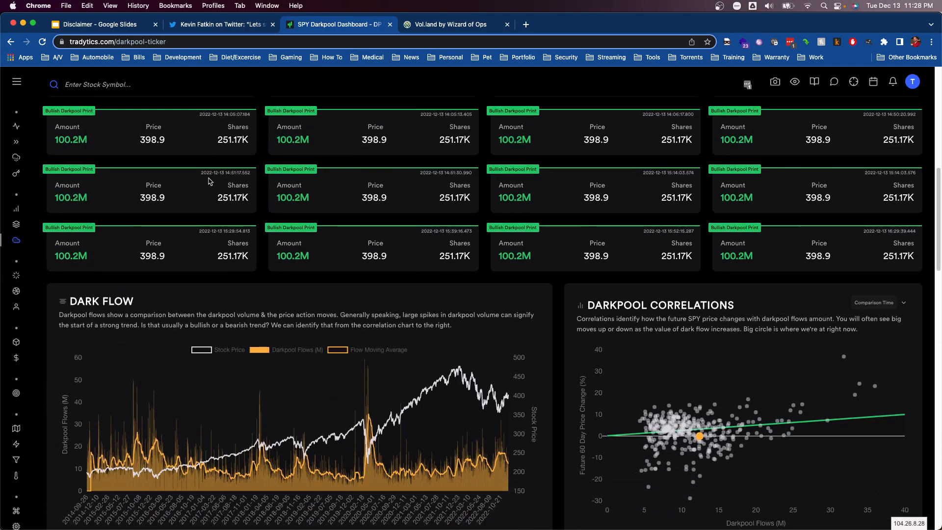
scroll("down", 3)
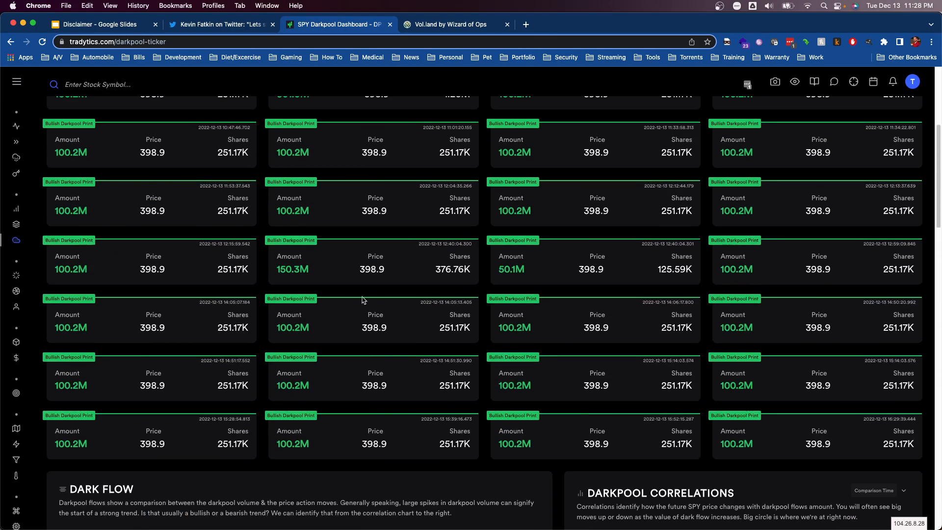
Continue through the sentiment charts and historical prints, then return to the Signature Prints at the top
scroll("down", 3)
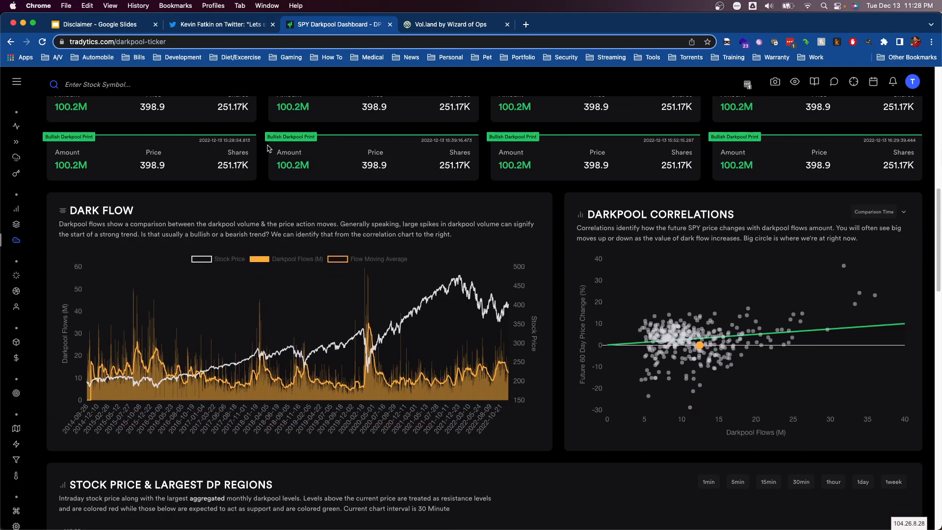
scroll("down", 3)
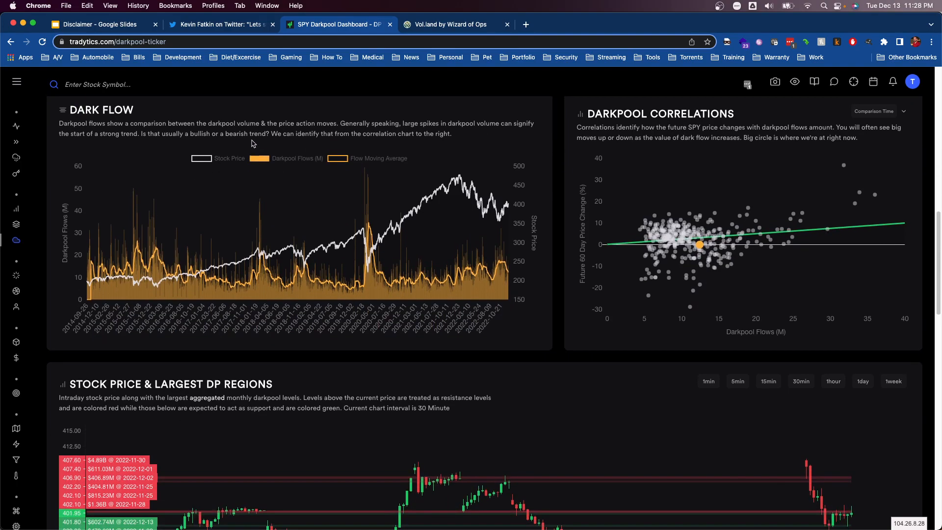
scroll("down", 3)
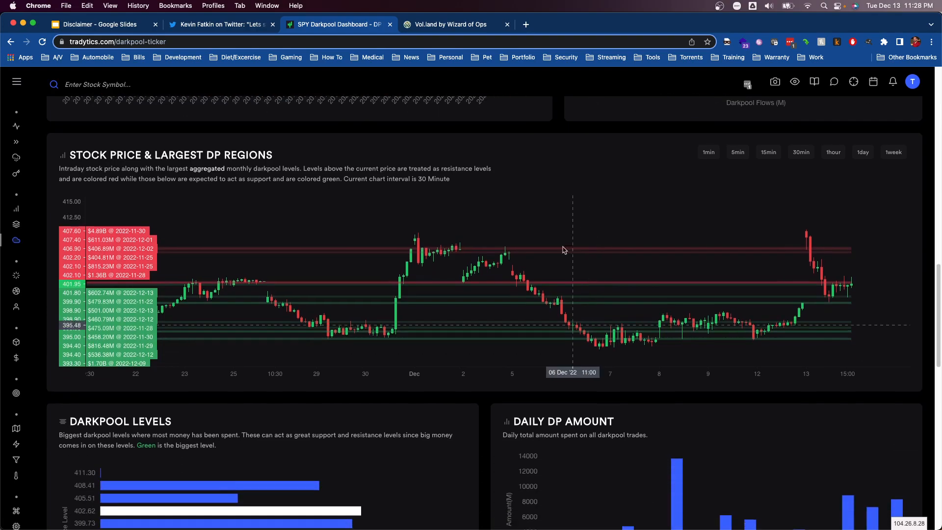
scroll("down", 3)
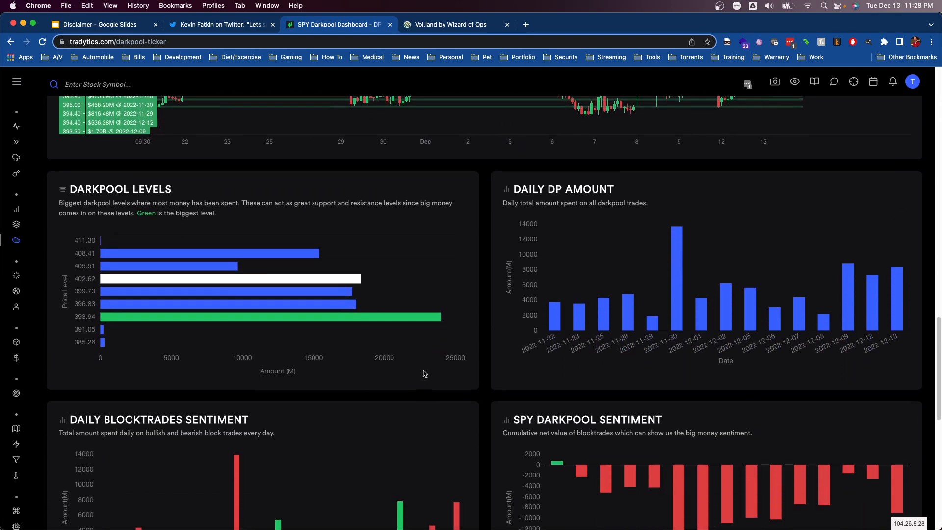
scroll("down", 3)
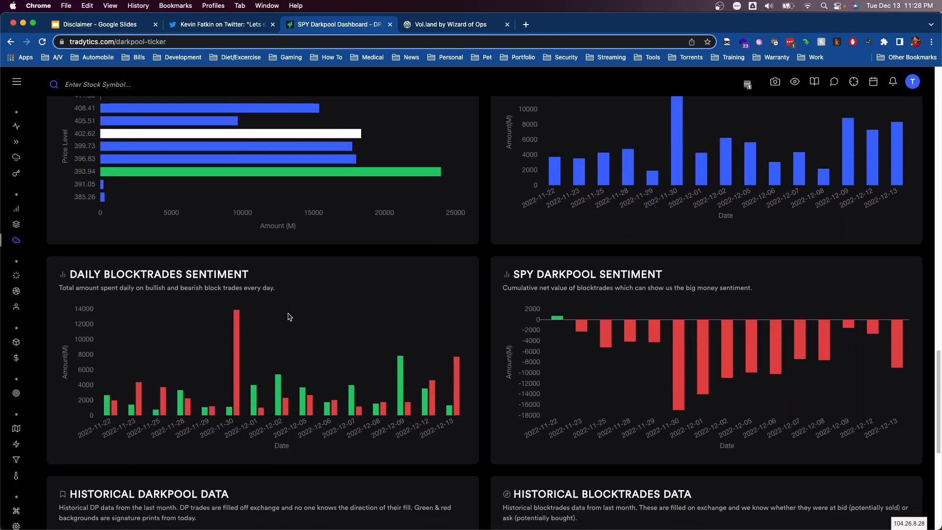
scroll("down", 3)
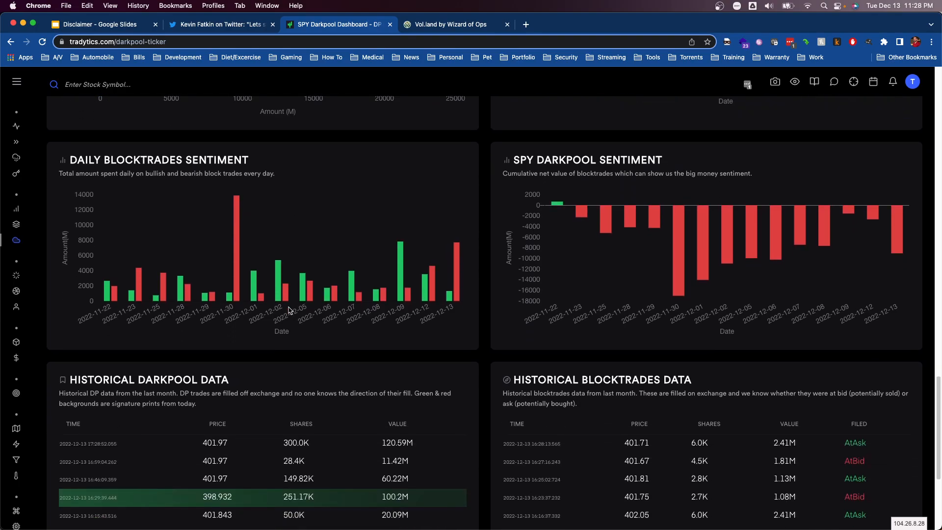
scroll("up", 3)
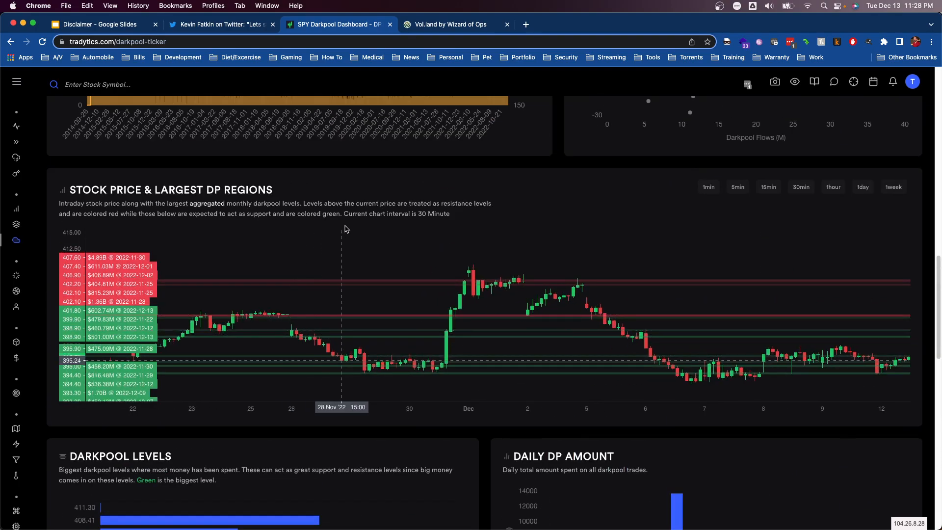
scroll("up", 3)
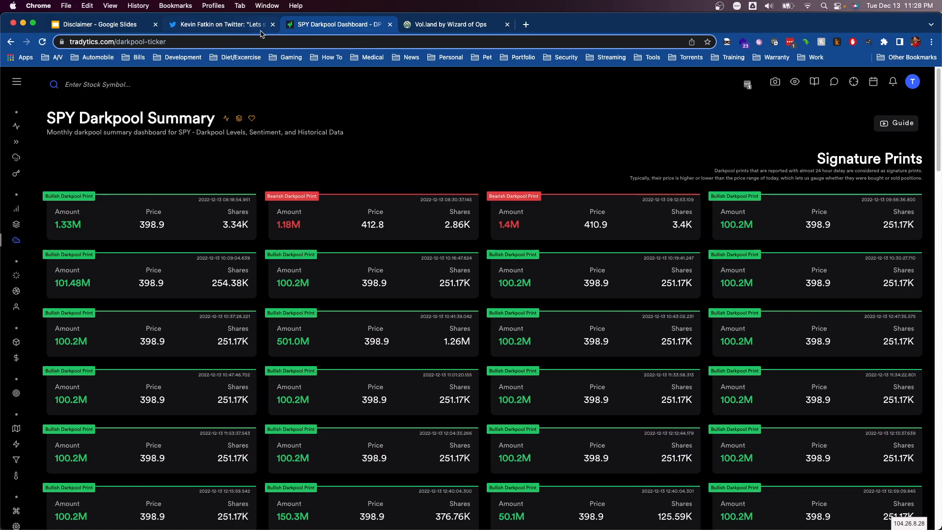
mouse_move(219, 23)
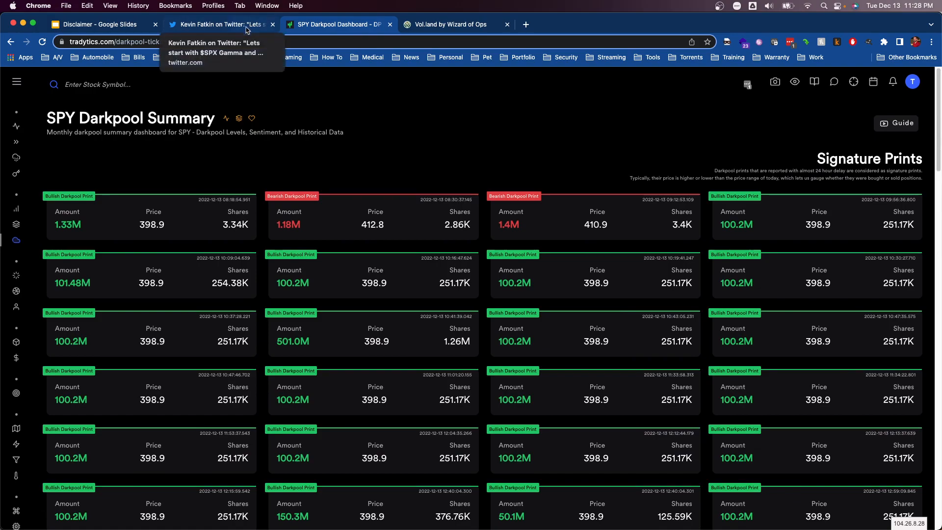
Page through the 5-day net flow tweet's Market DEX and Flow Map charts, returning to the Market Net Flow image
left_click(221, 24)
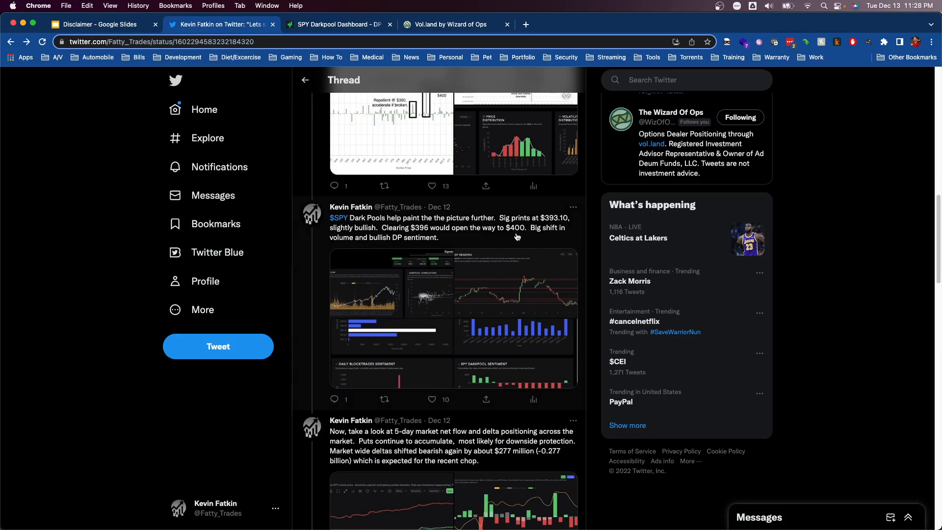
scroll("down", 3)
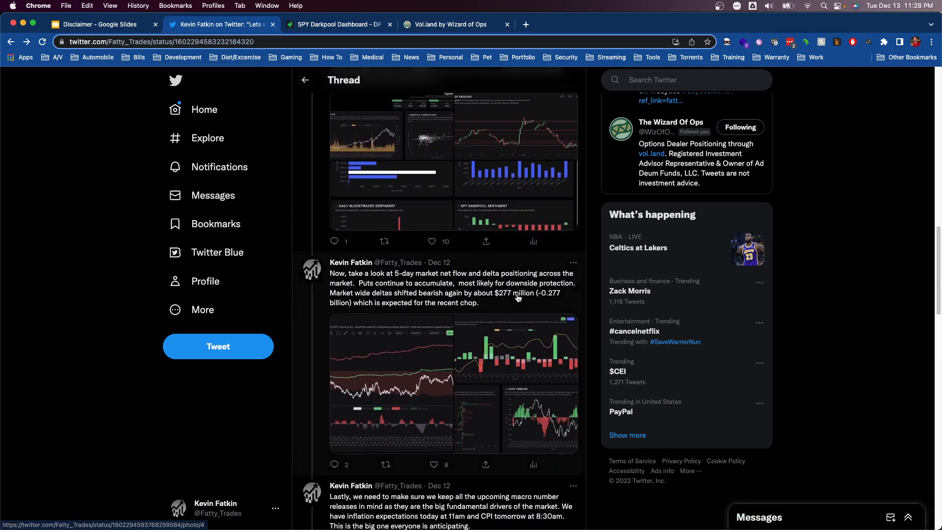
scroll("down", 3)
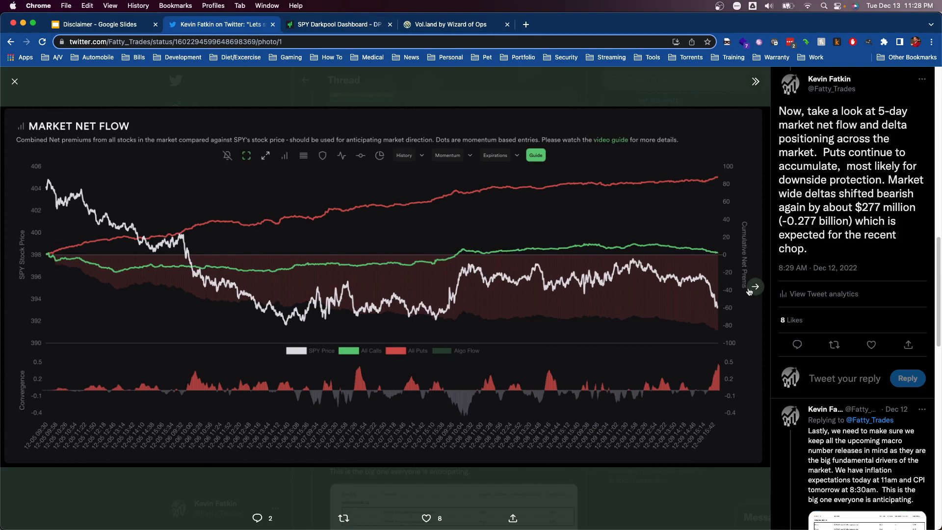
left_click(754, 286)
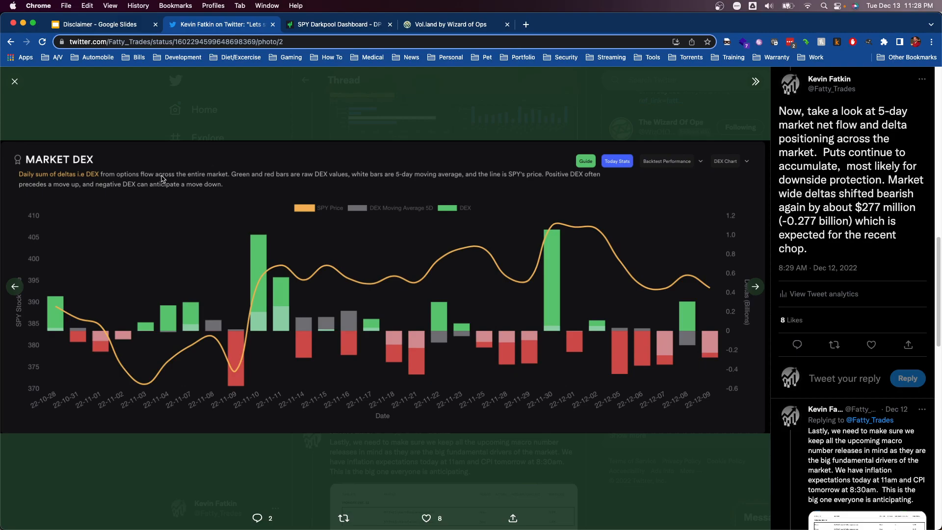
mouse_move(279, 203)
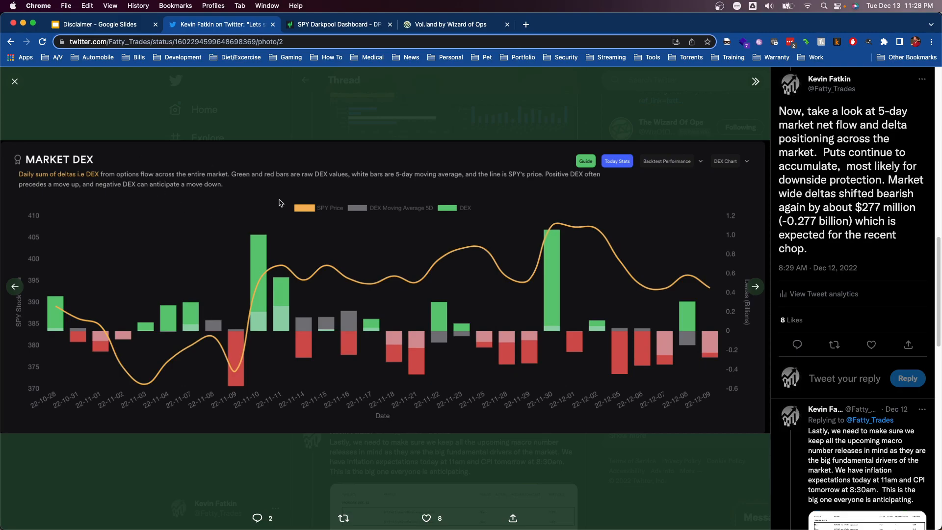
left_click(755, 285)
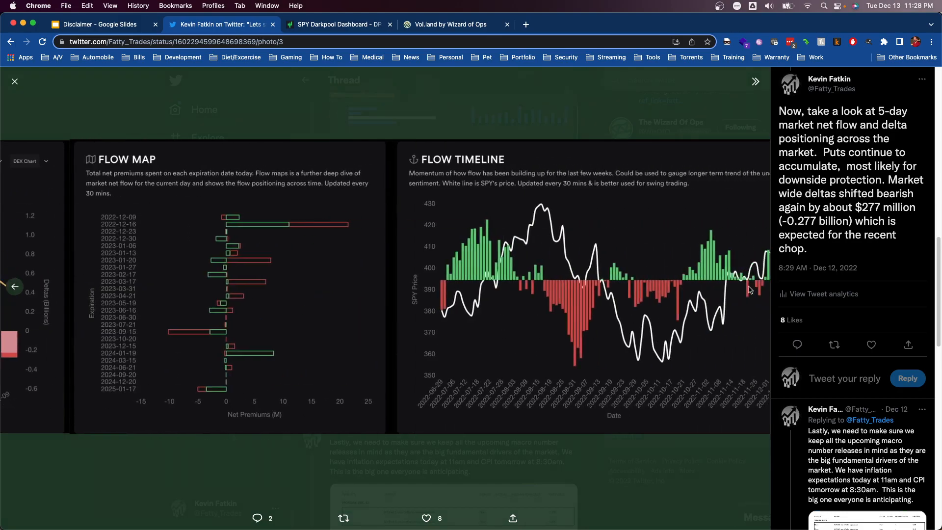
left_click(14, 286)
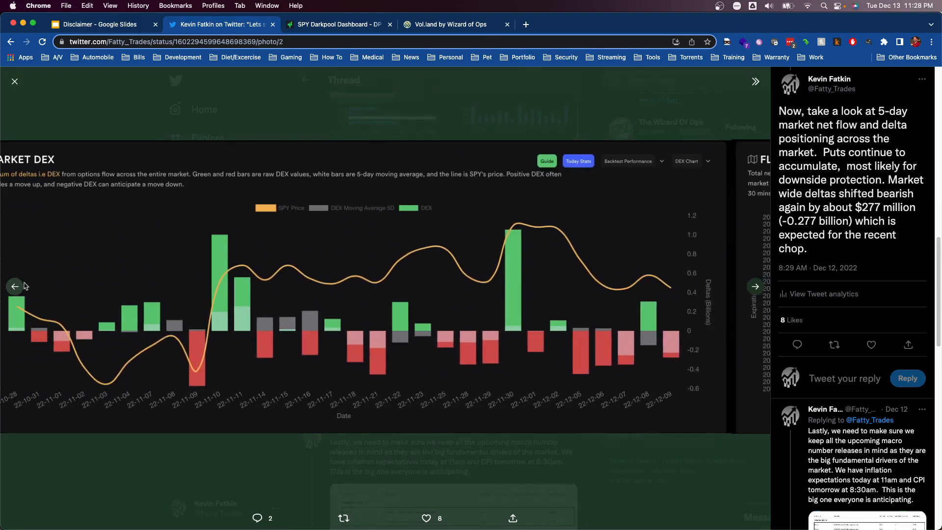
left_click(15, 285)
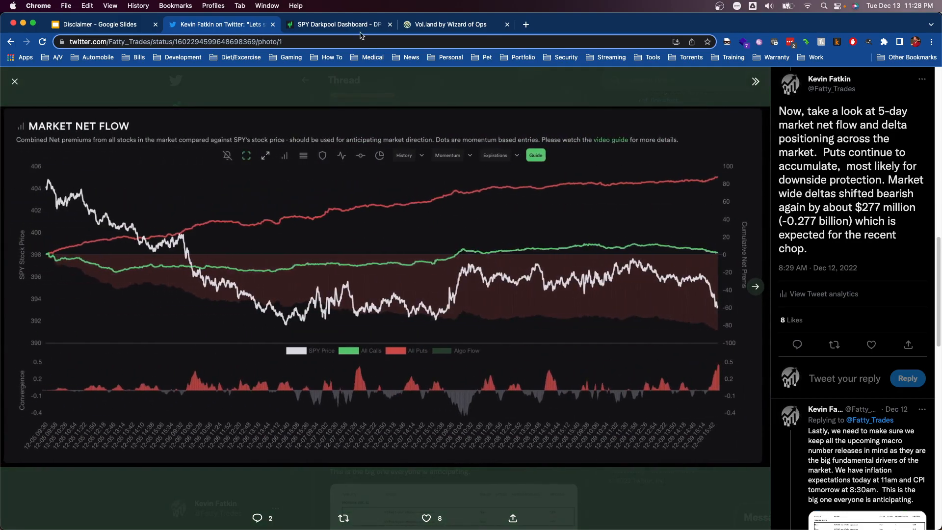
Set the Market Net Flow chart's History to 5 Days on the Tradytics Options Market Summary
left_click(336, 24)
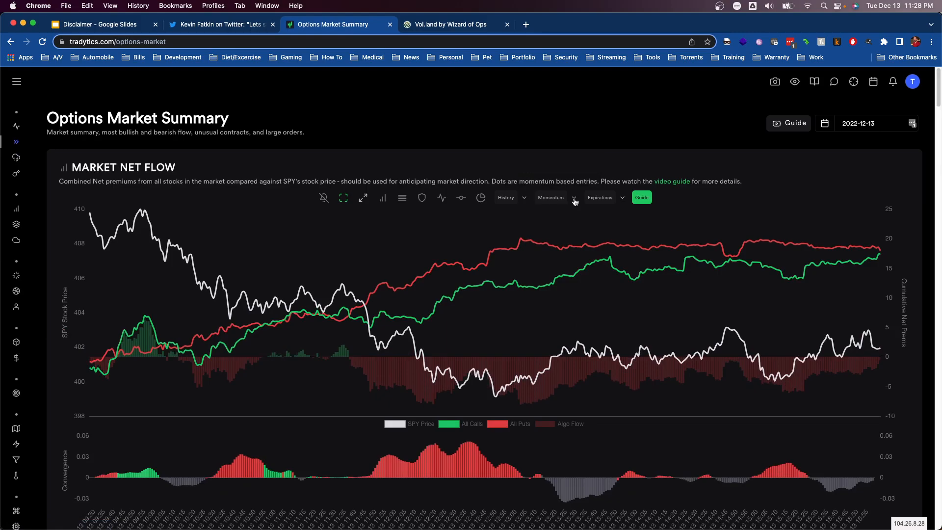
left_click(510, 197)
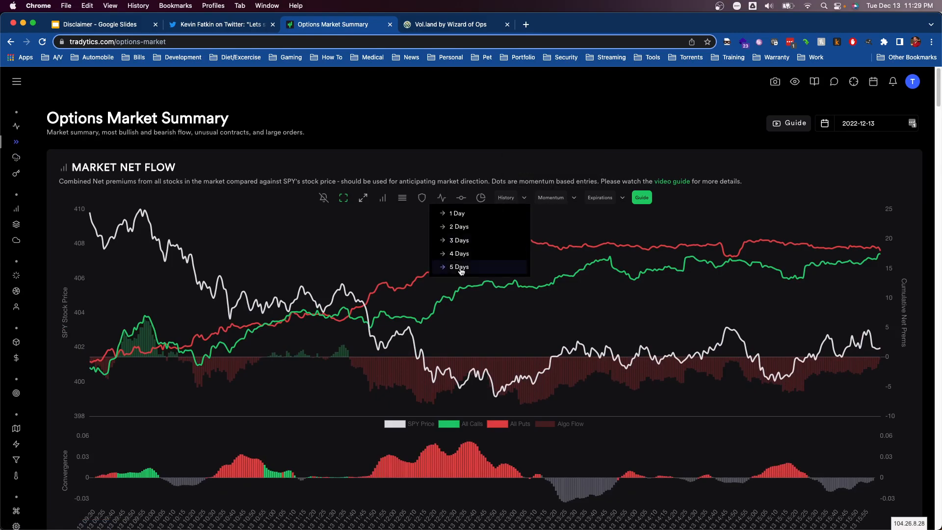
left_click(458, 266)
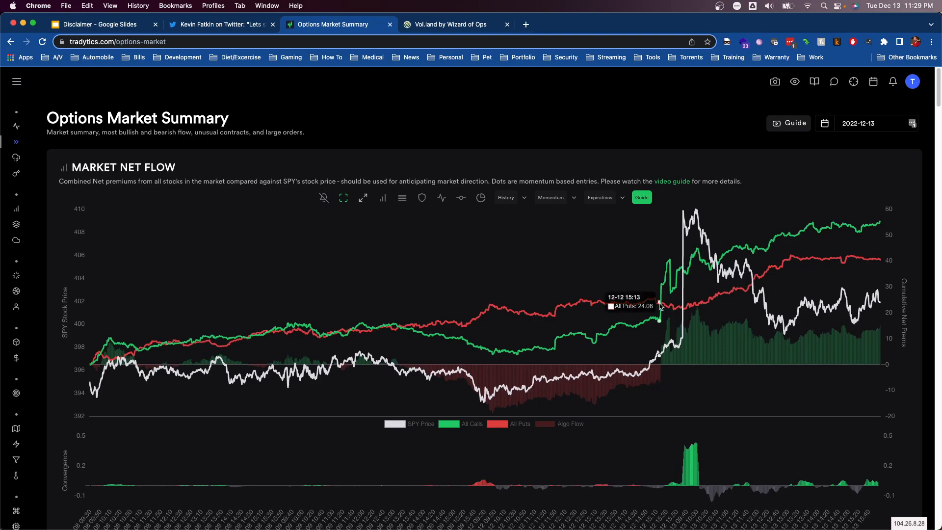
mouse_move(174, 350)
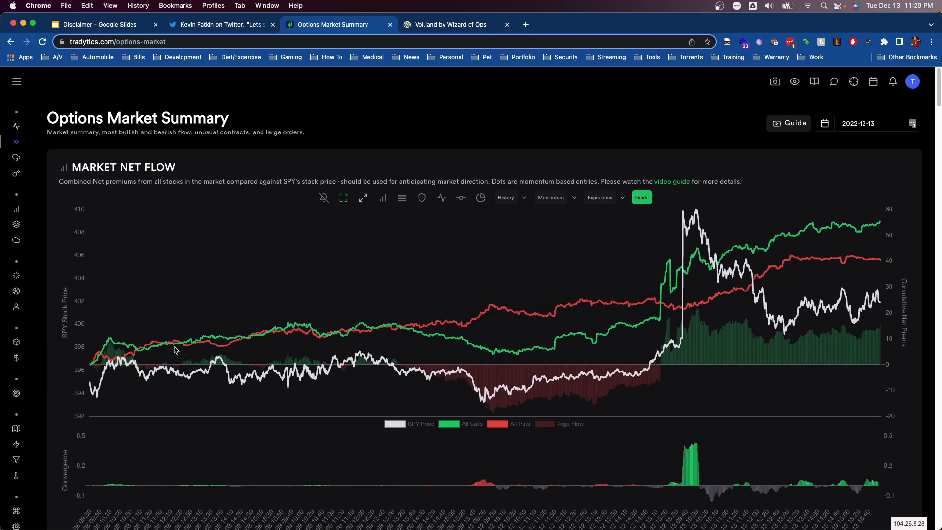
mouse_move(480, 336)
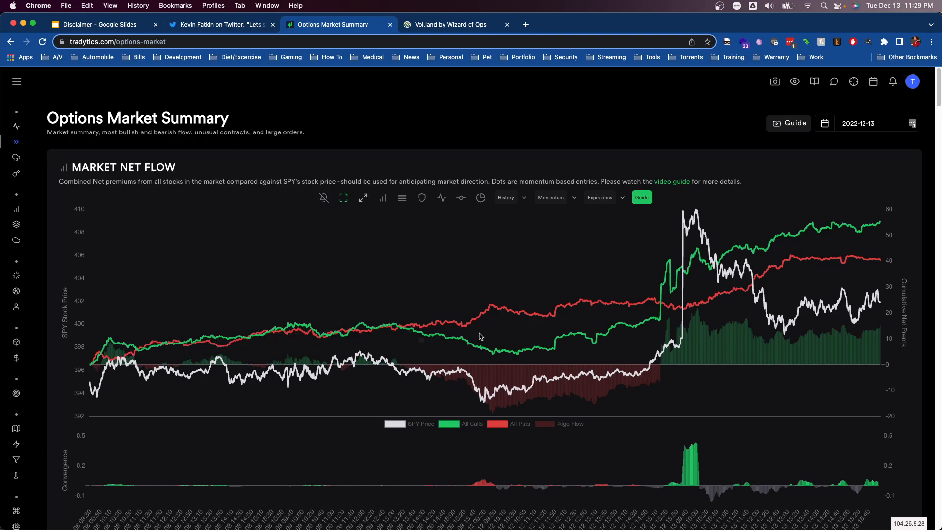
mouse_move(660, 306)
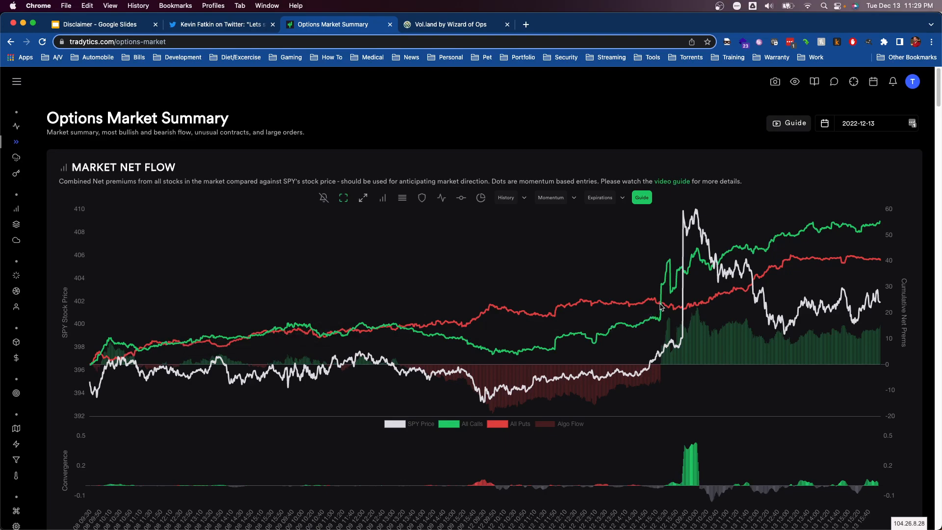
mouse_move(691, 288)
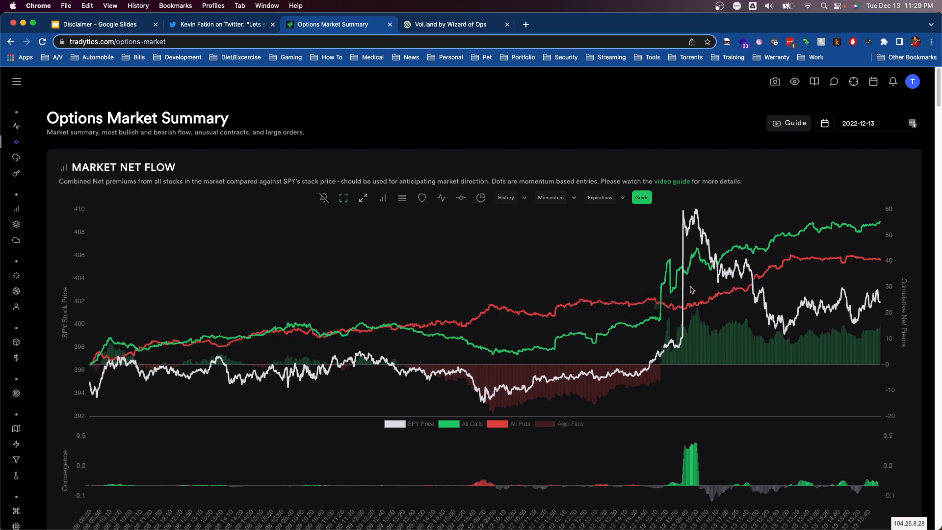
mouse_move(660, 308)
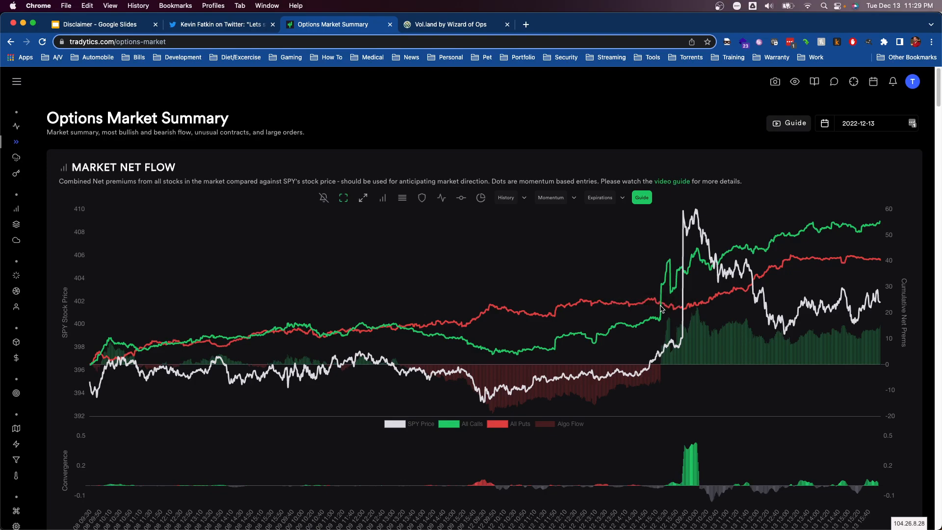
mouse_move(664, 307)
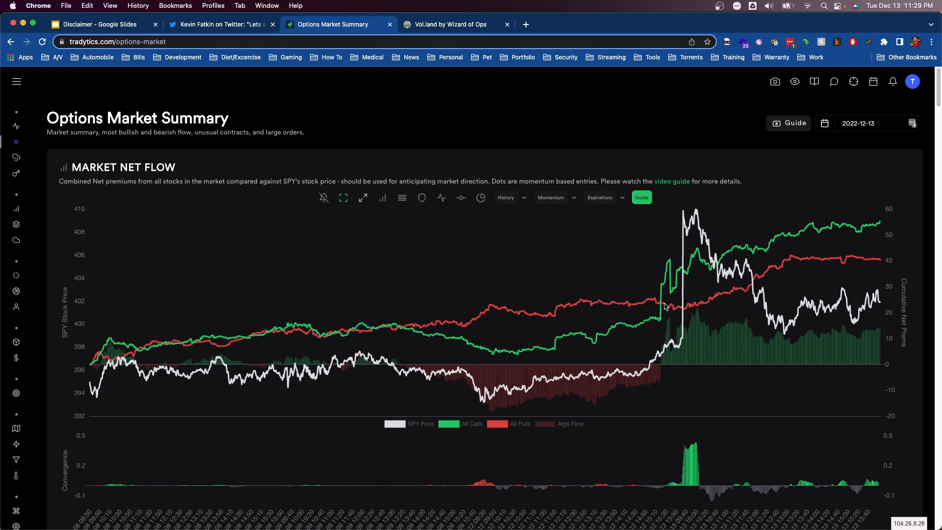
mouse_move(691, 229)
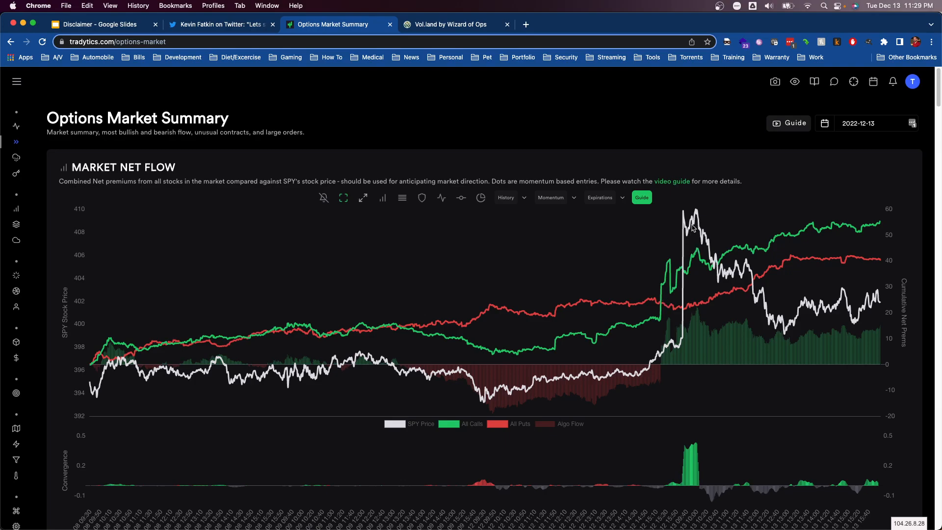
mouse_move(777, 327)
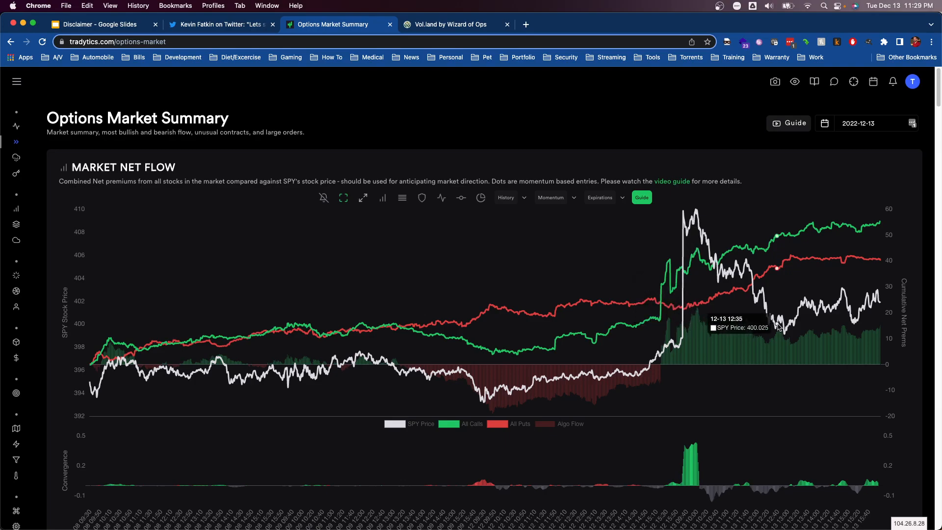
mouse_move(764, 333)
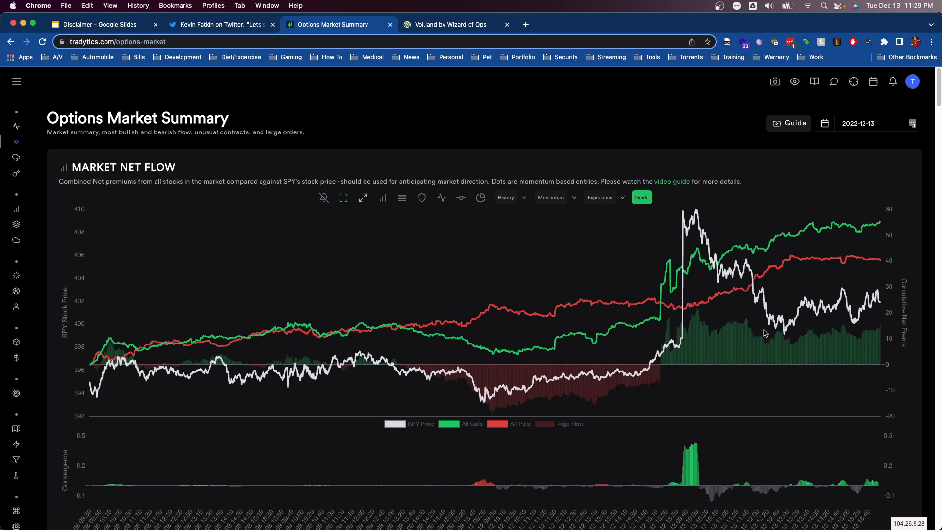
mouse_move(691, 306)
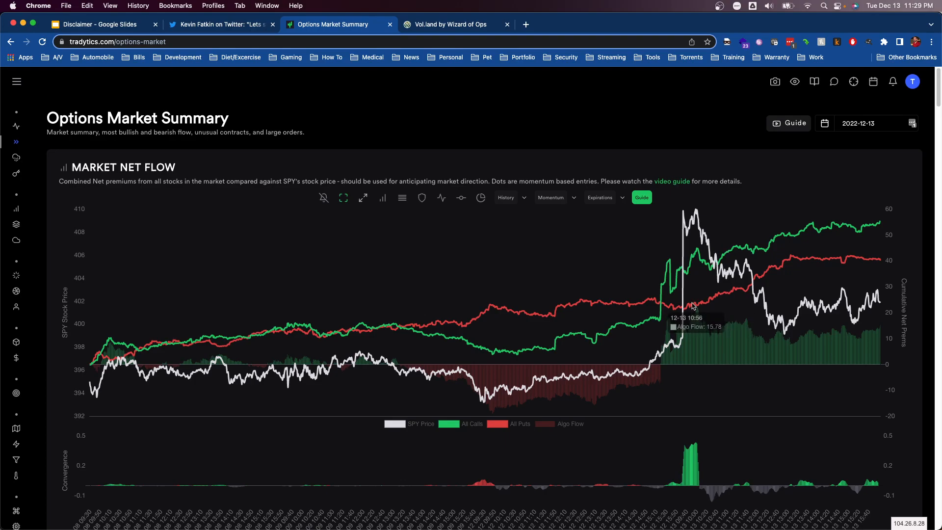
mouse_move(697, 212)
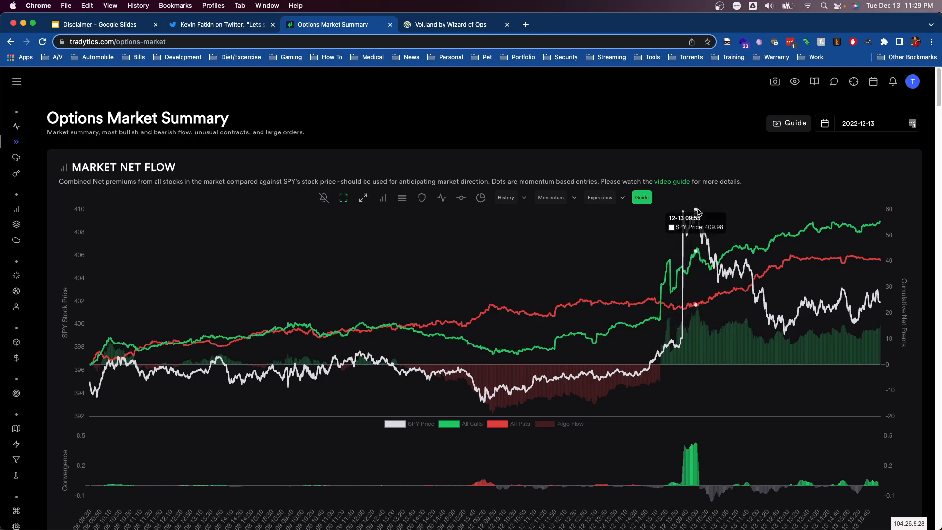
mouse_move(804, 334)
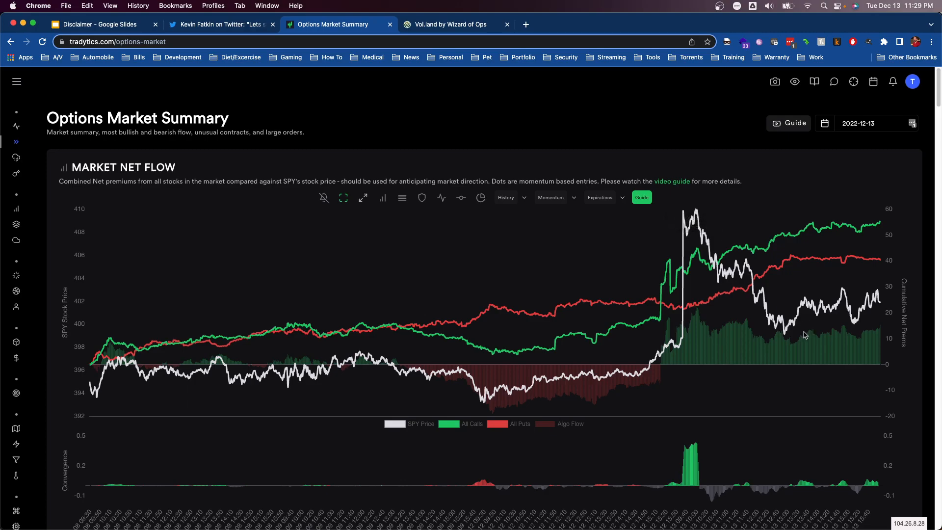
mouse_move(798, 330)
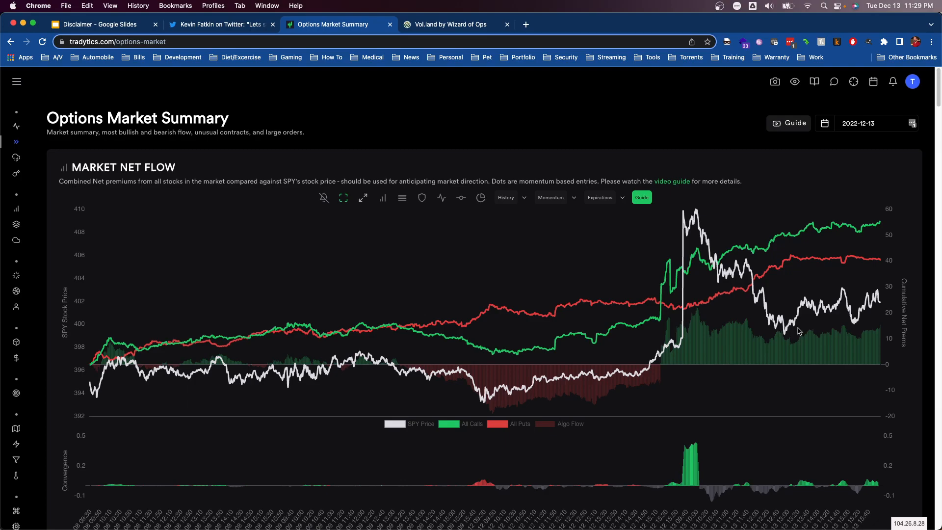
scroll("down", 3)
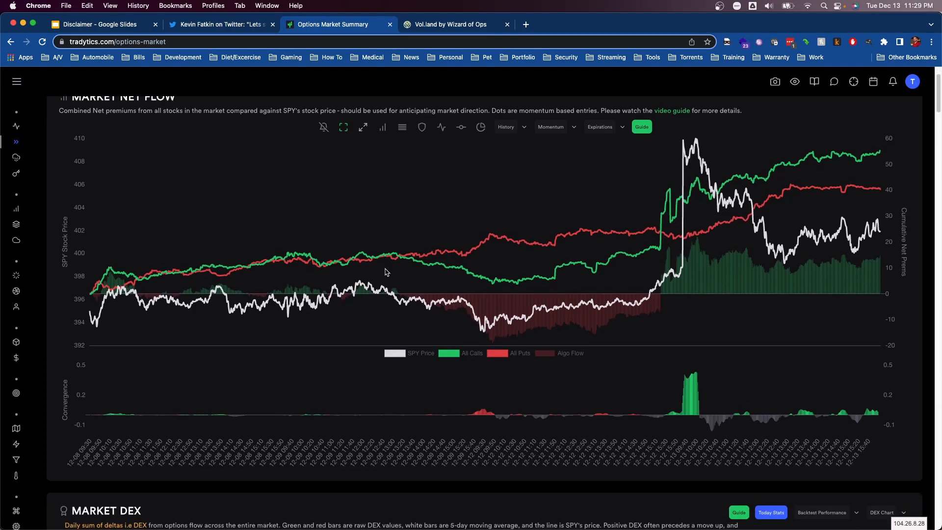
Scroll past Market DEX to the DEX Impact, Greeks Impact and Market Greeks charts
scroll("down", 3)
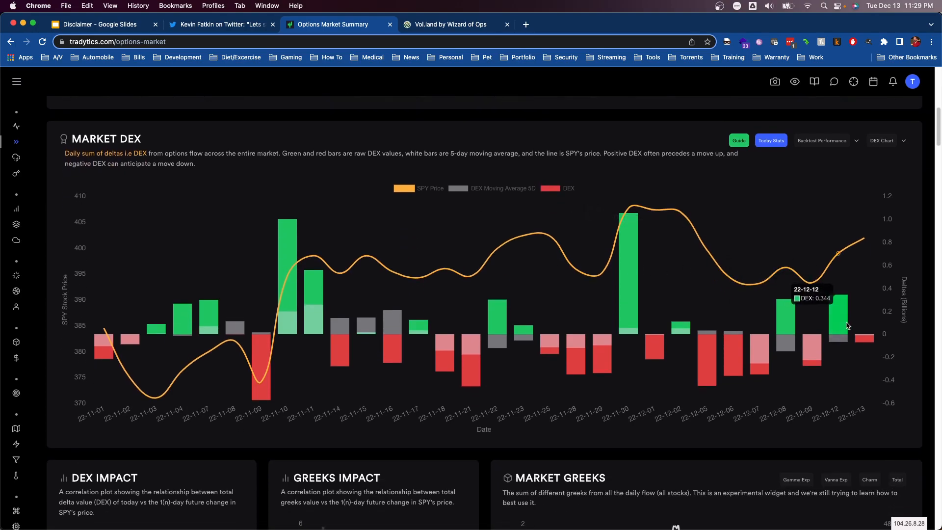
mouse_move(863, 339)
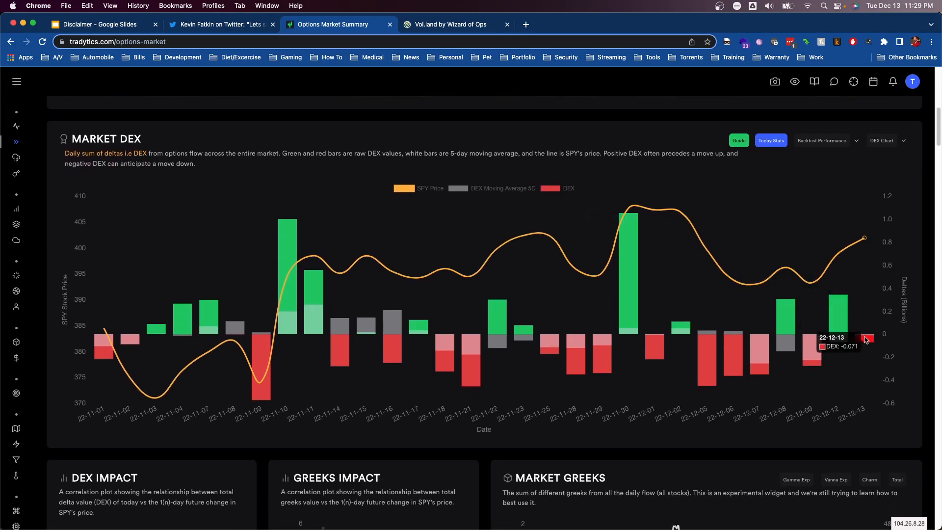
mouse_move(860, 336)
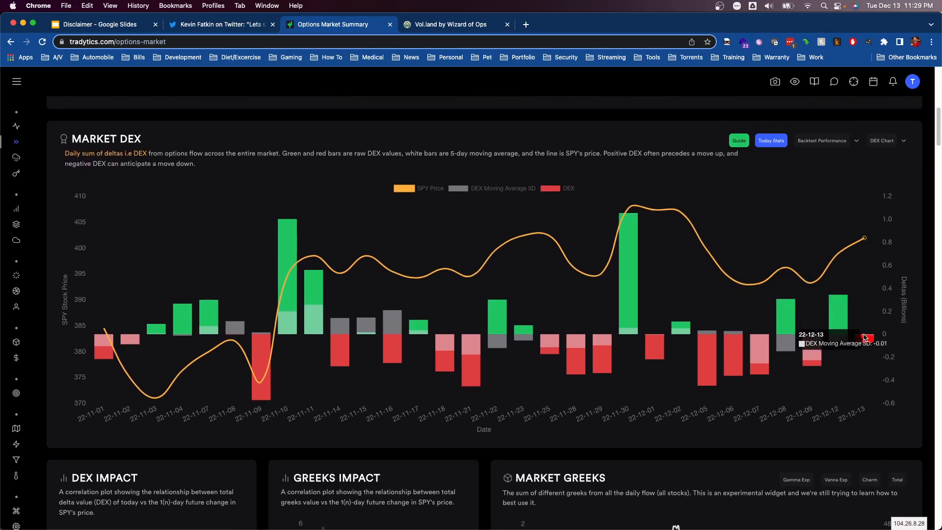
scroll("up", 3)
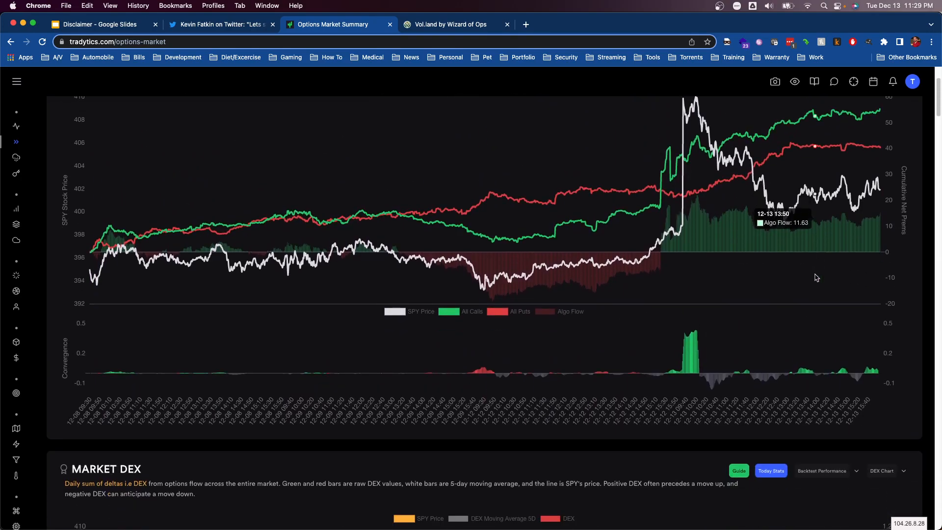
scroll("down", 3)
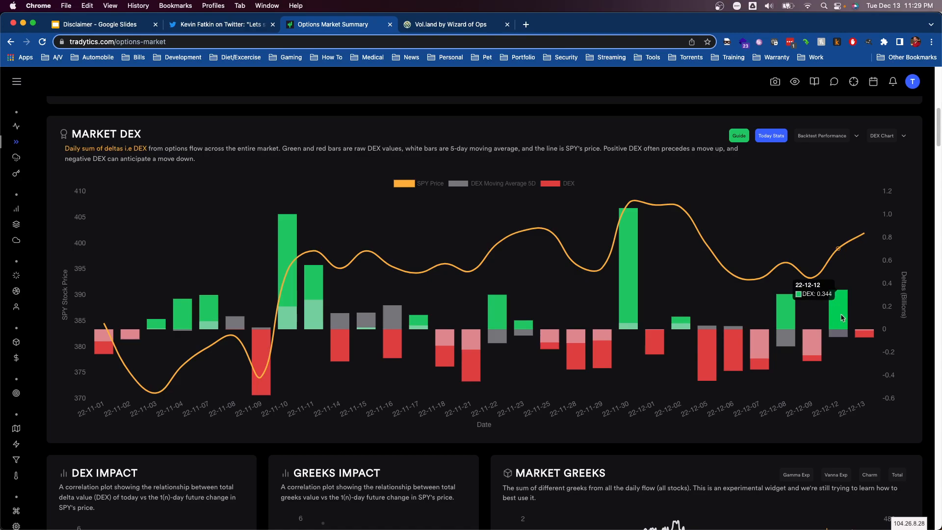
mouse_move(837, 319)
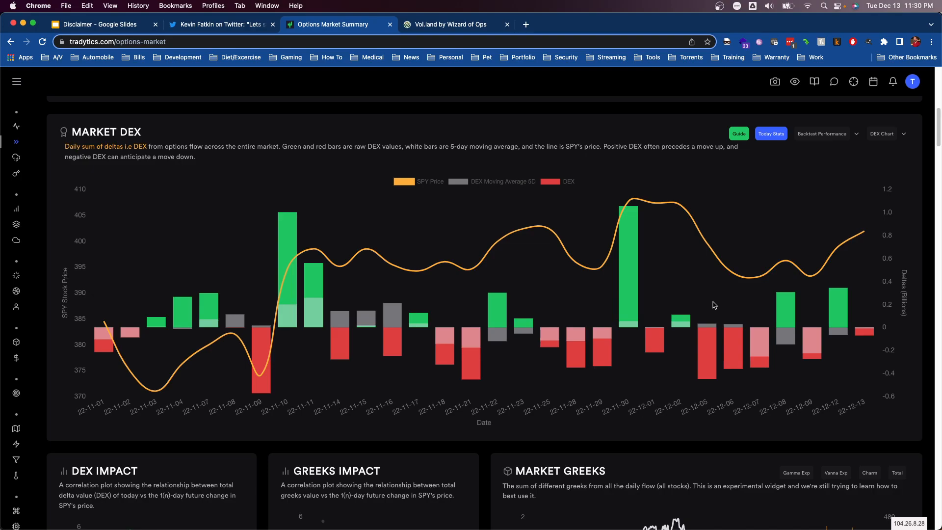
mouse_move(892, 4)
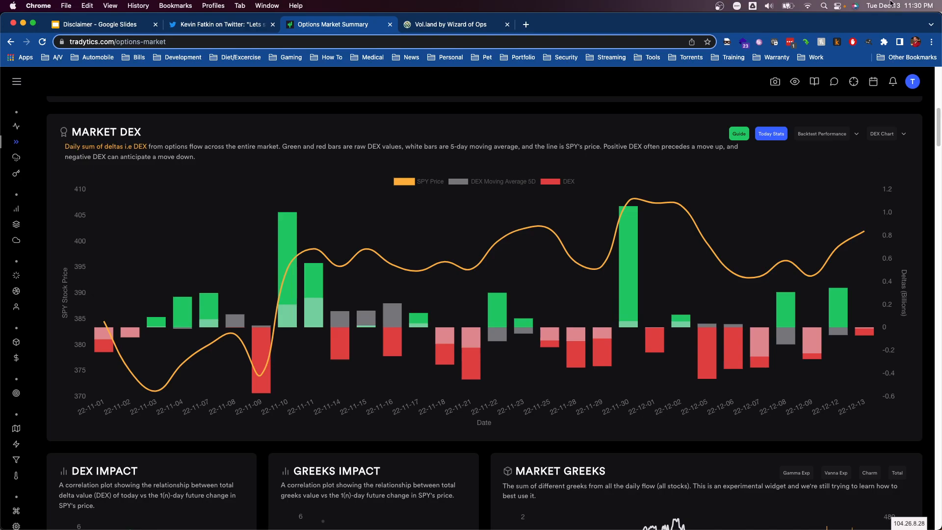
scroll("down", 3)
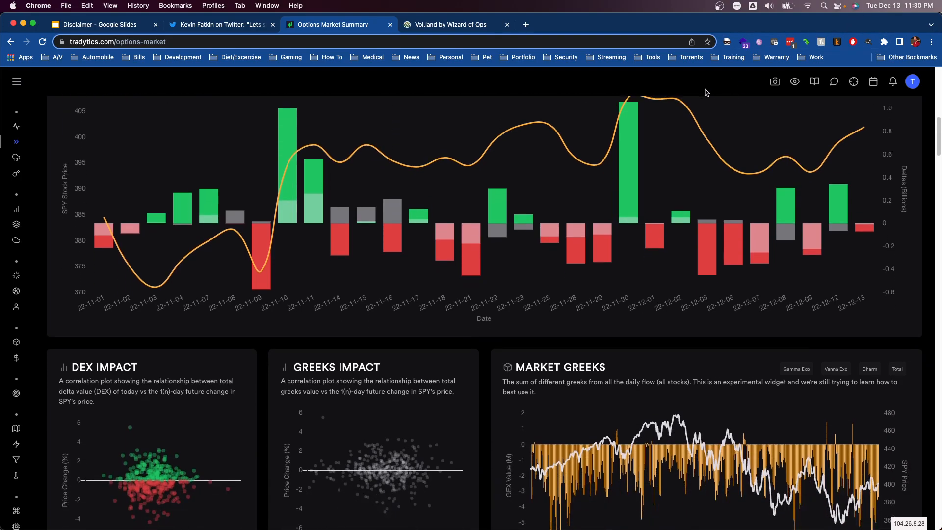
Scroll through the Flow Map and Flow Timeline down to Dealers Market Diary and Hedging Dynamics
scroll("down", 3)
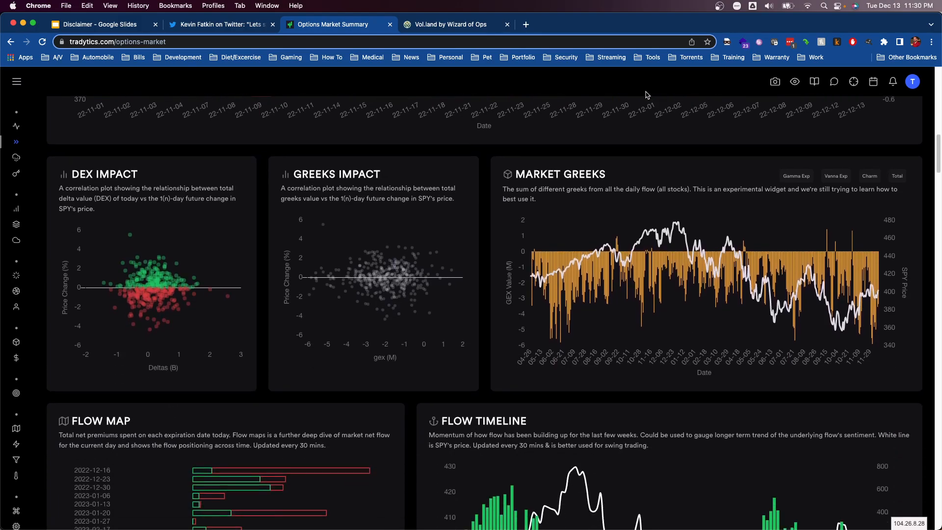
scroll("down", 3)
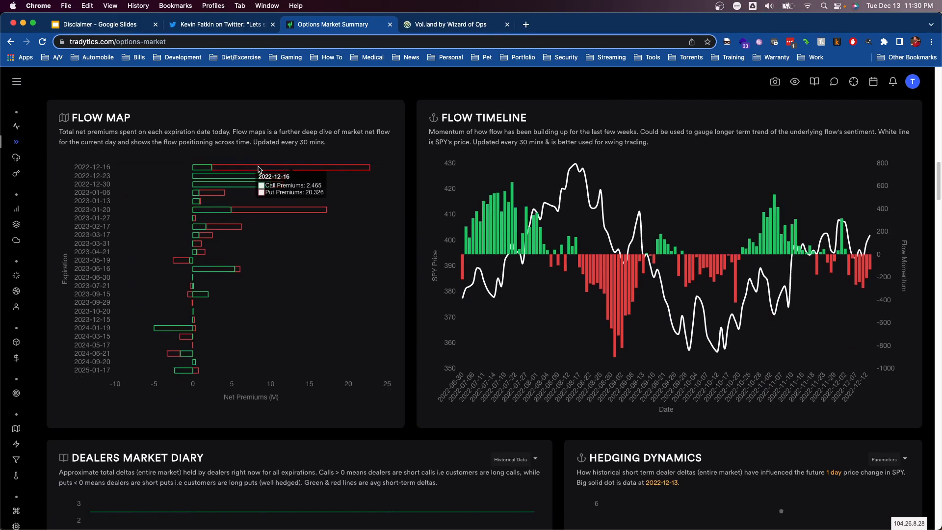
mouse_move(311, 179)
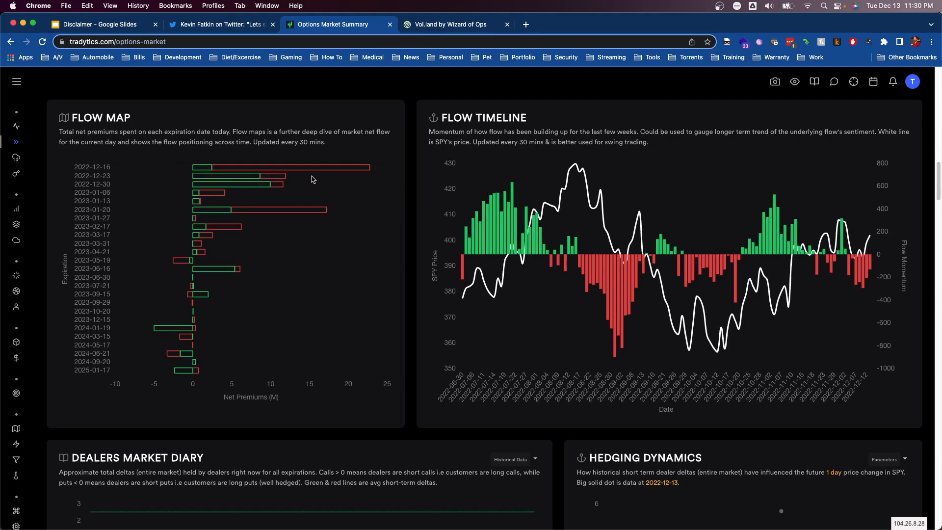
mouse_move(272, 176)
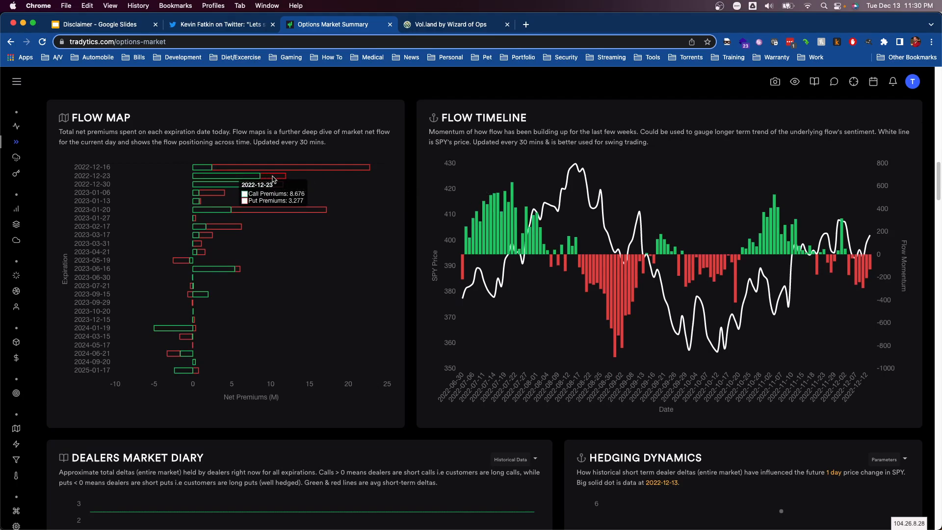
mouse_move(364, 185)
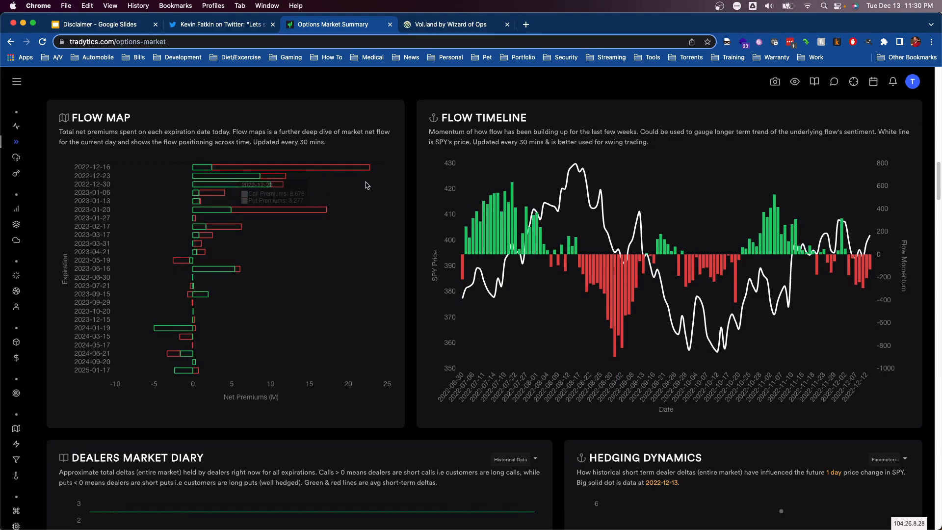
mouse_move(818, 231)
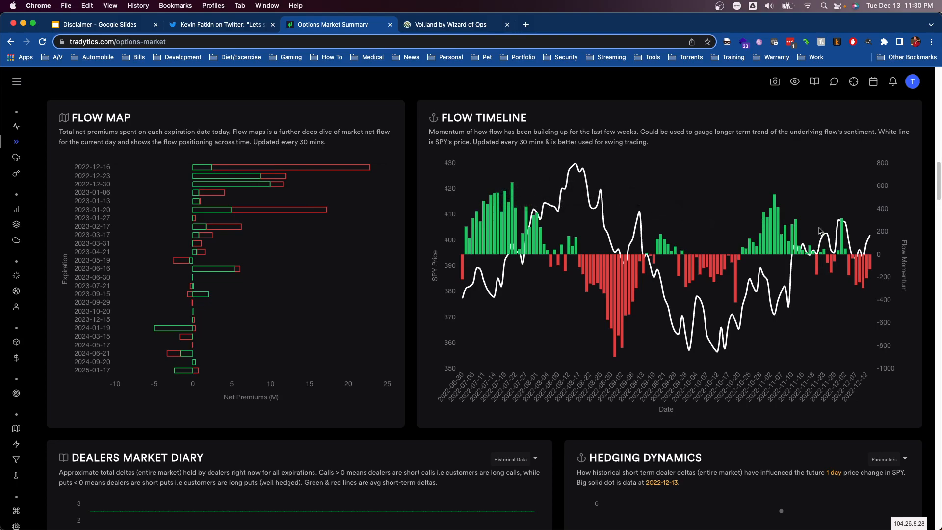
scroll("down", 3)
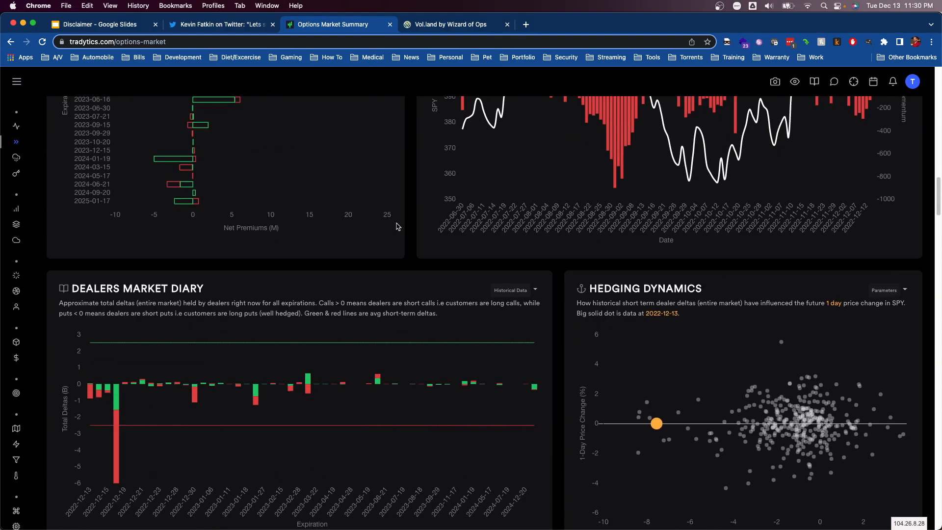
Review Dealers Market Diary, close the Twitter net-flow image, and bring up MarketWatch's U.S. Economic Calendar
scroll("down", 3)
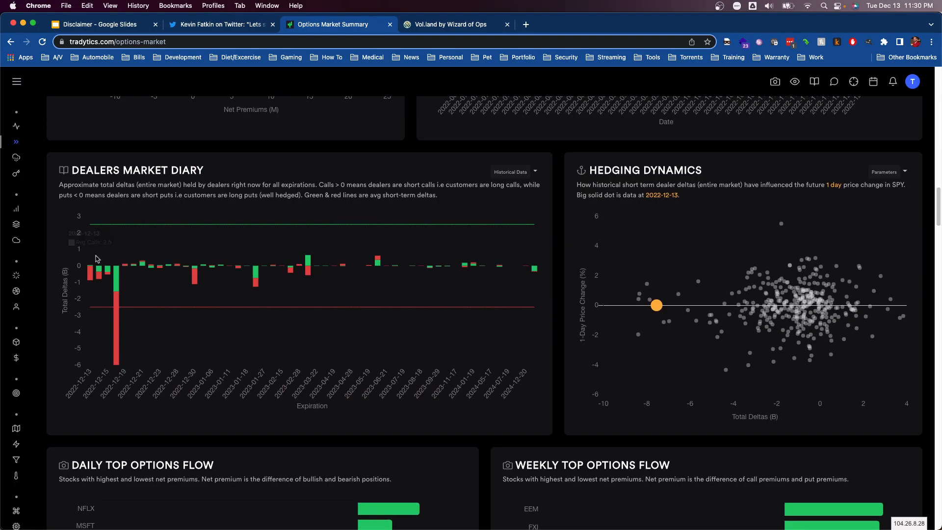
mouse_move(117, 296)
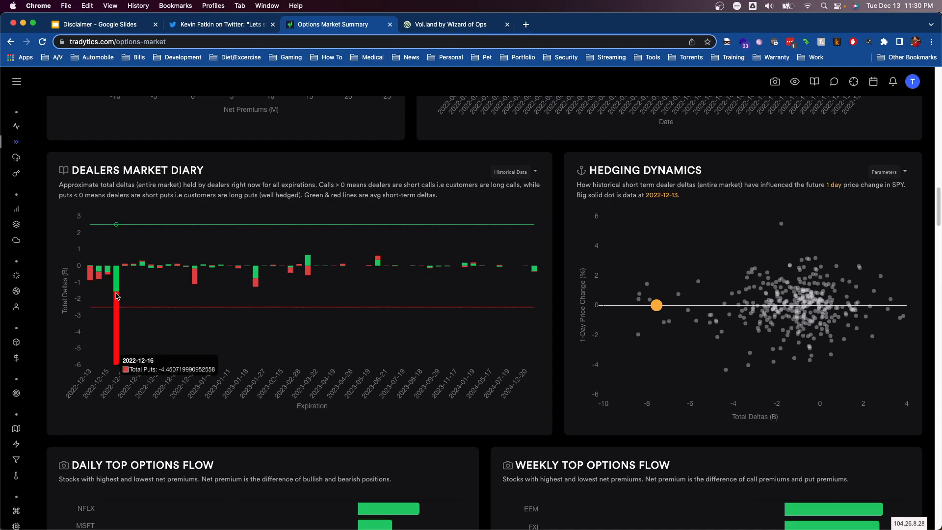
mouse_move(119, 296)
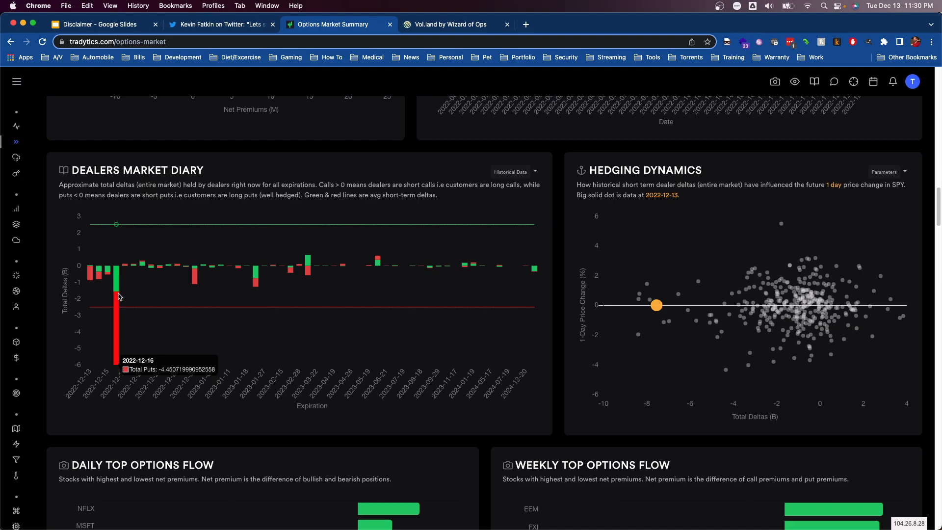
mouse_move(113, 300)
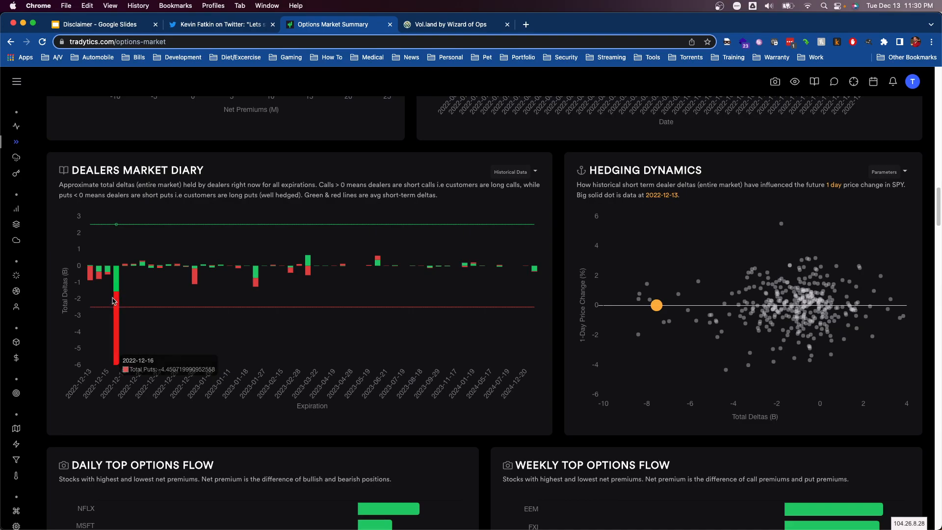
mouse_move(261, 34)
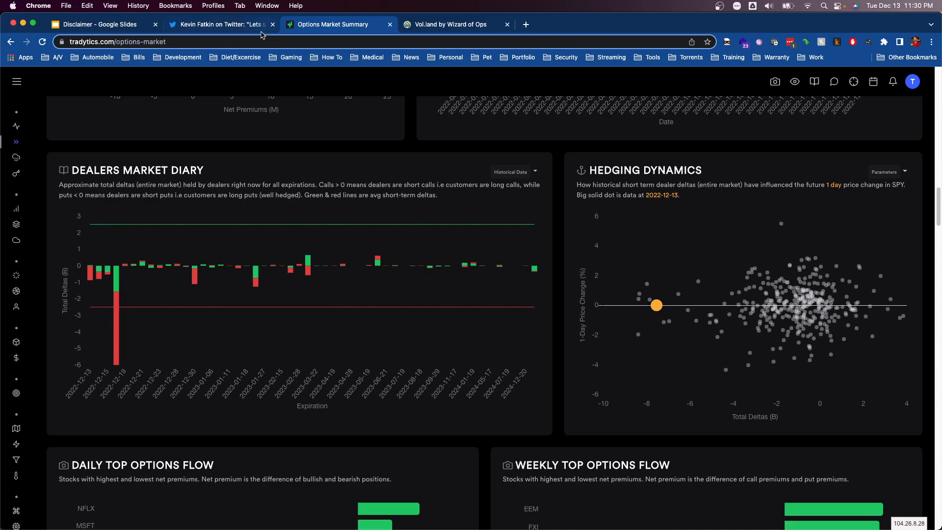
mouse_move(235, 47)
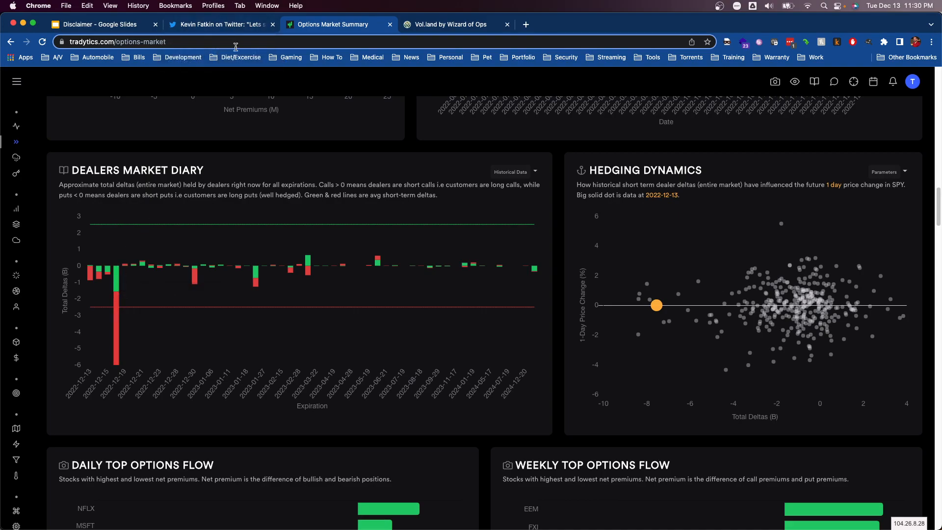
left_click(220, 23)
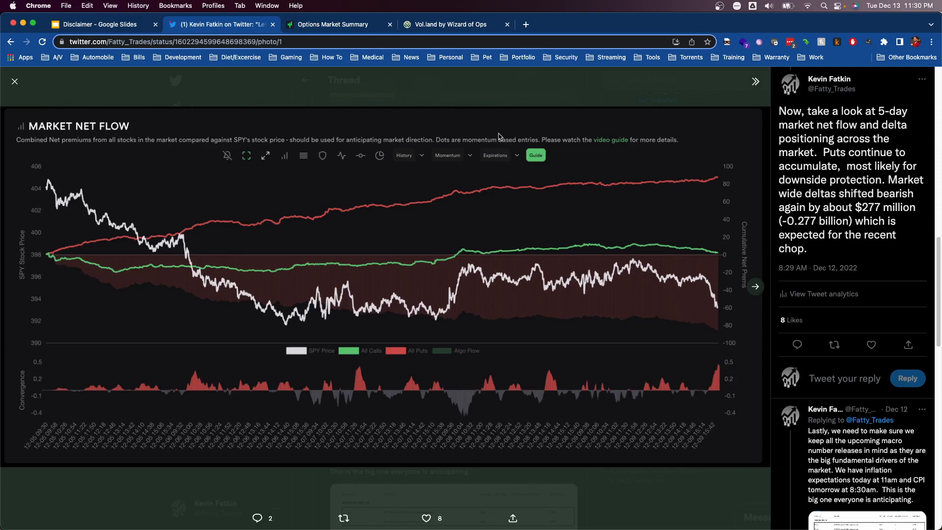
left_click(15, 81)
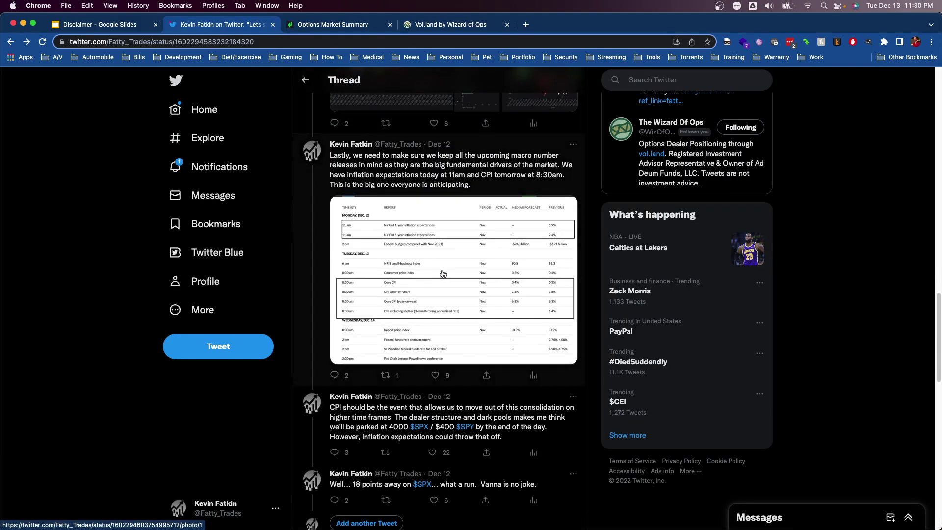
left_click(643, 24)
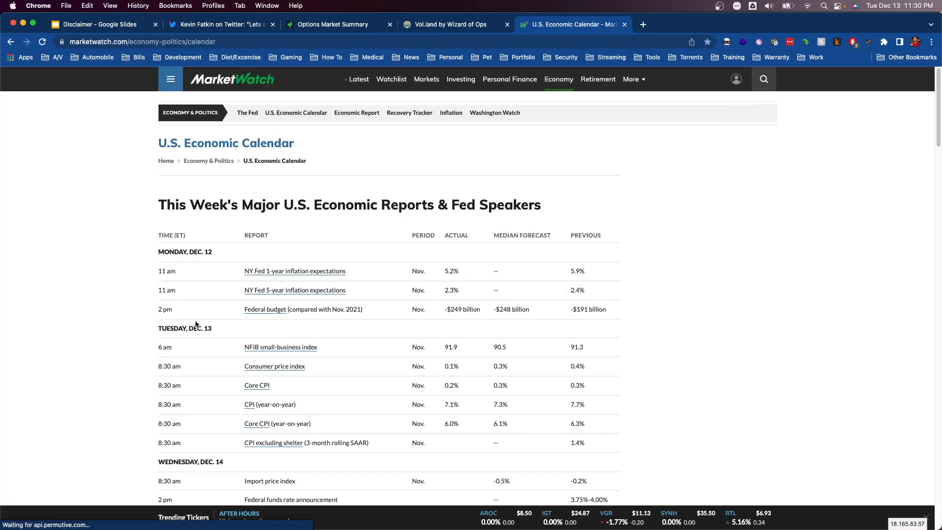
Scroll the calendar through Friday's reports, then return to the Twitter thread and close the calendar image
scroll("down", 3)
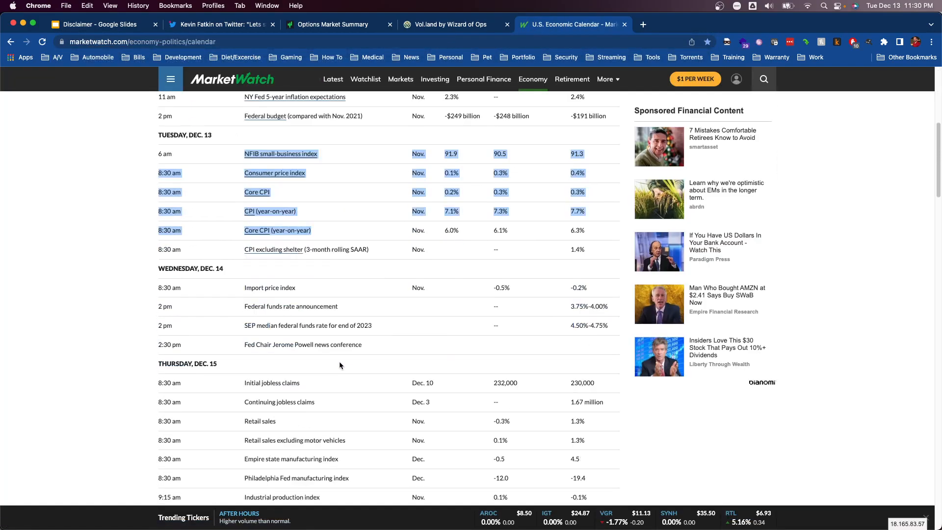
scroll("down", 3)
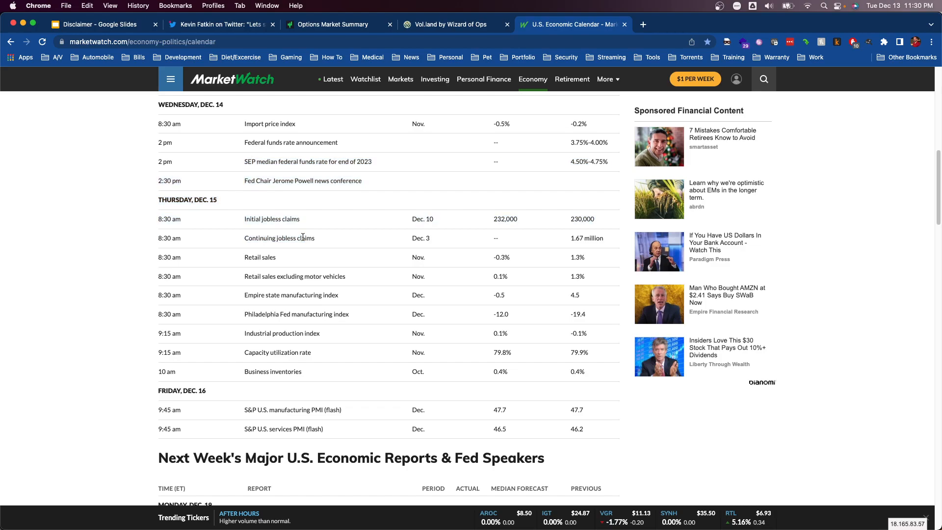
mouse_move(251, 236)
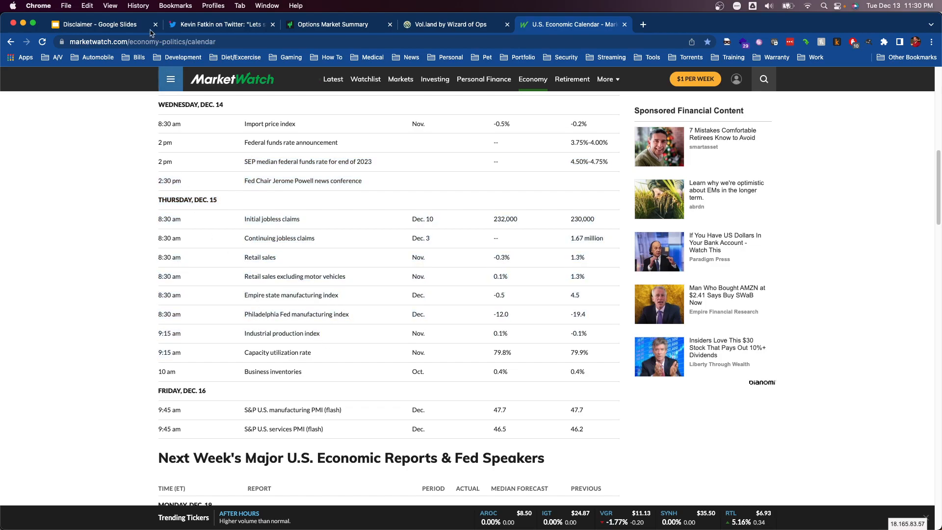
left_click(221, 23)
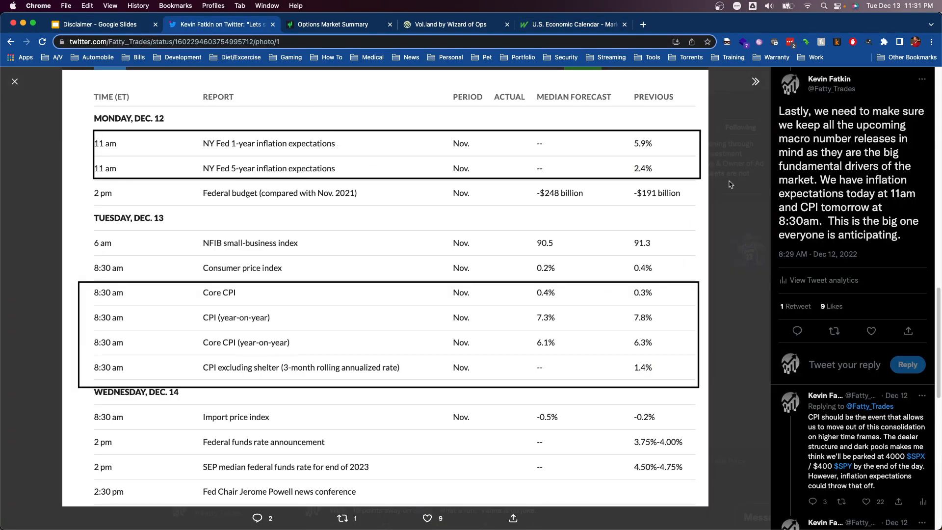
left_click(15, 81)
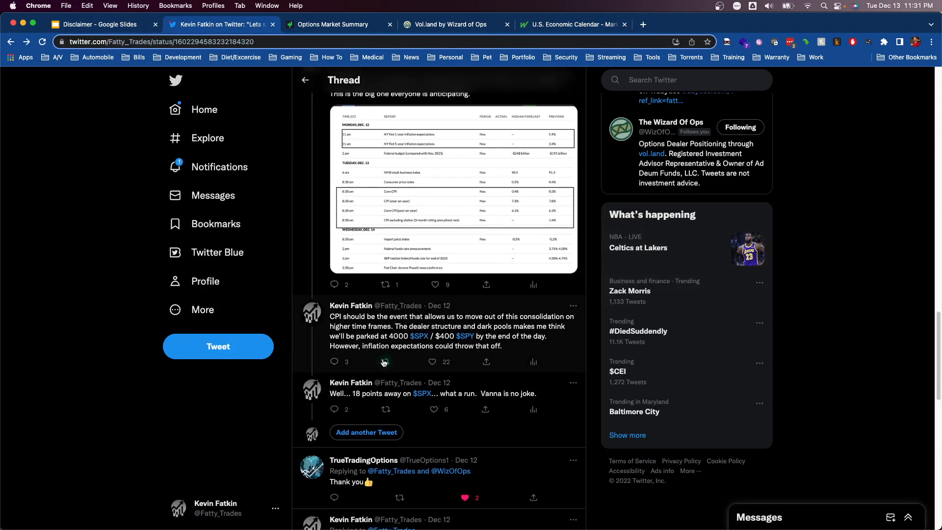